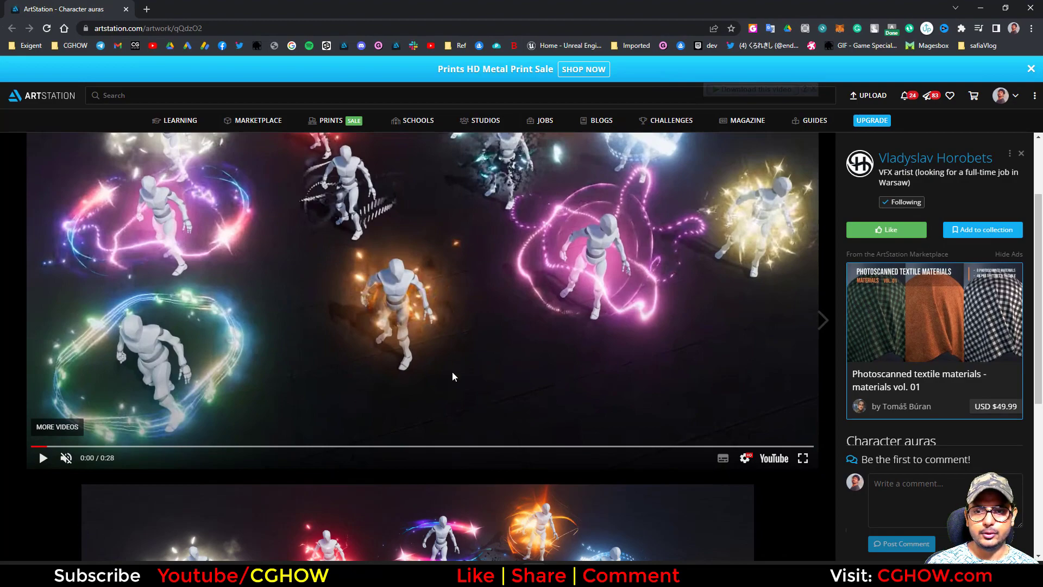
Play the Character auras reference video on ArtStation and scroll further down the page.
left_click(42, 458)
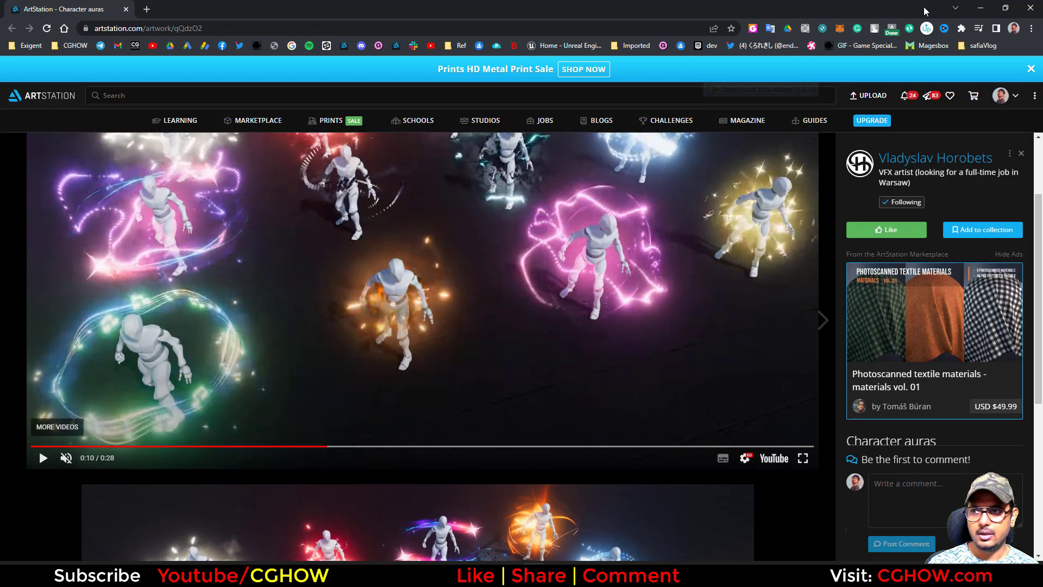
mouse_move(419, 414)
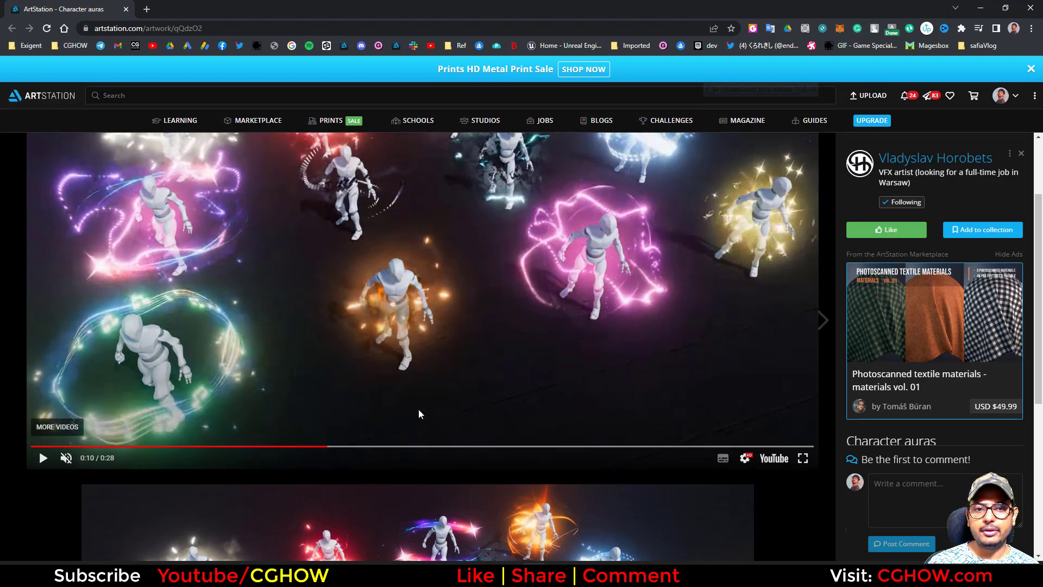
mouse_move(433, 262)
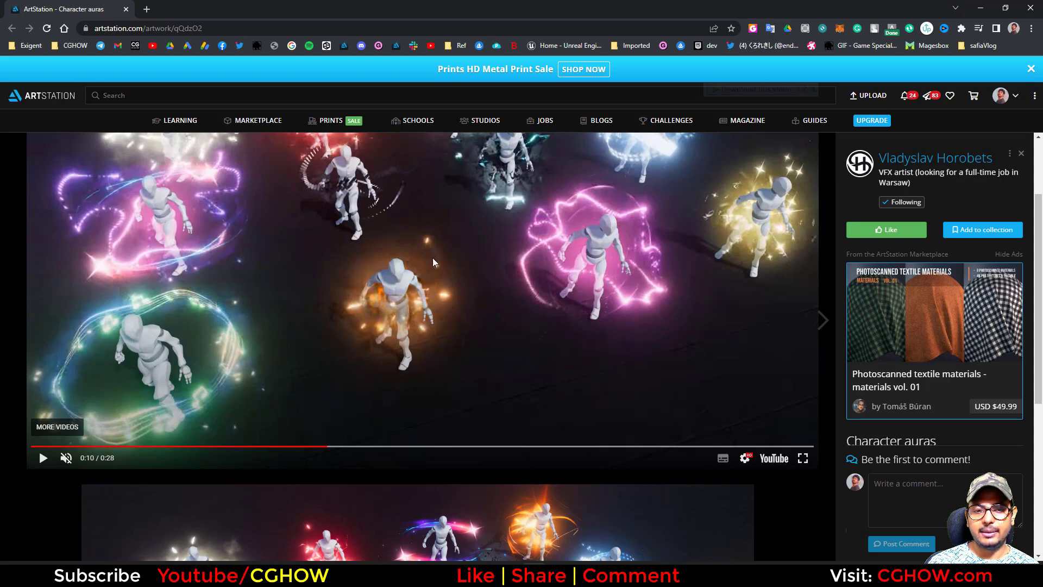
scroll("down", 3)
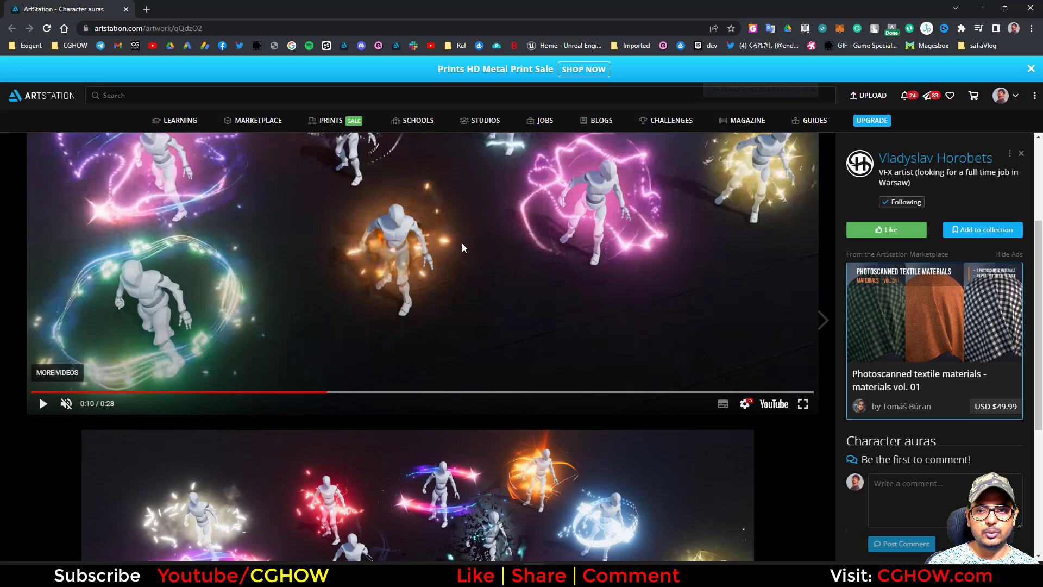
mouse_move(597, 186)
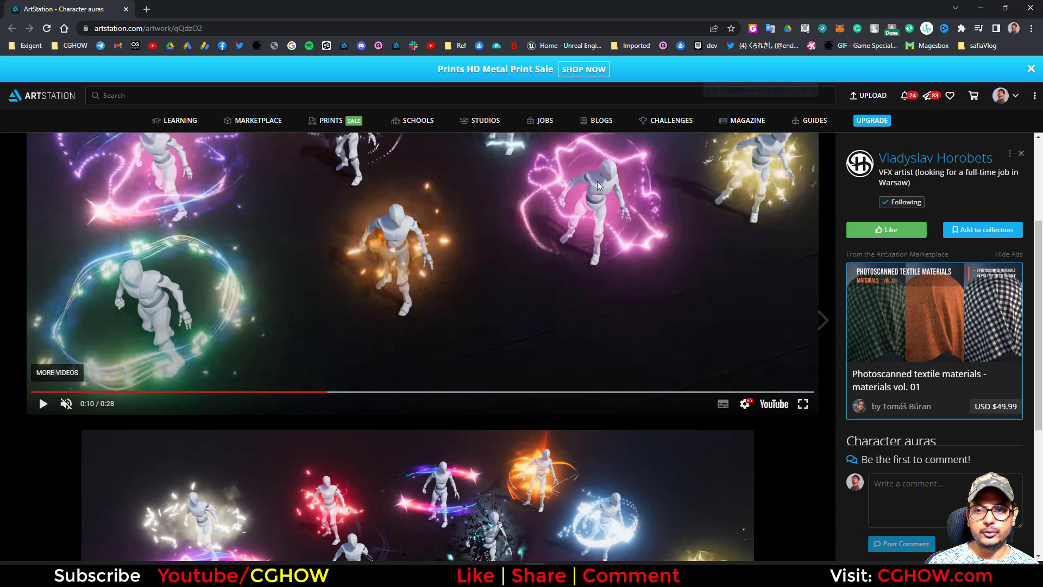
mouse_move(506, 225)
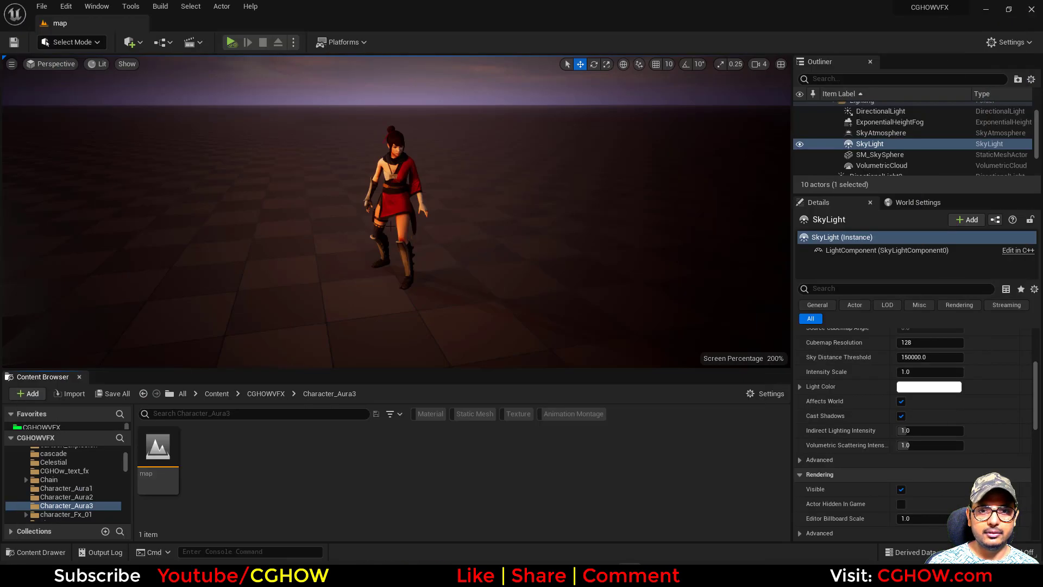
mouse_move(498, 270)
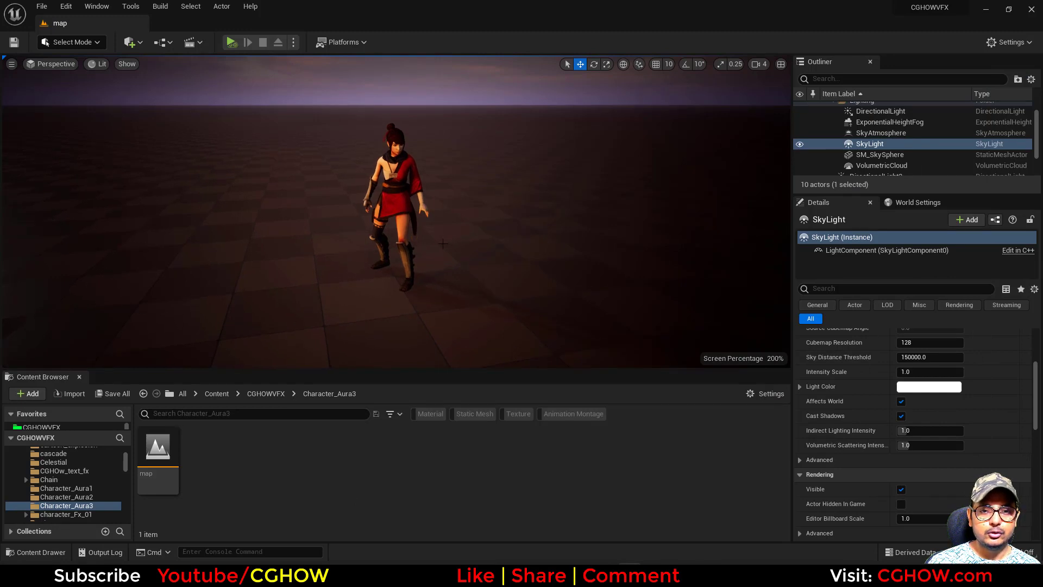
Add a Niagara System named FX in Character_Aura3 and open it in the Niagara editor.
left_click(27, 393)
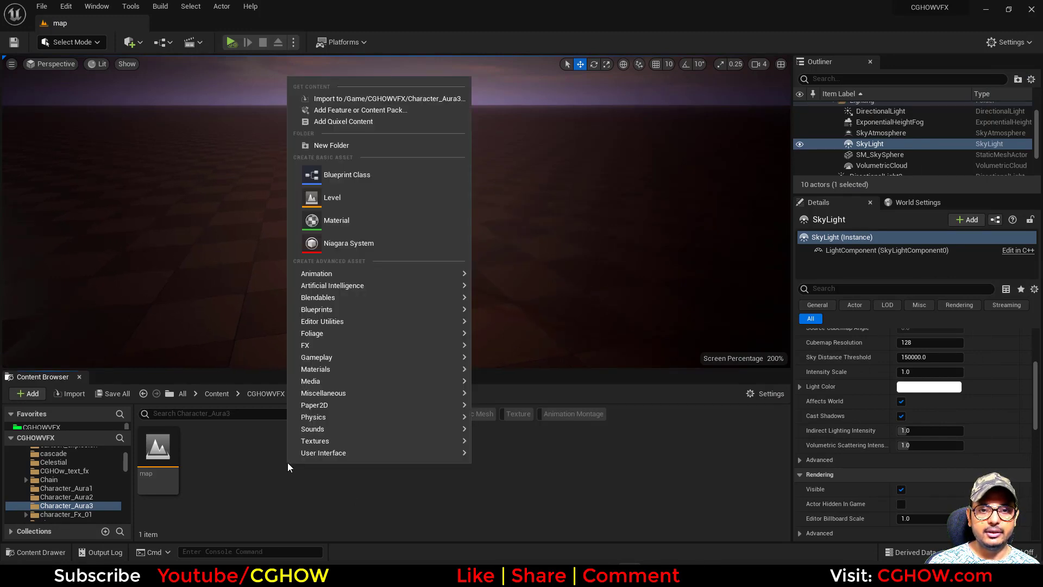
mouse_move(347, 243)
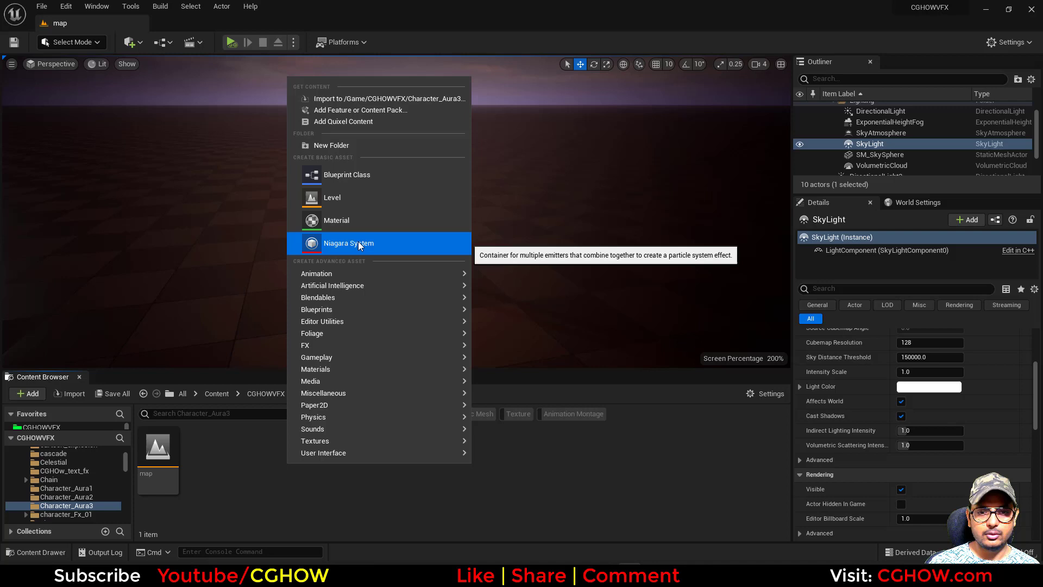
left_click(349, 243)
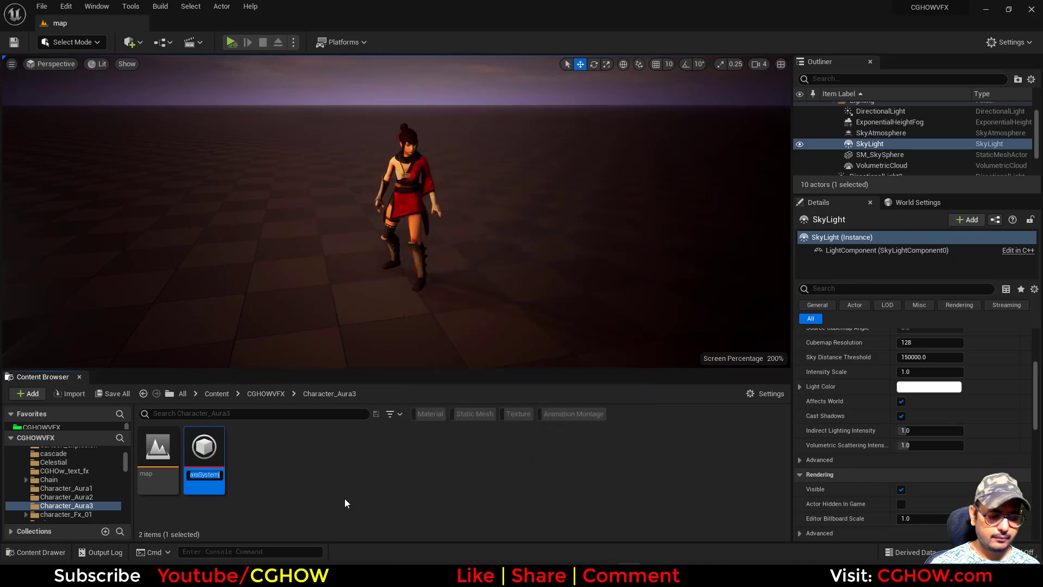
double_click(204, 447)
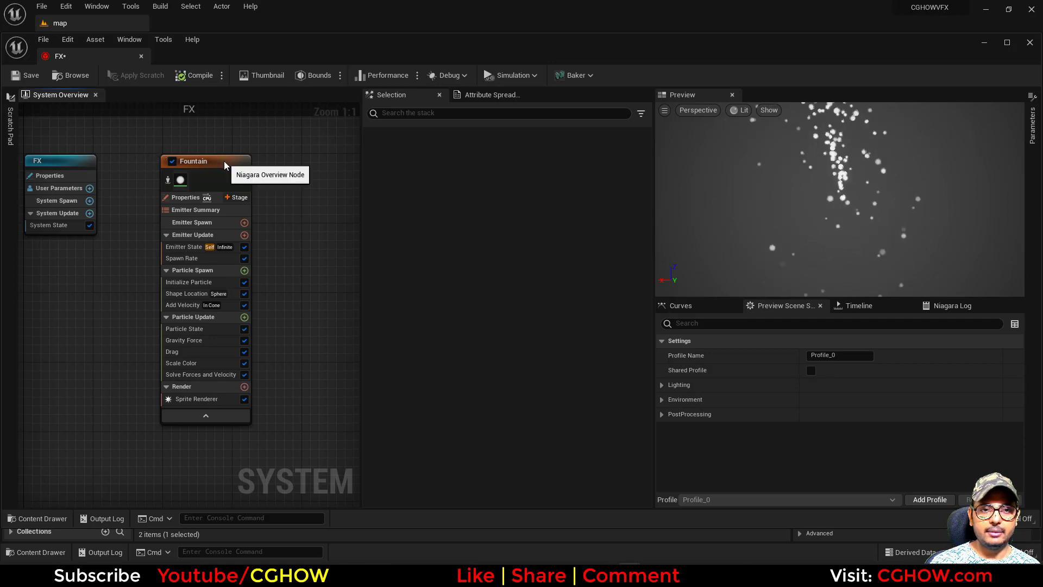
Split Fountain into Source and Trail emitters; select Source's gravity, drag, colour and velocity modules.
left_click(192, 161)
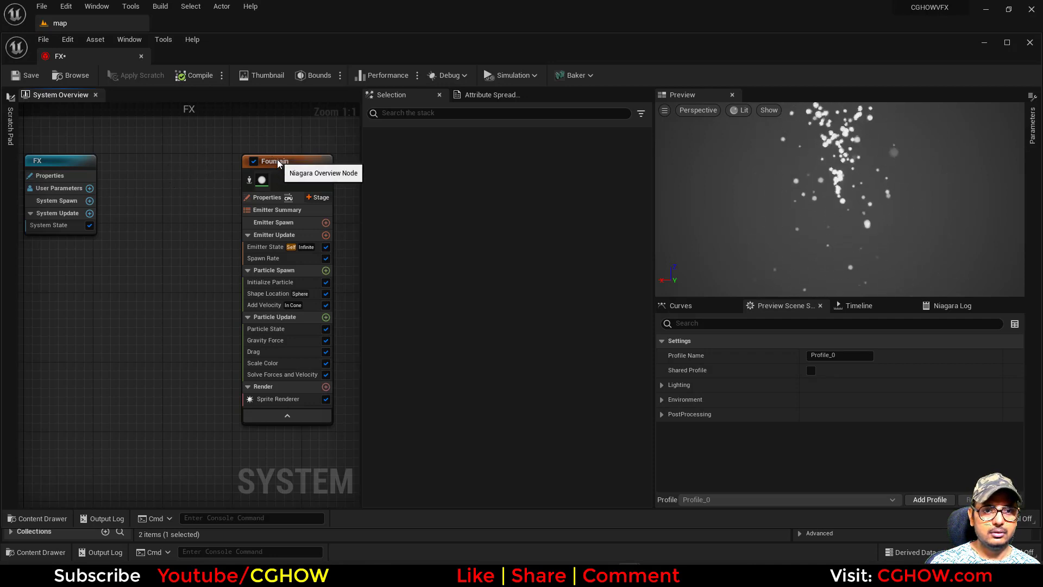
left_click(273, 161)
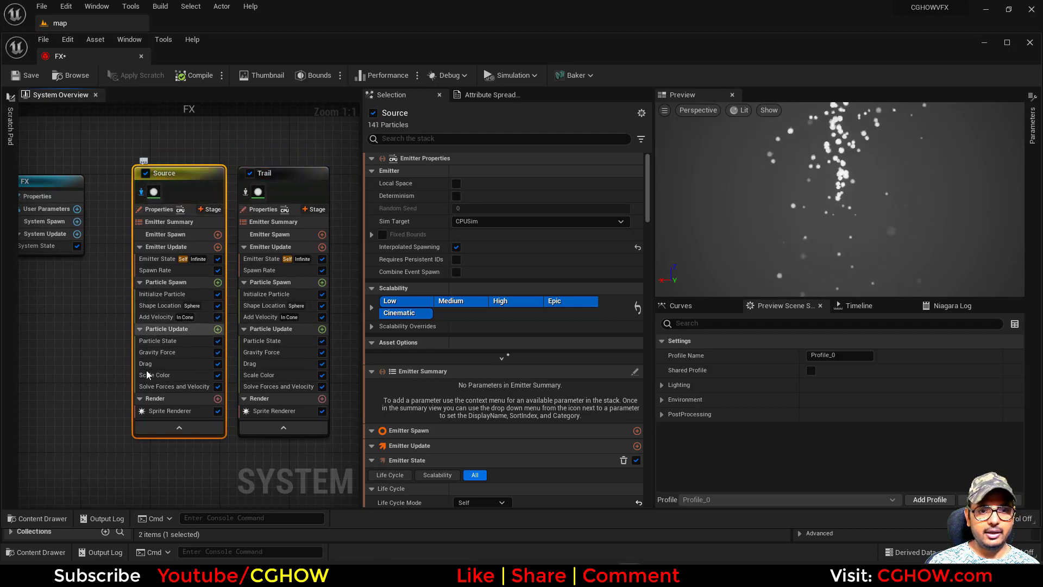
left_click(154, 374)
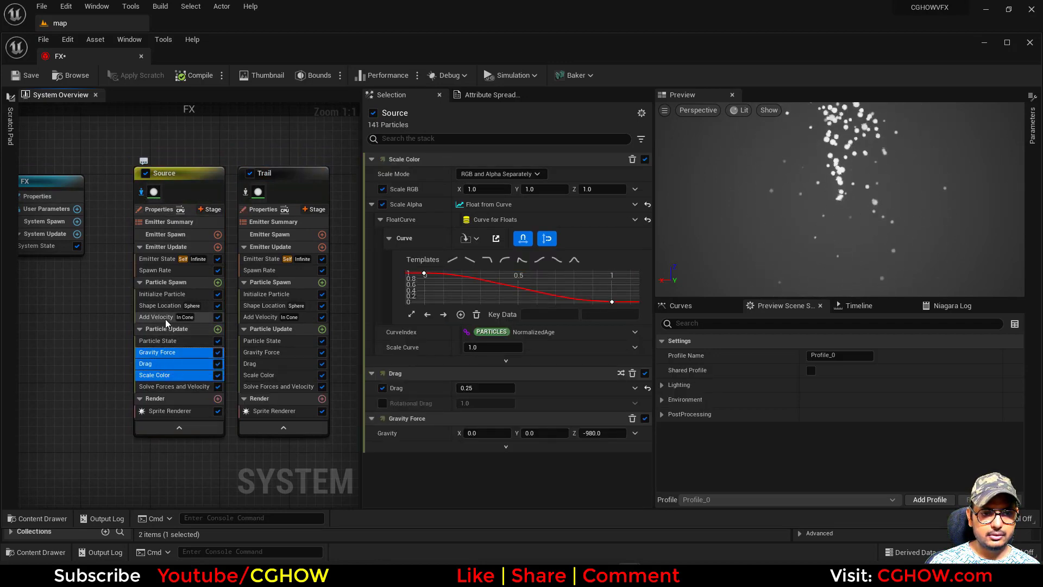
left_click(156, 316)
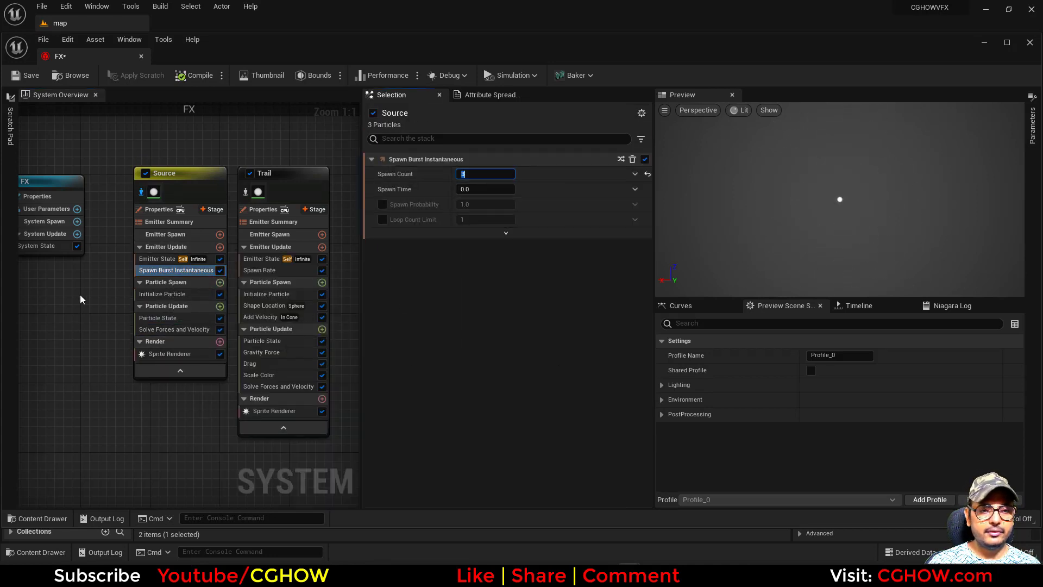
Set Source's loop behavior to Once and add a Rotate Around Point module.
left_click(159, 258)
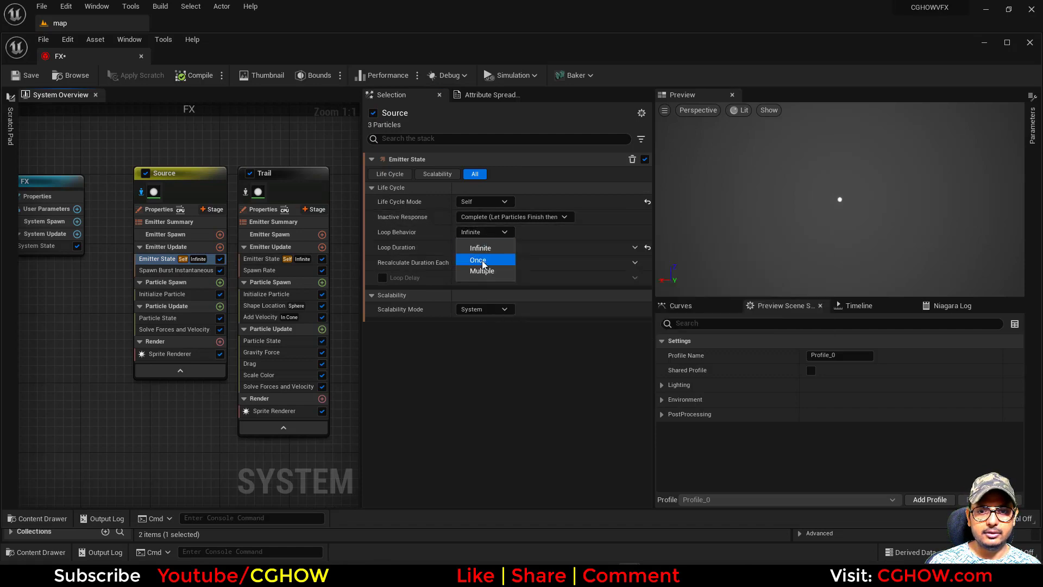
left_click(477, 260)
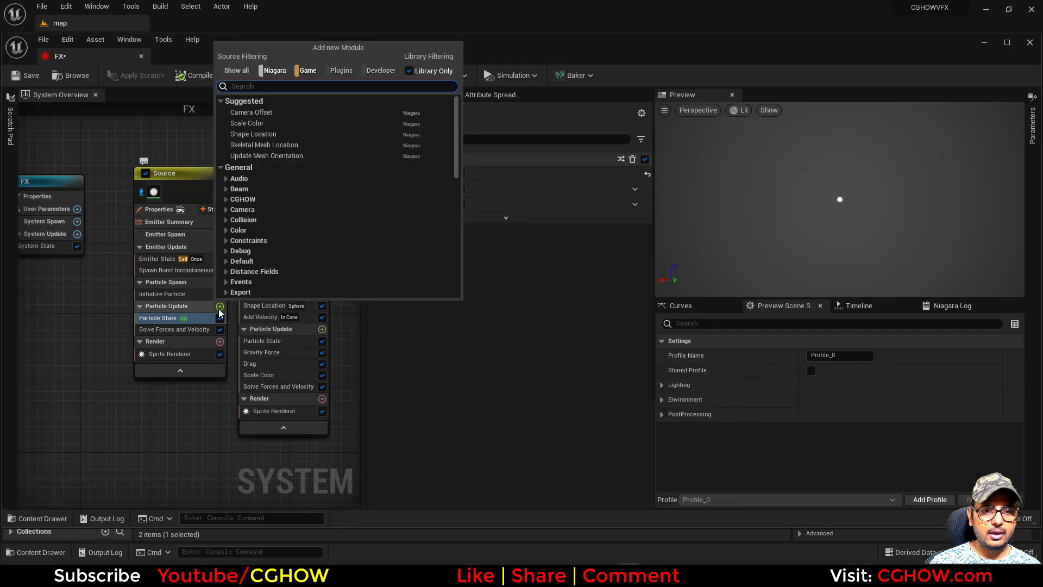
type("rota")
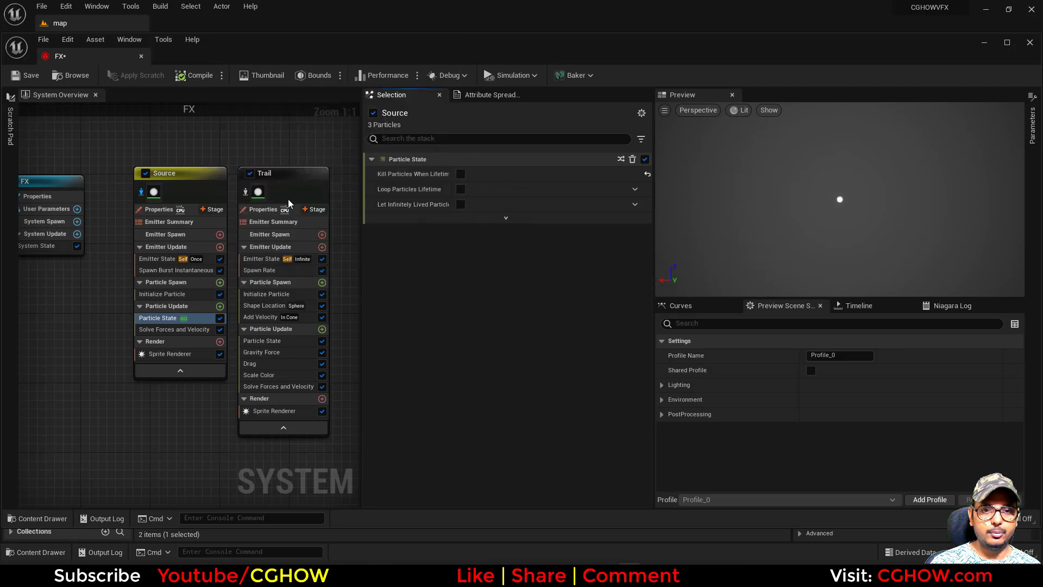
left_click(165, 341)
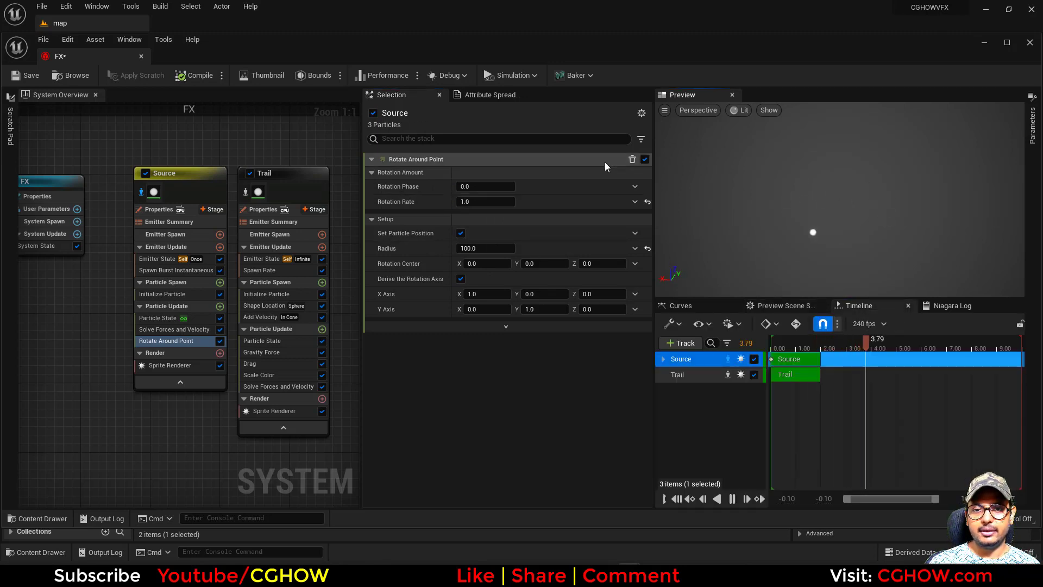
Drive Rotate Around Point's rotation phase with Return Normalized Exec Index.
type("exe")
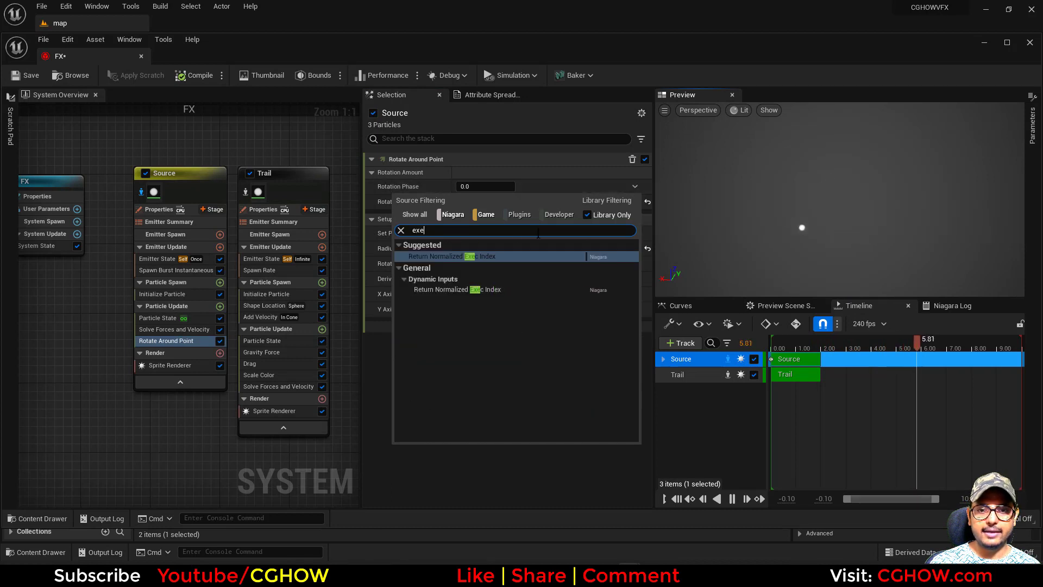
left_click(454, 256)
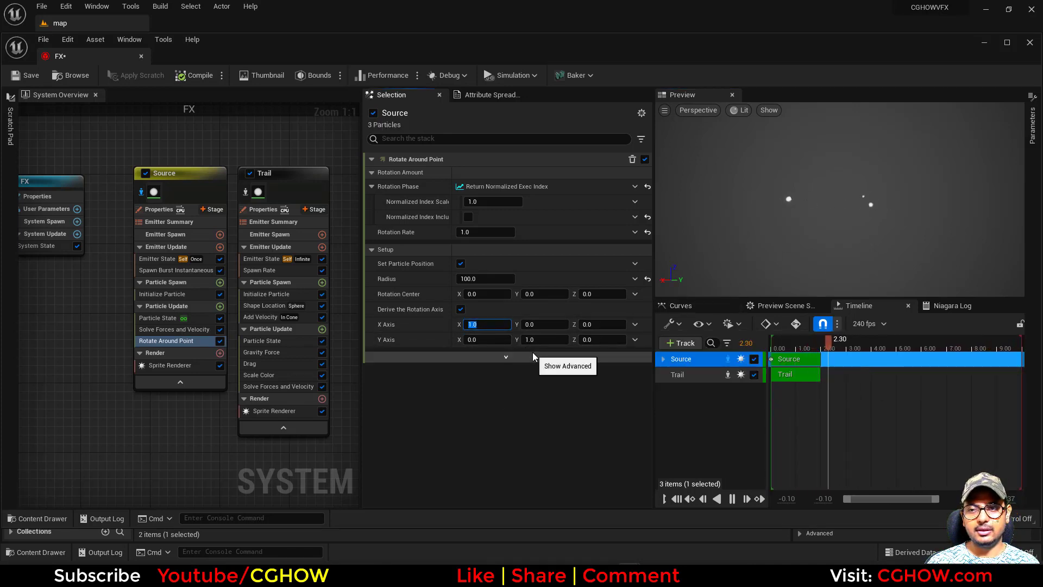
mouse_move(489, 338)
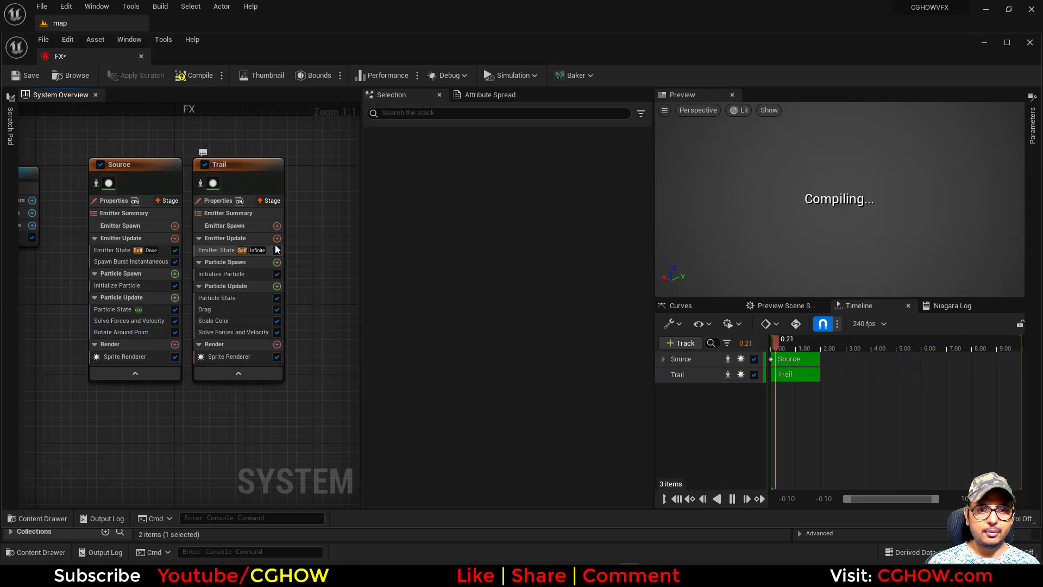
Make Trail spawn from the Source emitter's particles and set Source's orbit radius to 200.
type("fro")
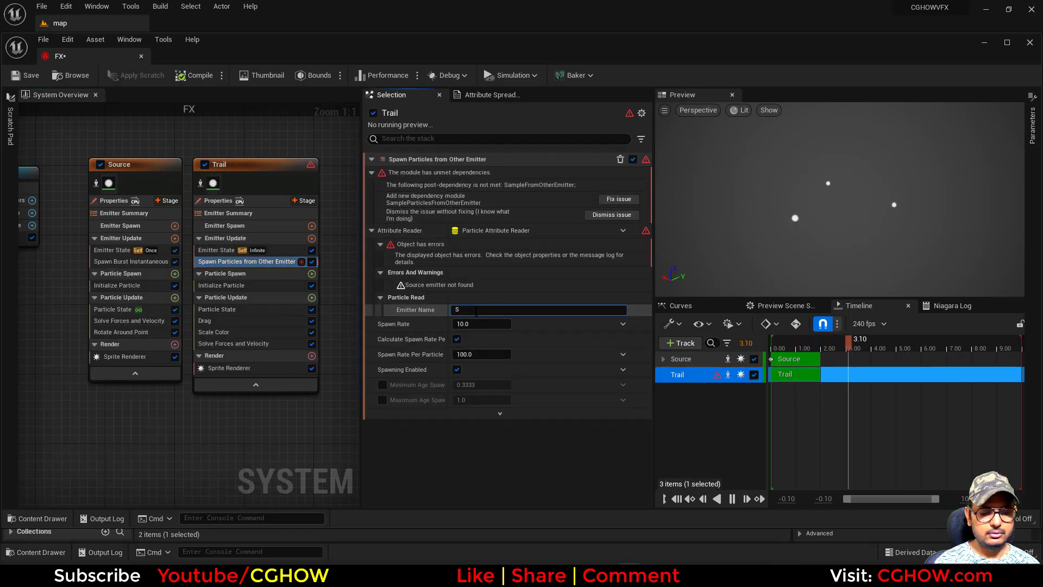
type("Source")
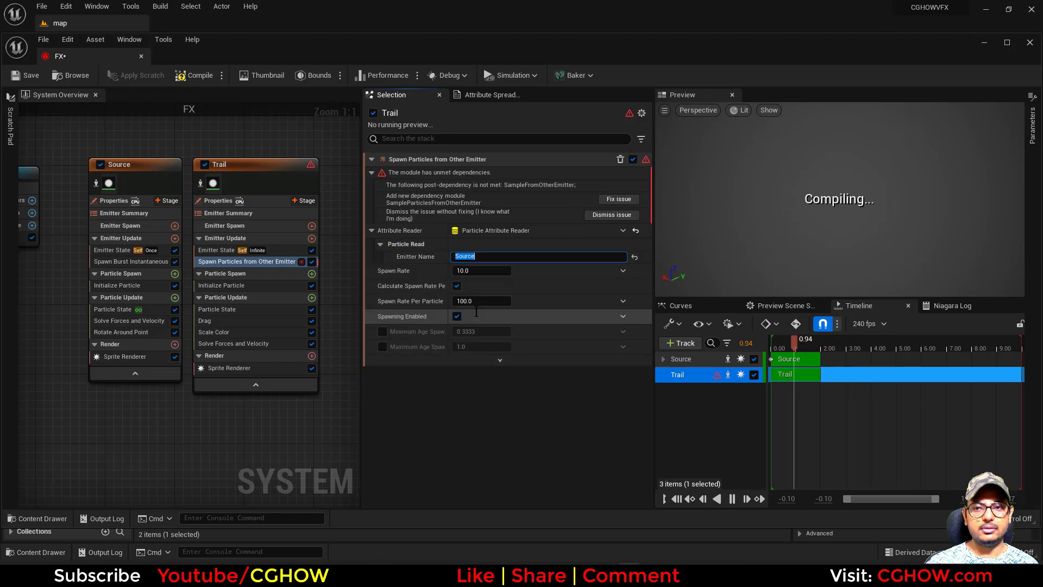
left_click(616, 199)
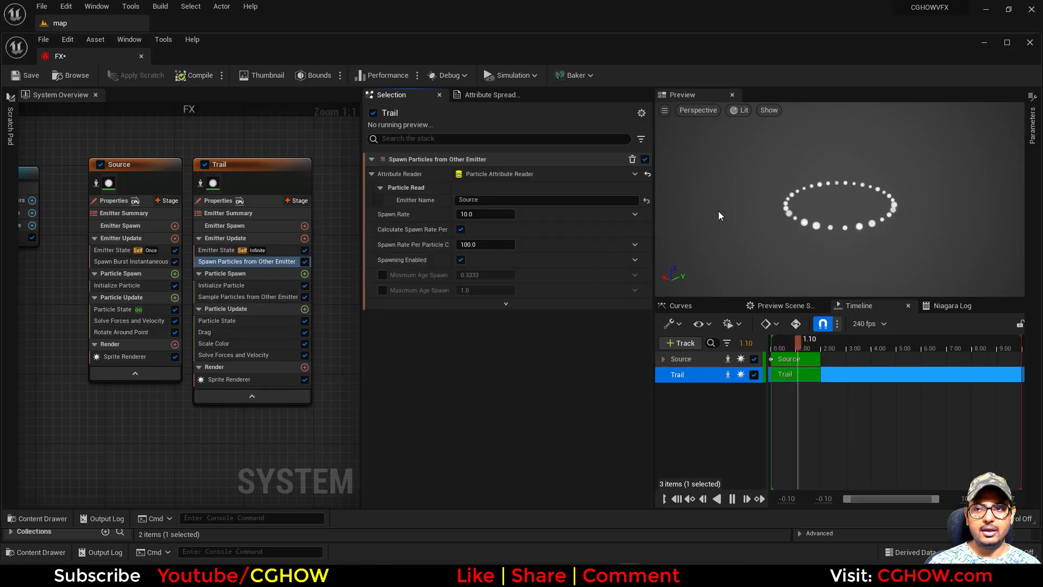
left_click(222, 285)
type("1000")
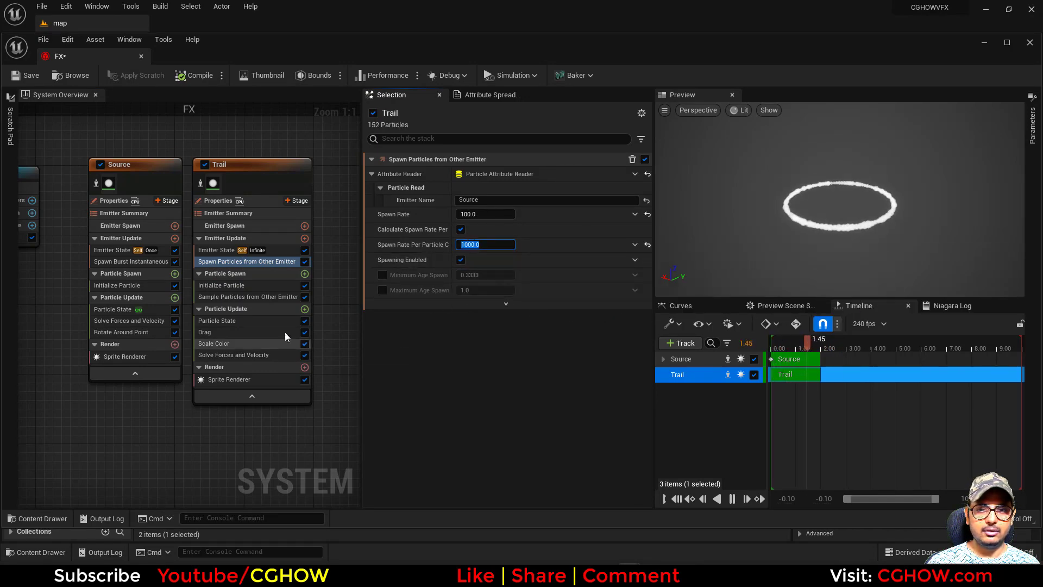
left_click(121, 332)
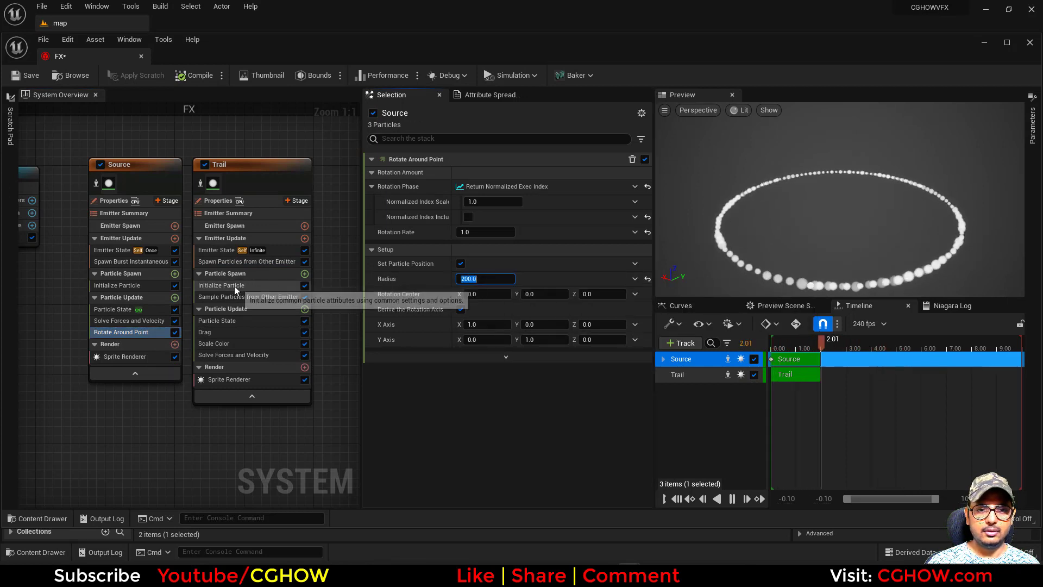
left_click(248, 261)
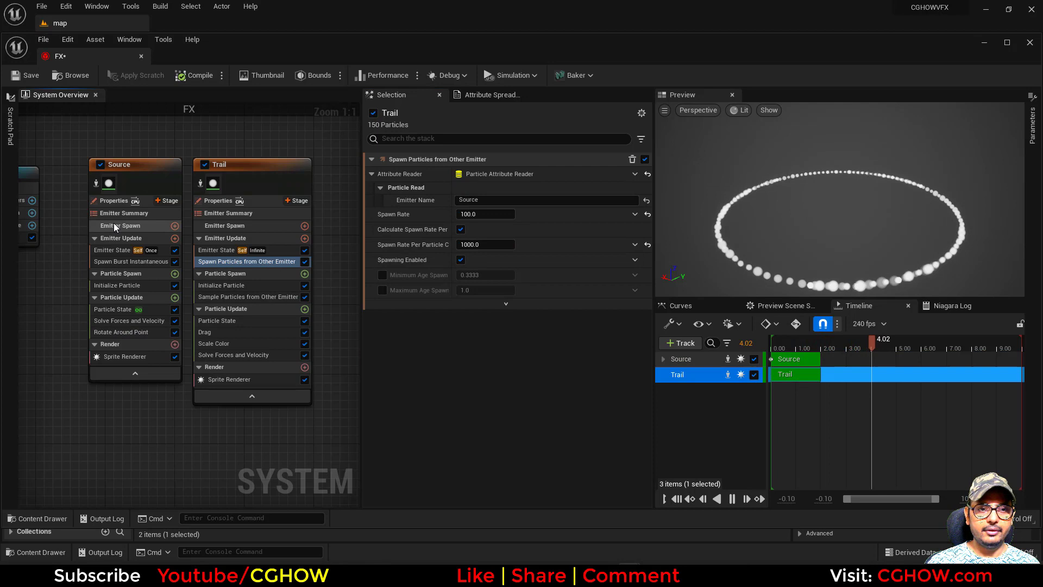
Run the emitters as GPUCompute Sim and enable Local Space on Source.
left_click(116, 200)
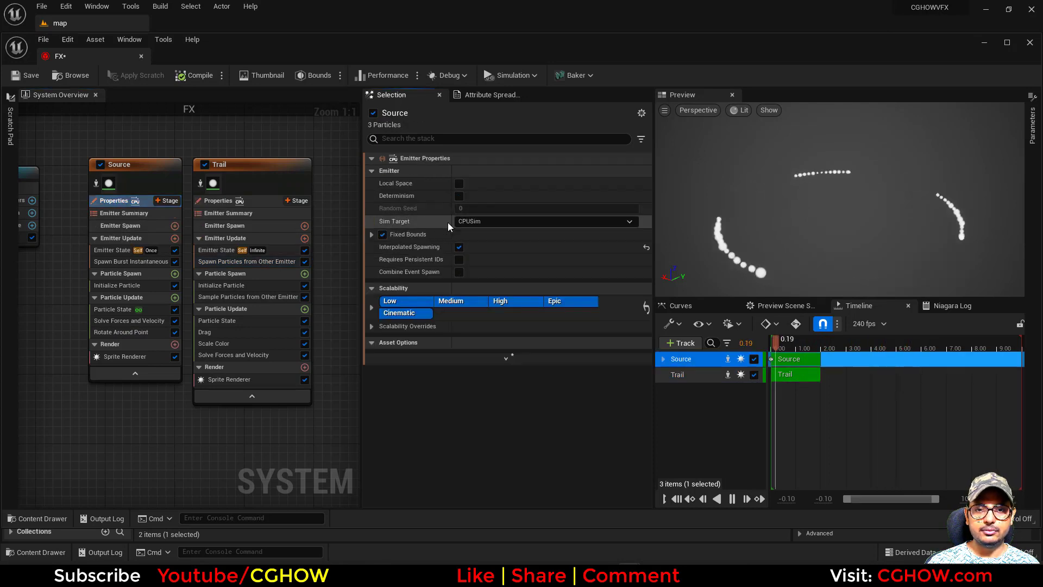
left_click(543, 221)
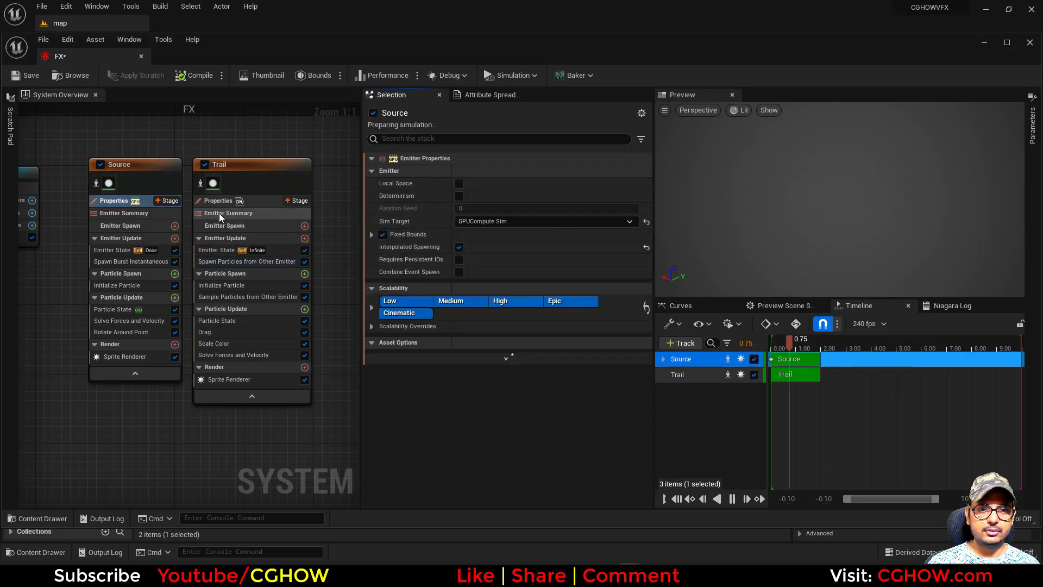
left_click(218, 200)
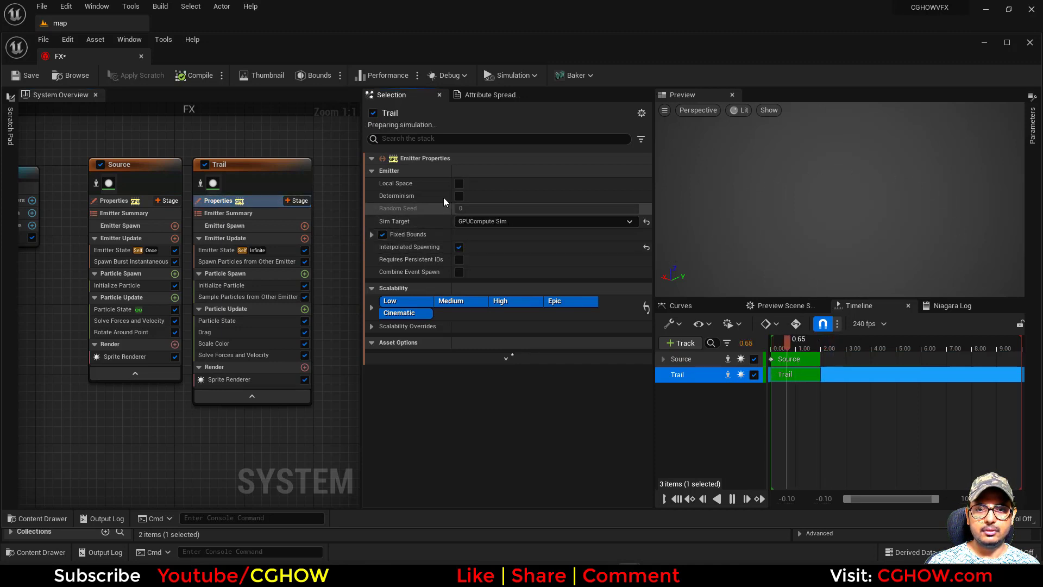
left_click(118, 200)
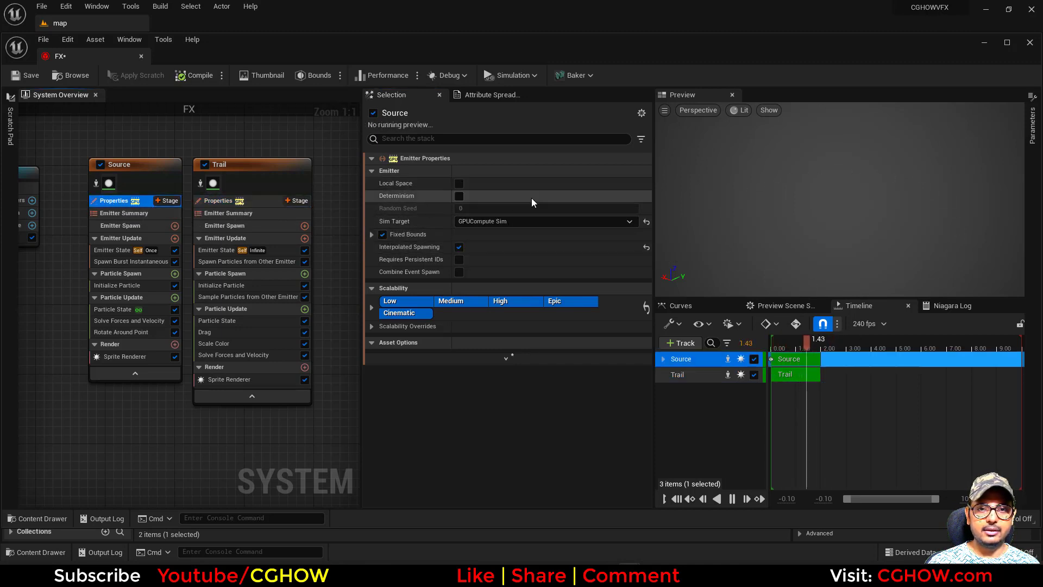
left_click(458, 183)
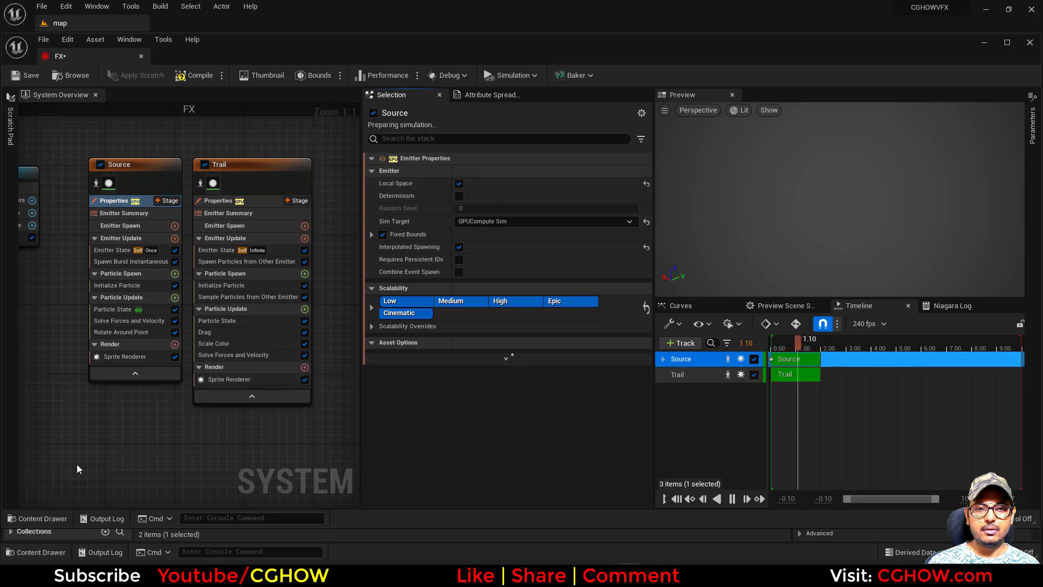
Set trail sprite size to 5, trail spawn rate to 500, and Source rotation rate to 0.5.
left_click(222, 284)
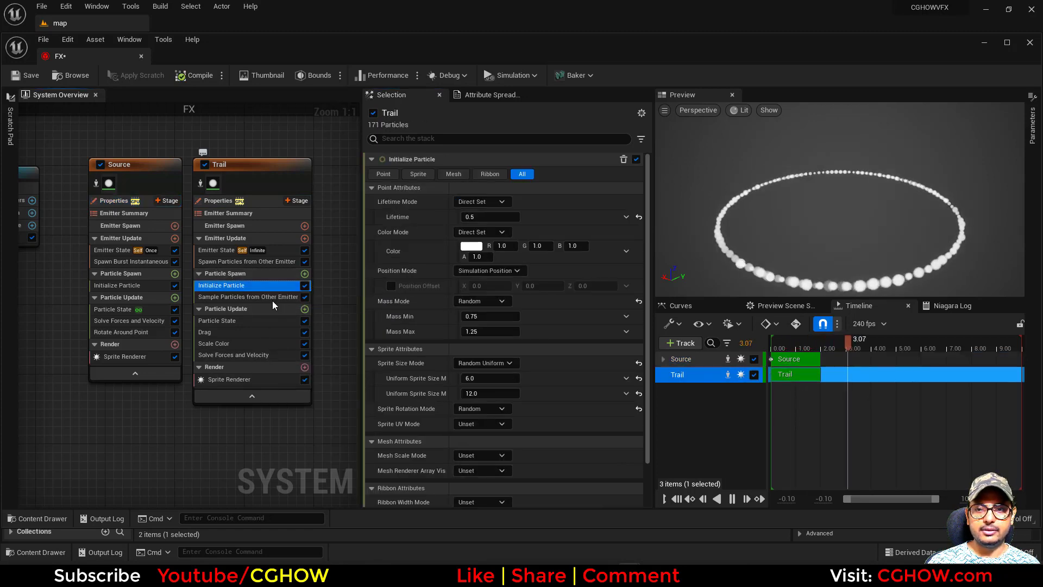
left_click(489, 378)
type("5")
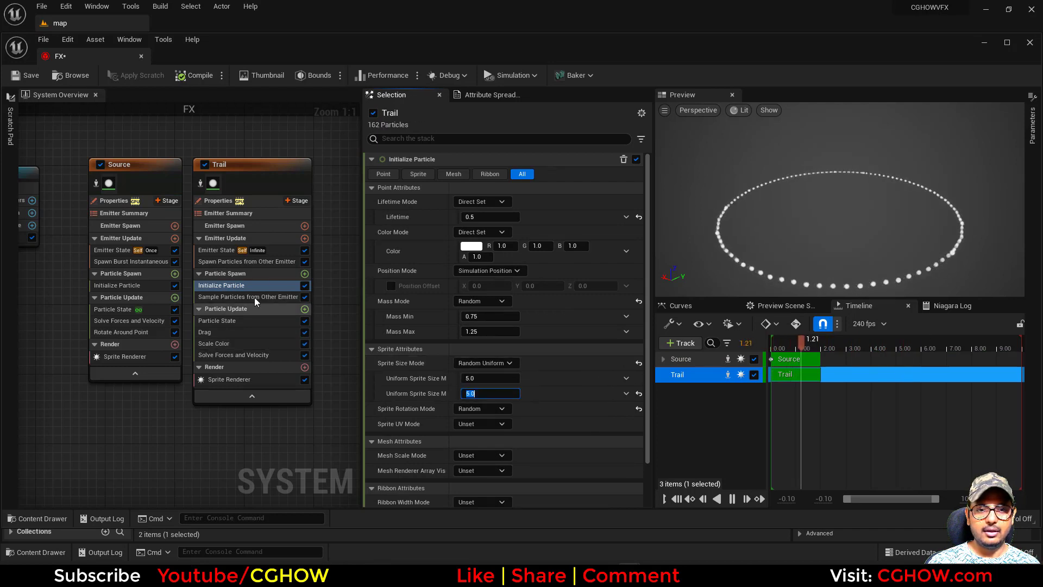
left_click(250, 260)
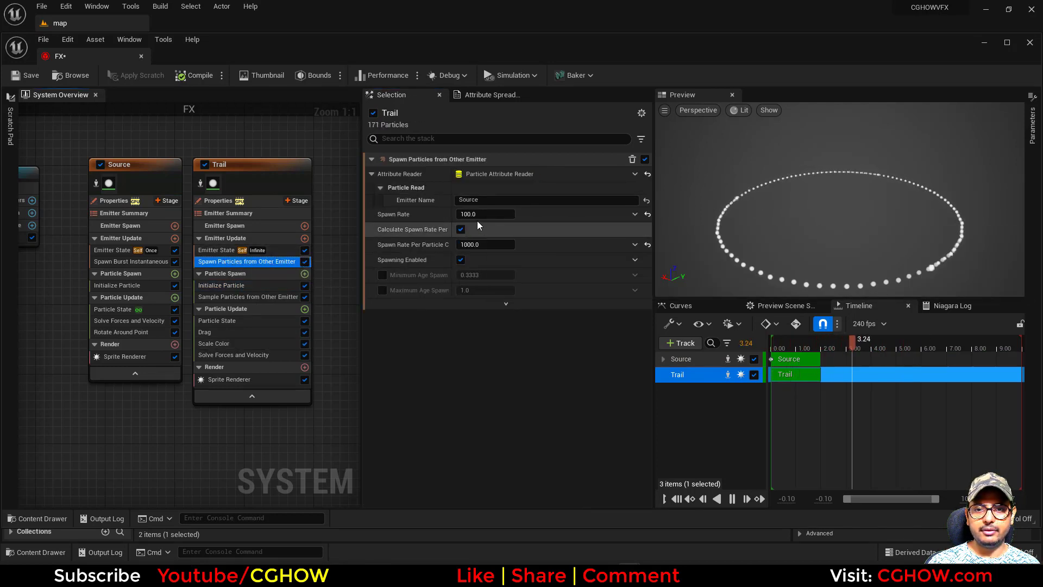
type("500")
type("10000")
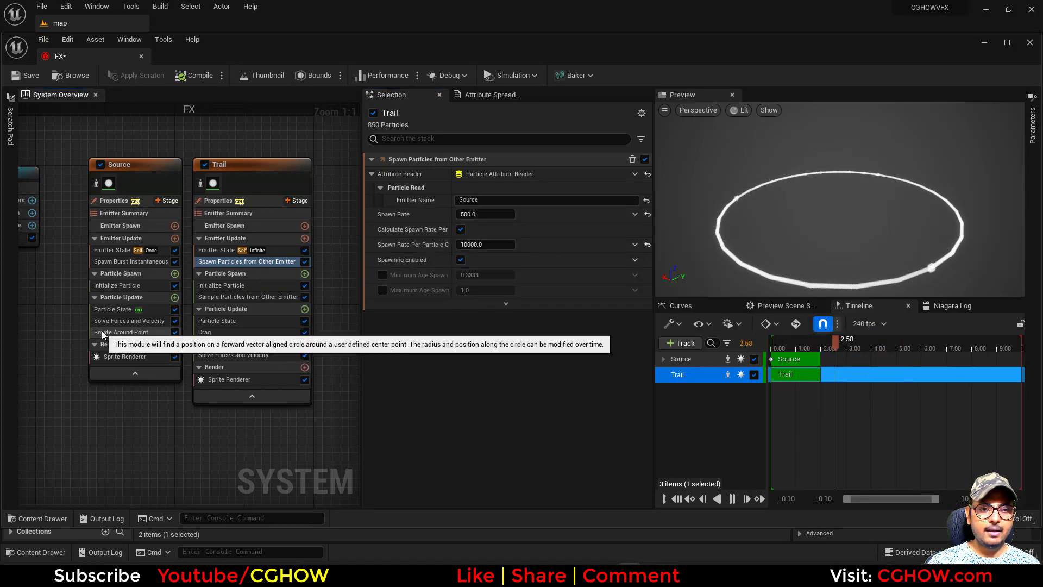
left_click(122, 331)
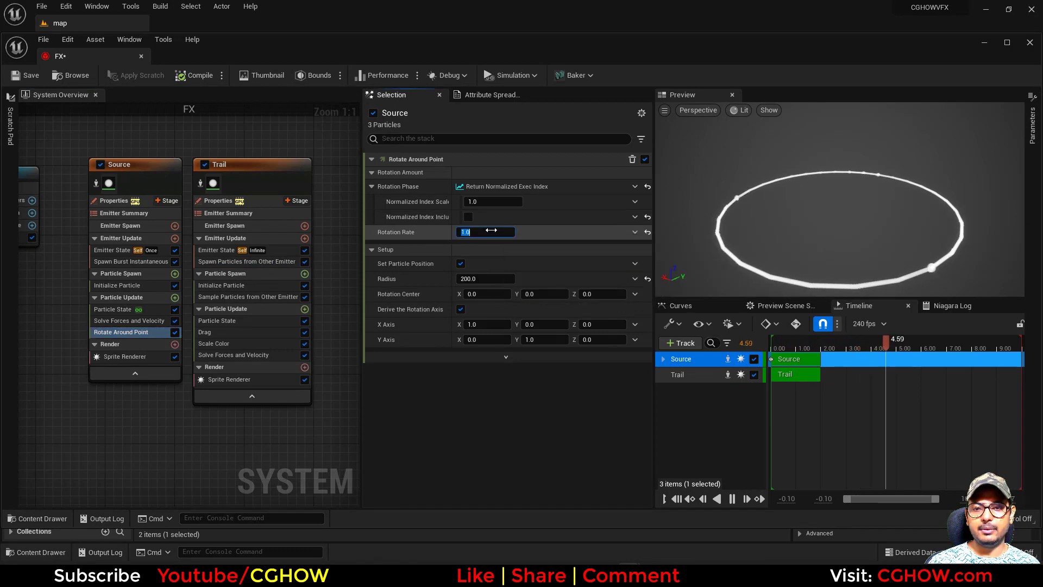
type("0.5")
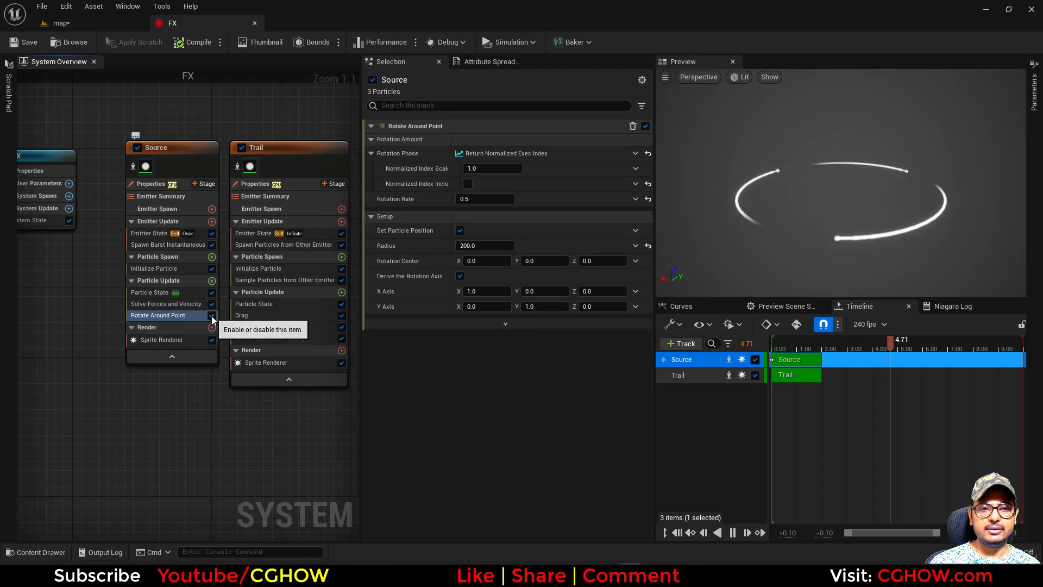
Add a Vortex Velocity module to Source with Velocity Amount 2000.
left_click(211, 280)
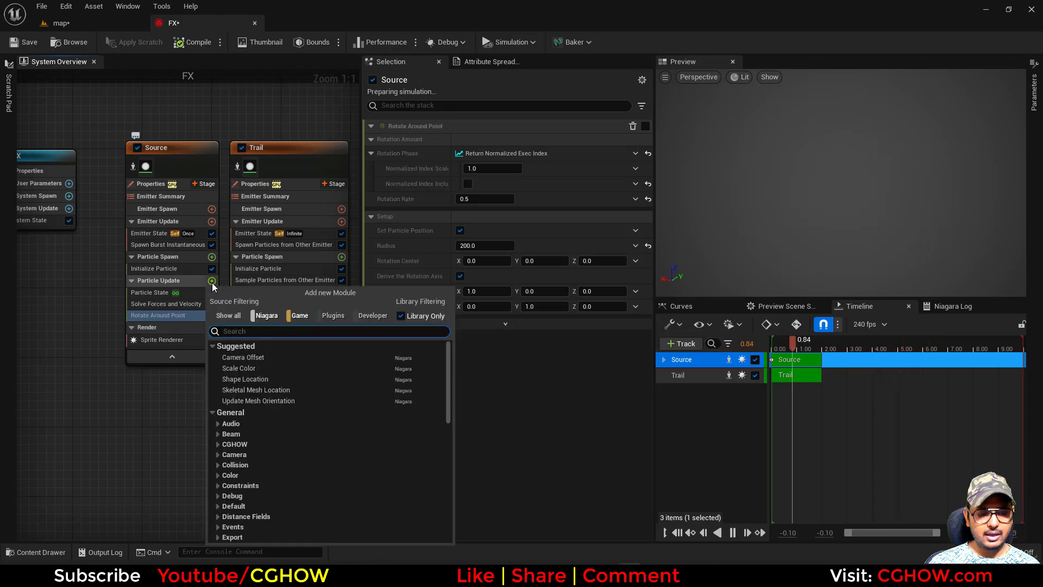
type("vor")
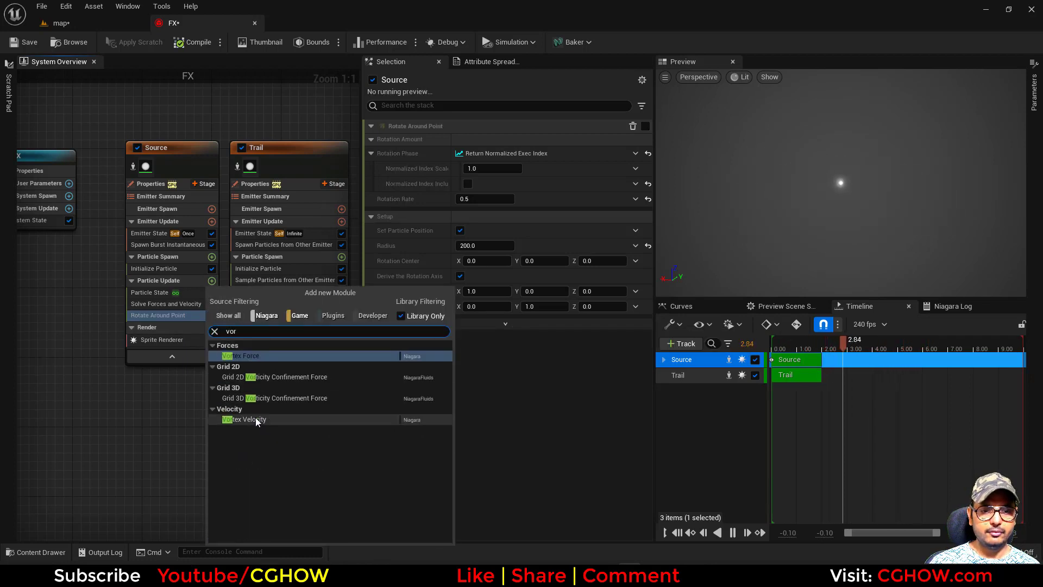
left_click(243, 418)
type("5")
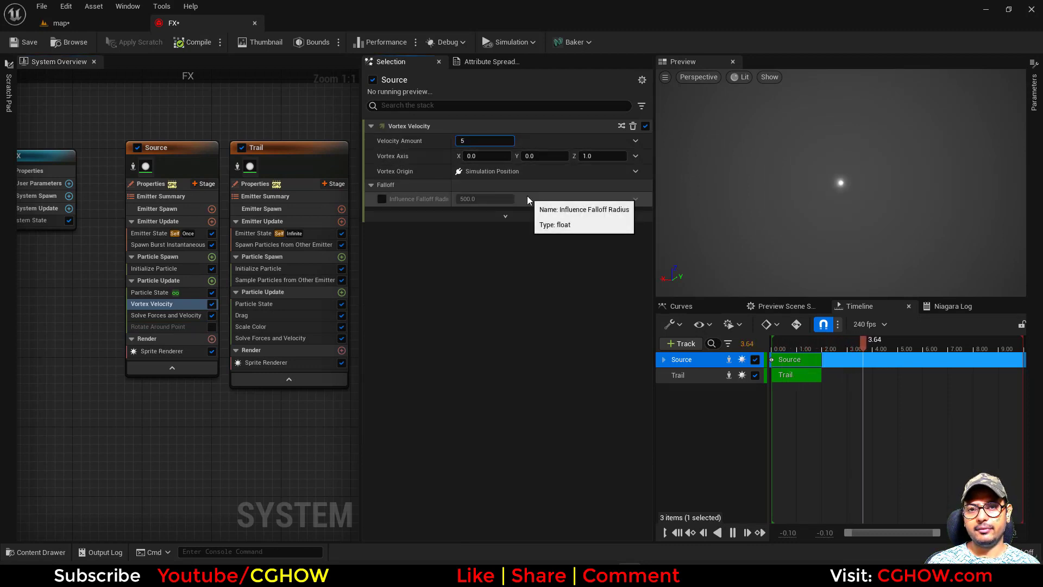
type("2000.0")
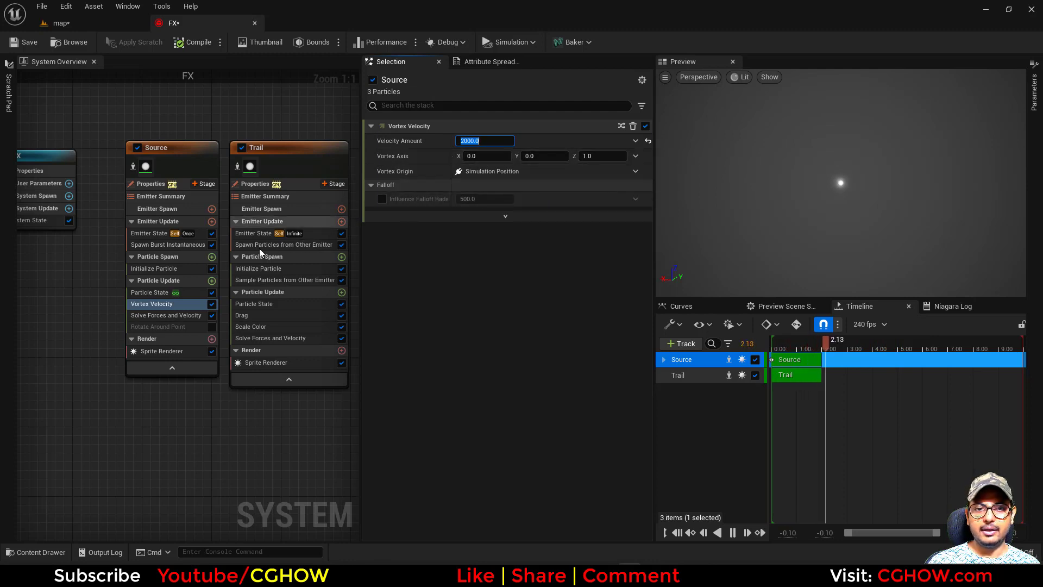
left_click(211, 280)
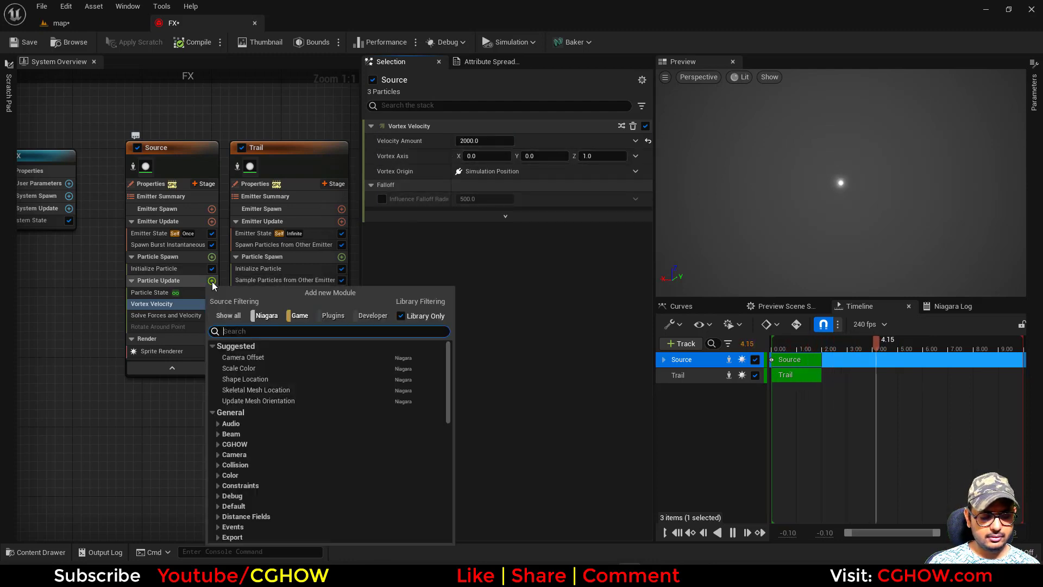
Spawn Source particles on a uniform radius-100 sphere and randomize the vortex axis.
type("sphe")
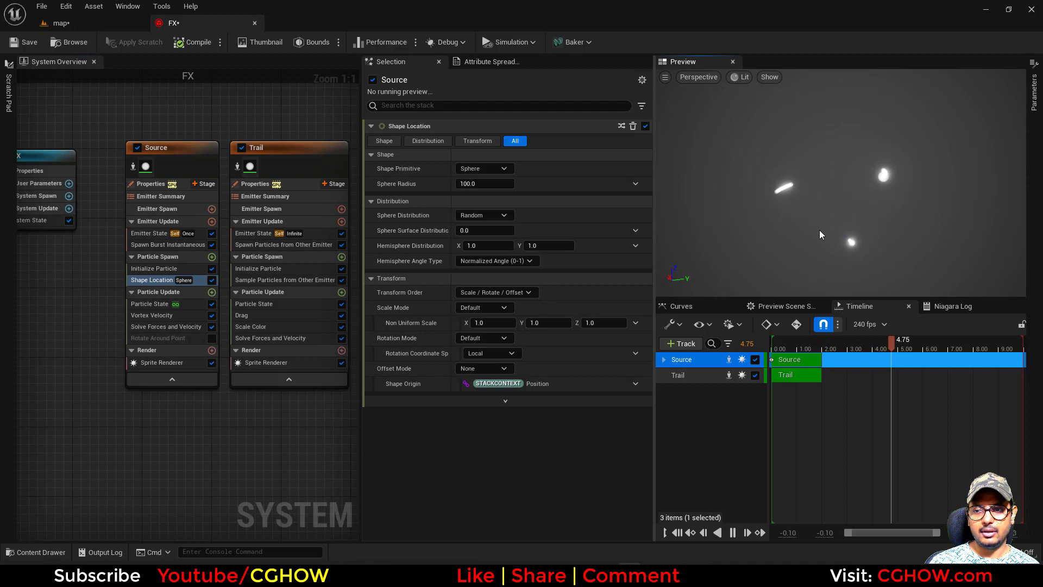
left_click(152, 315)
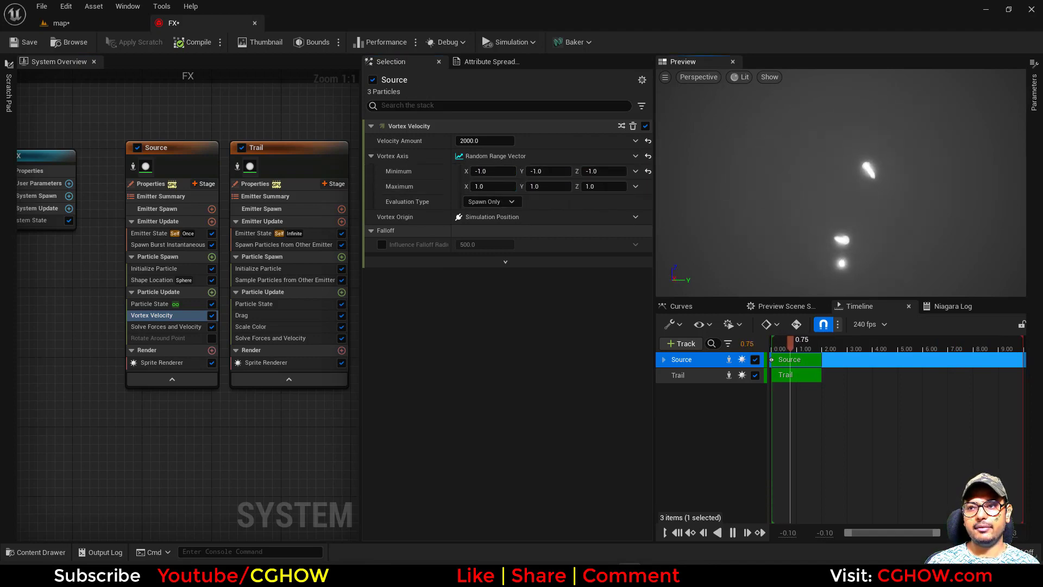
left_click(152, 280)
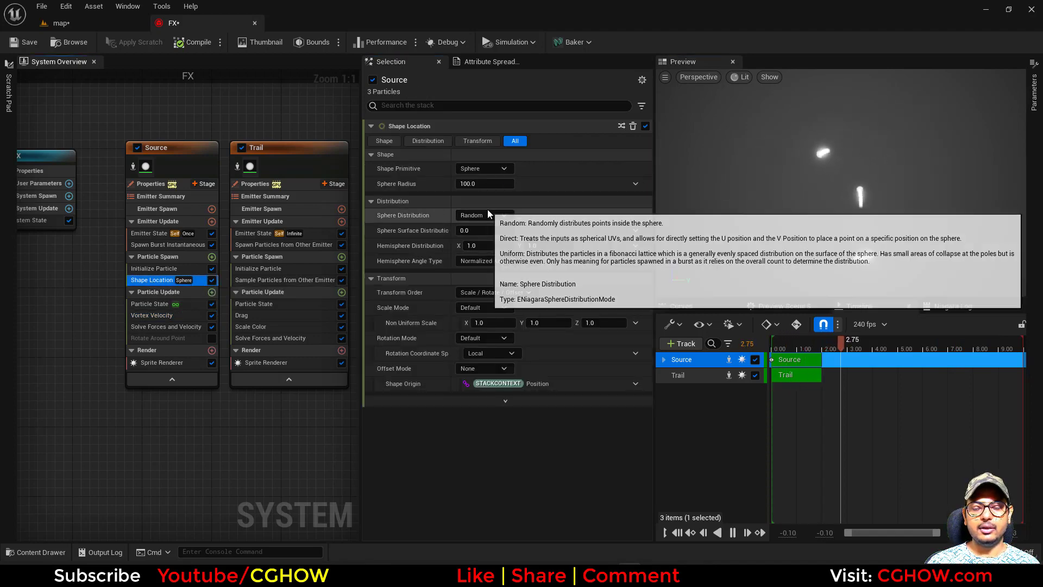
left_click(484, 215)
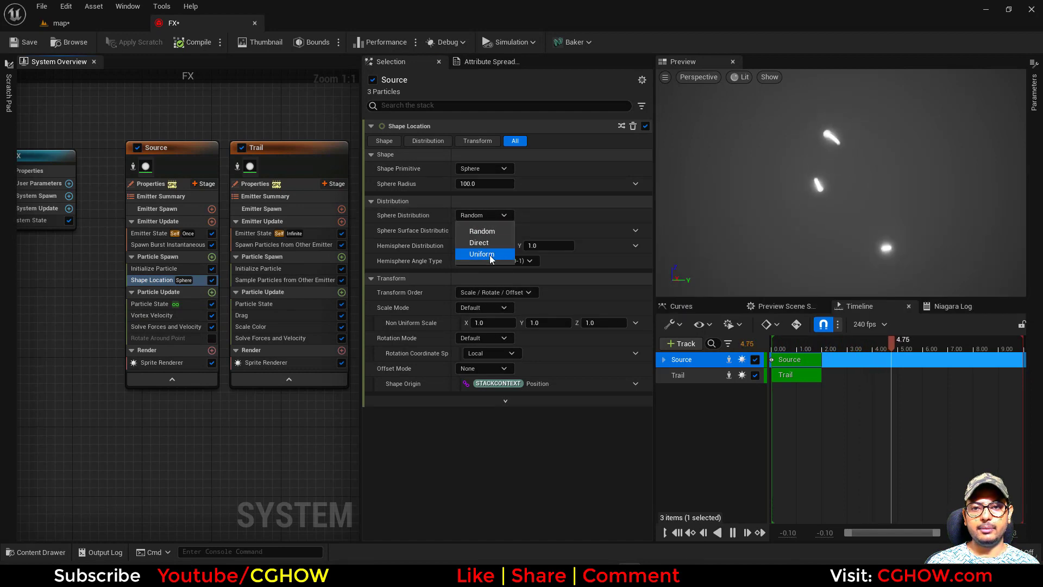
left_click(480, 254)
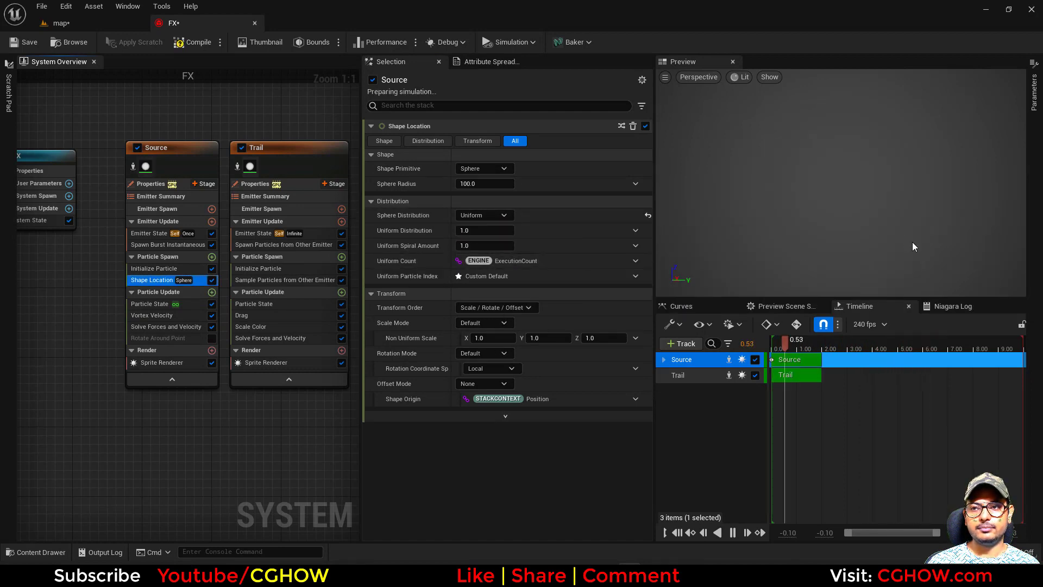
left_click_drag(781, 347, 840, 347)
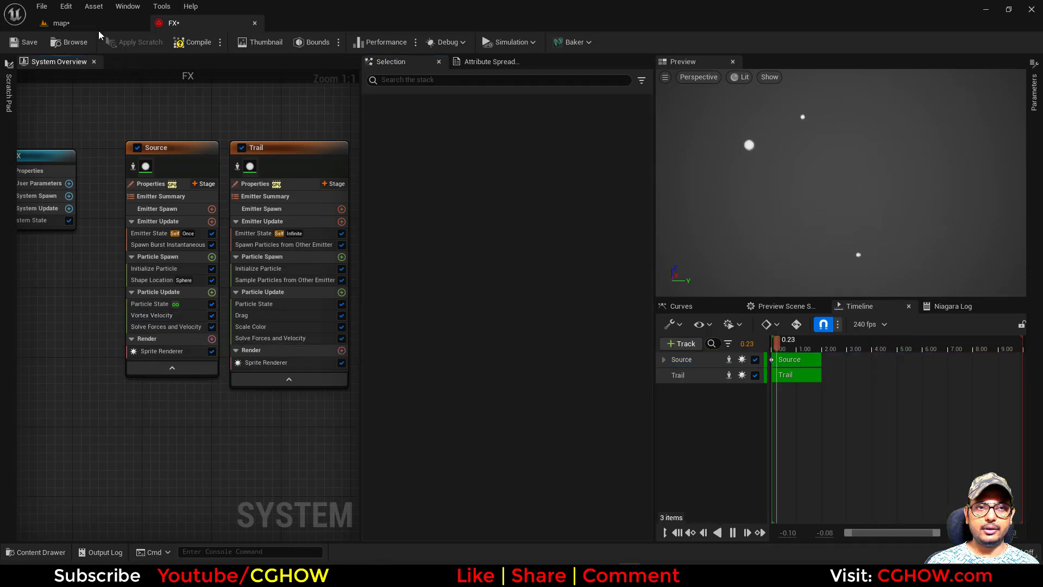
Set Trail particle lifetime to 2.0 and add Scale Sprite Size so sprites shrink with age.
left_click(63, 23)
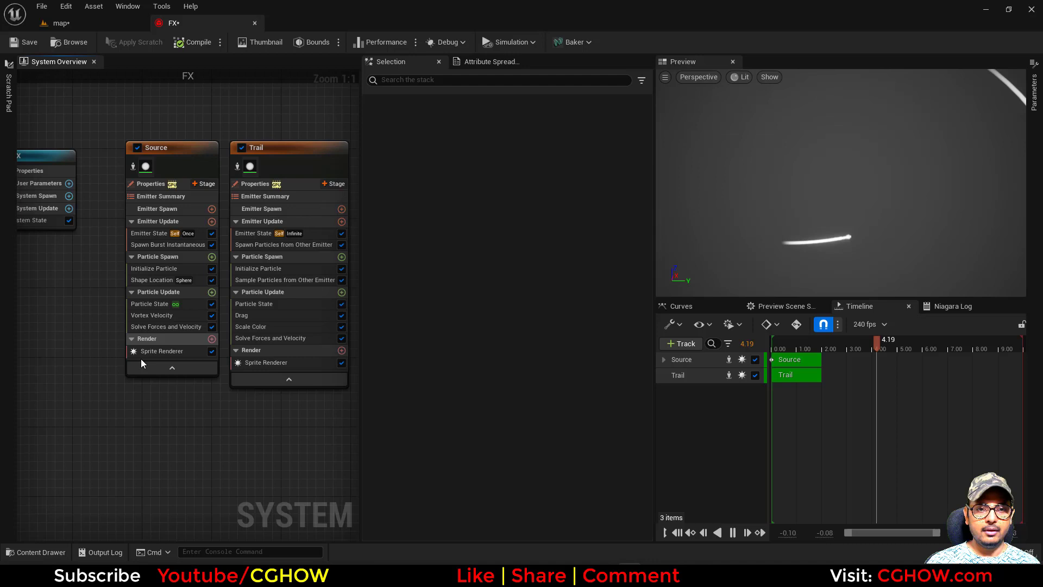
left_click(258, 268)
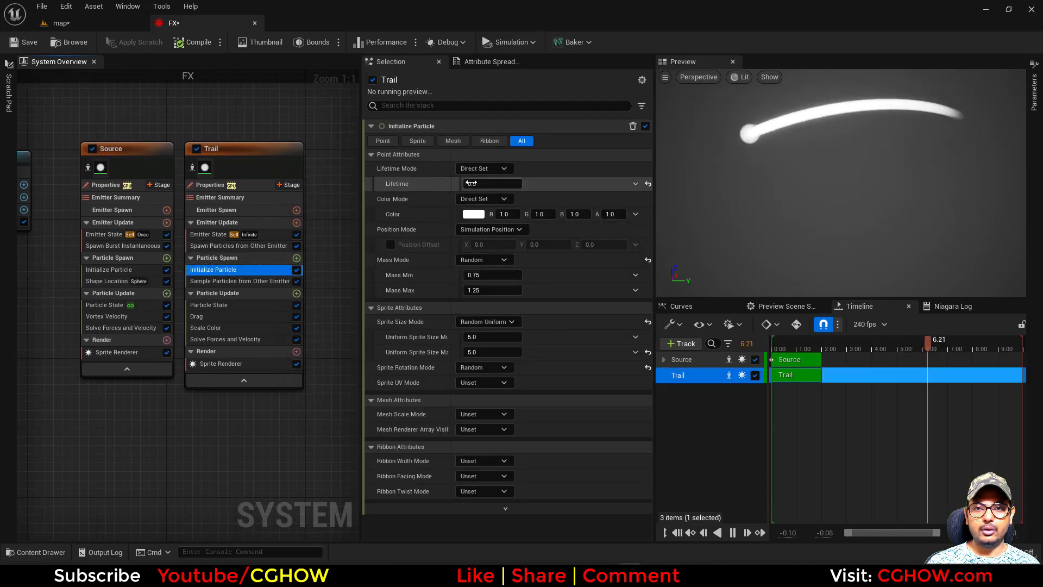
type("2.0")
type("size")
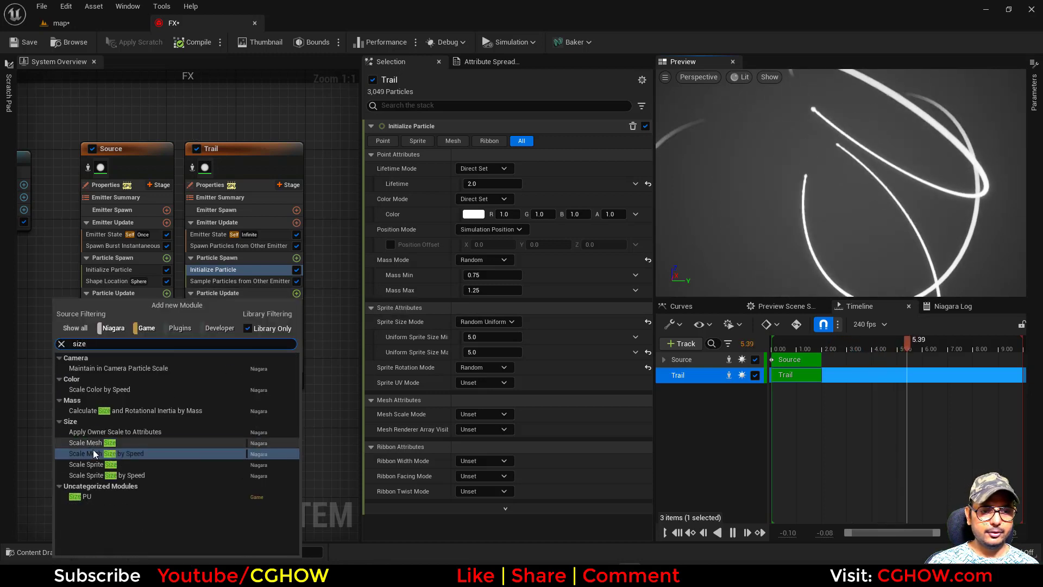
left_click(96, 464)
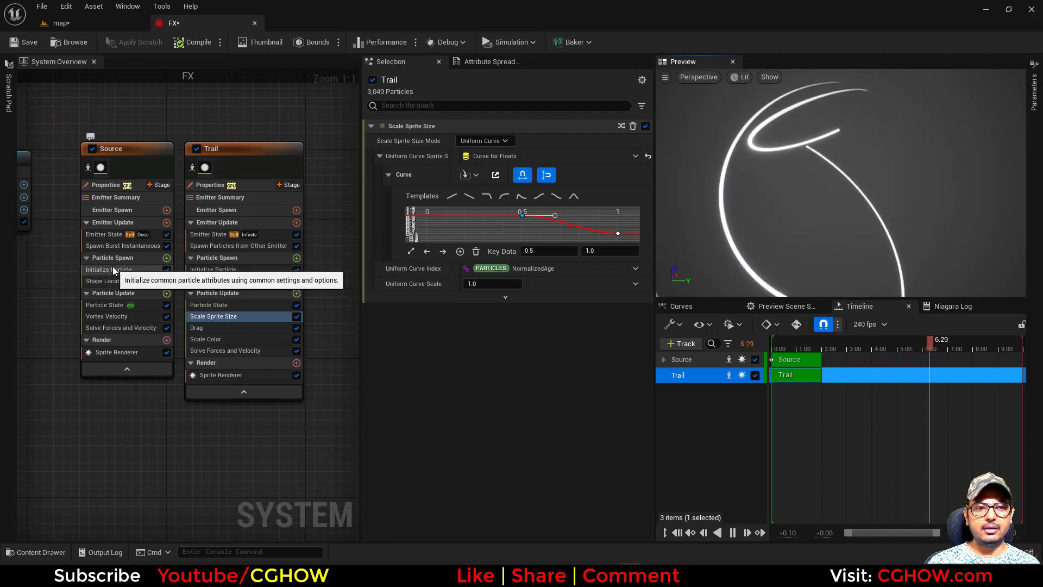
left_click(109, 269)
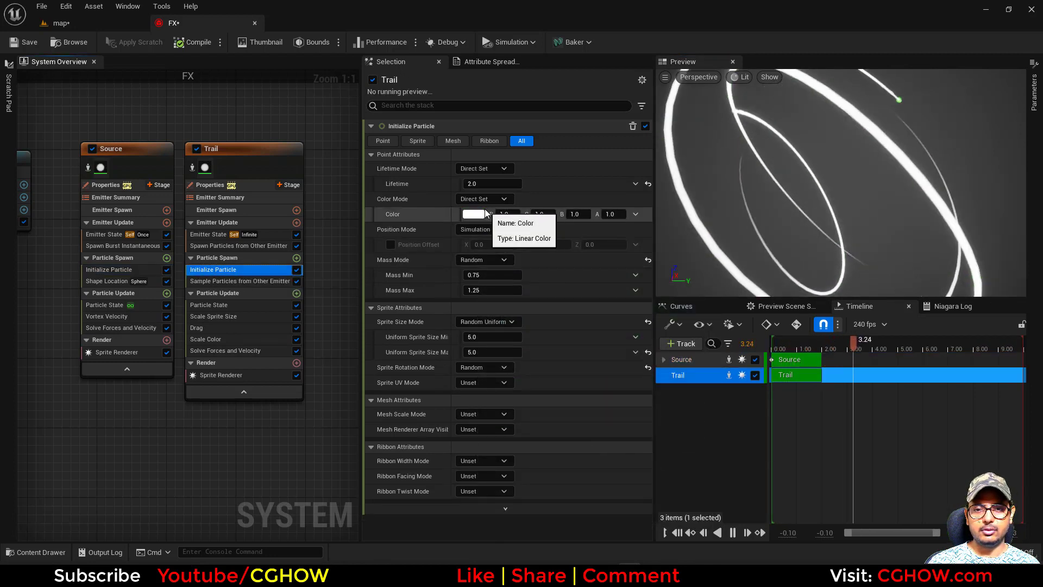
Make Trail sprites non-uniform, sized X 1 by Y 5, after touching the trail colour.
left_click(473, 214)
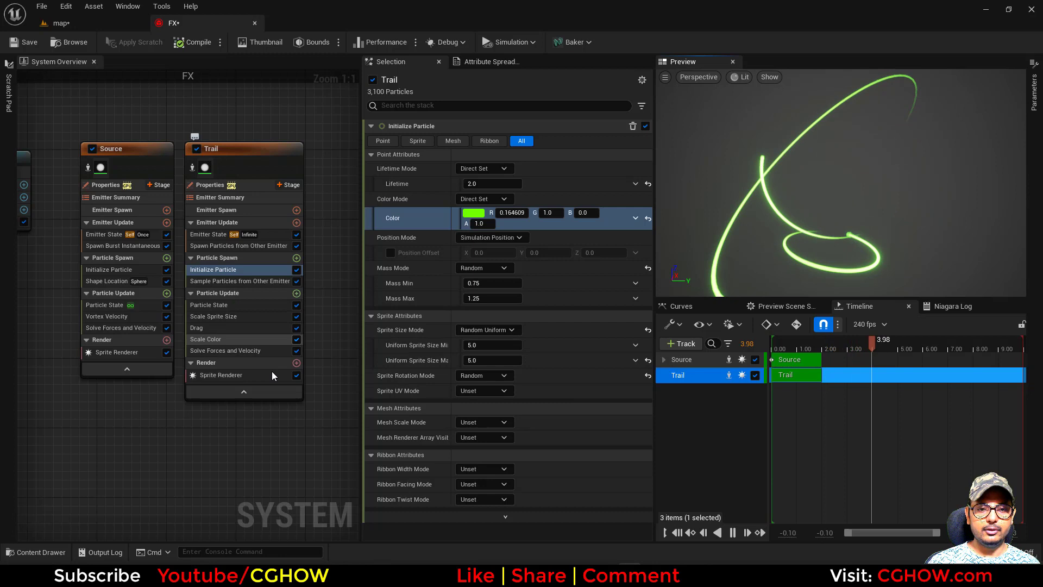
left_click(220, 374)
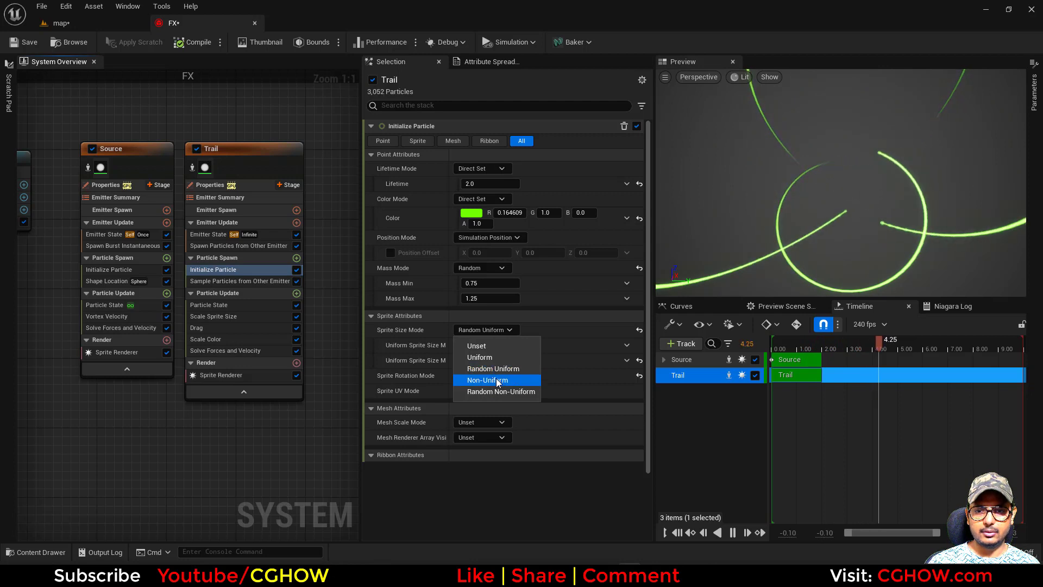
left_click(487, 379)
type("cur")
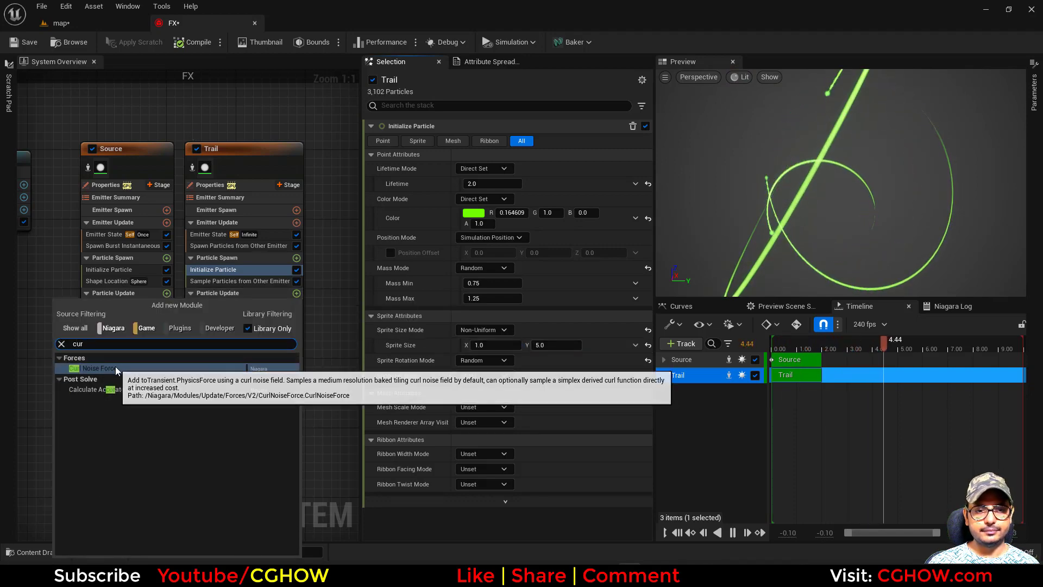
Add Curl Noise Force to Trail's Particle Update and set its noise frequency to 10.
left_click(98, 368)
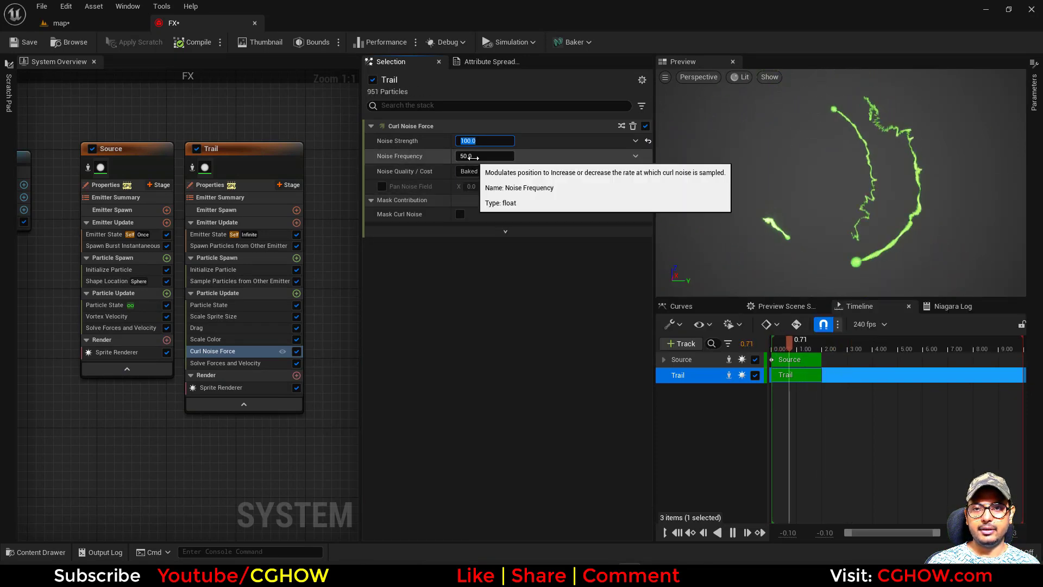
type("20.0")
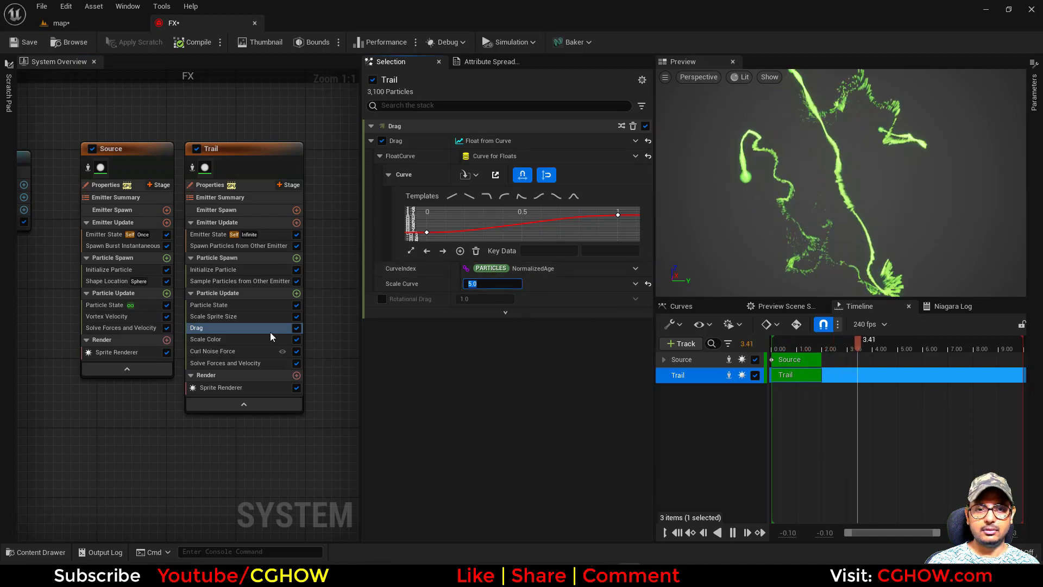
left_click(212, 351)
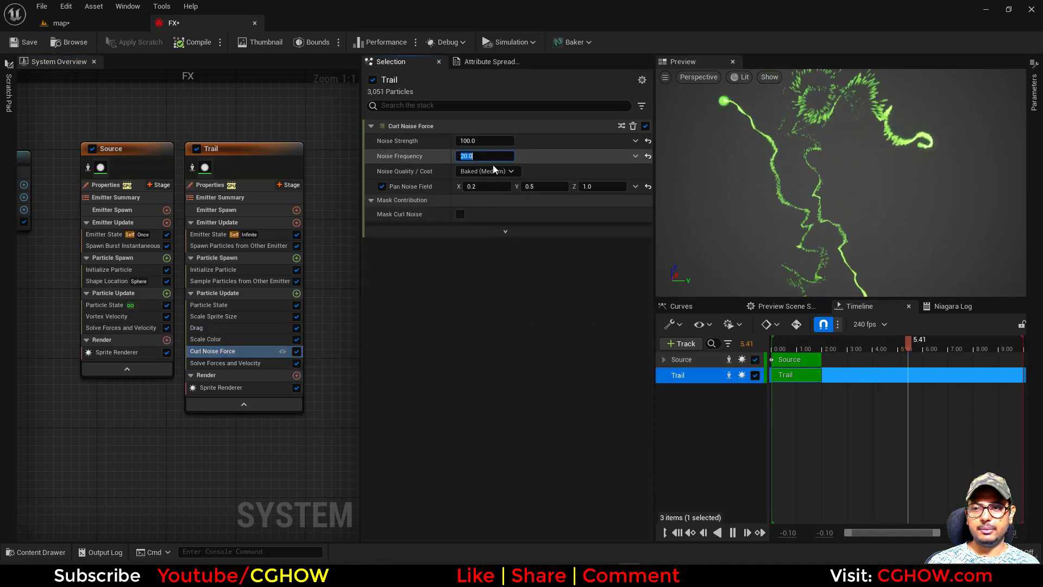
type("10.0")
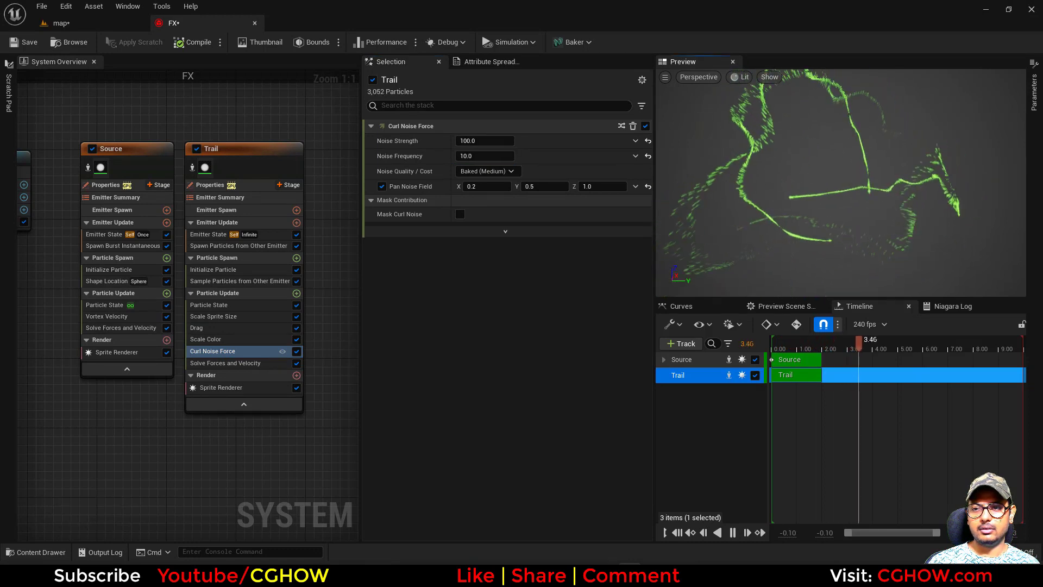
left_click(216, 258)
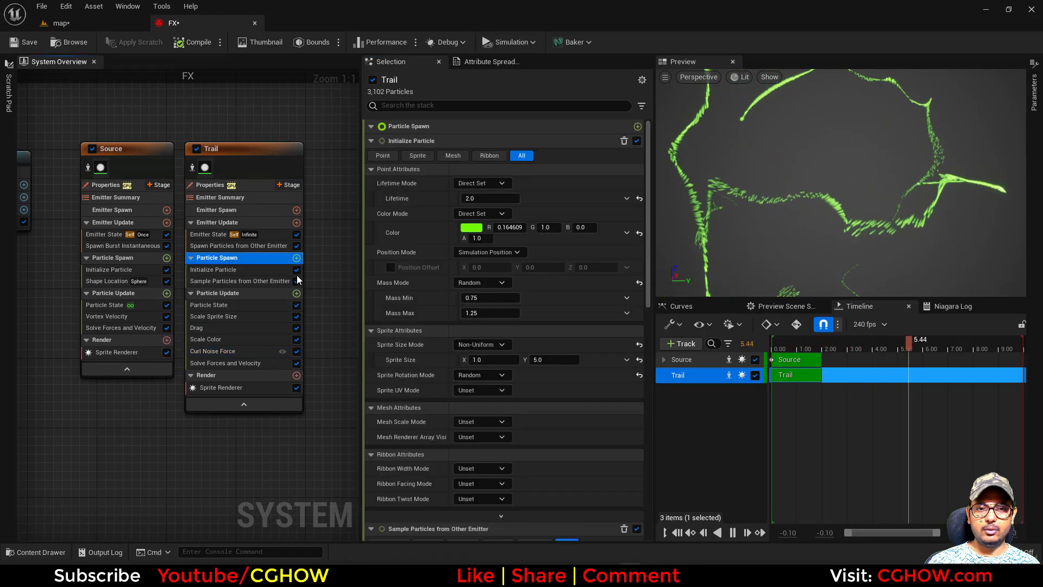
Brighten the Trail colour to G 20 and the Source colour to G 100.
left_click(471, 227)
type("20")
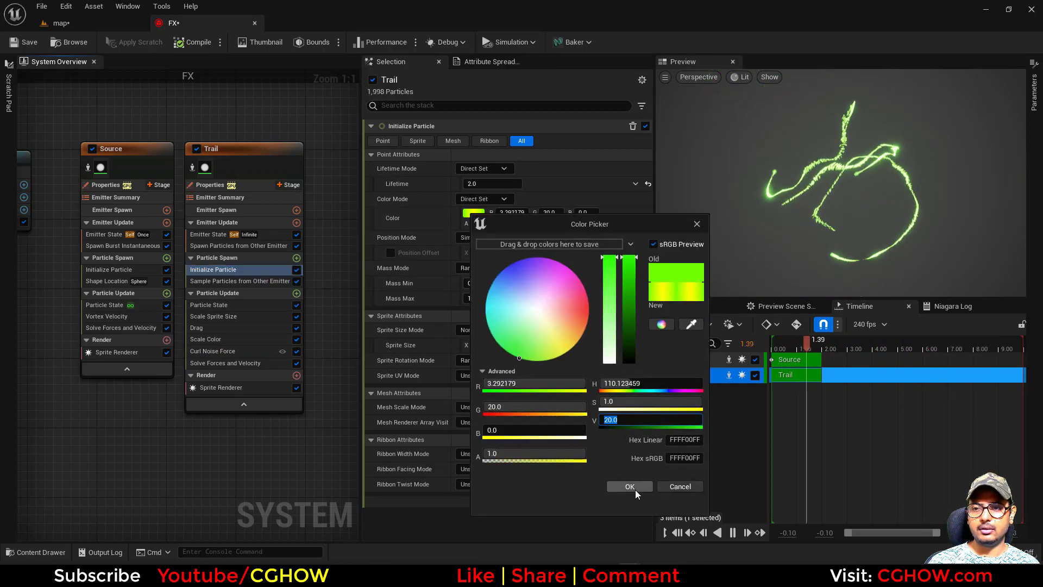
left_click(628, 485)
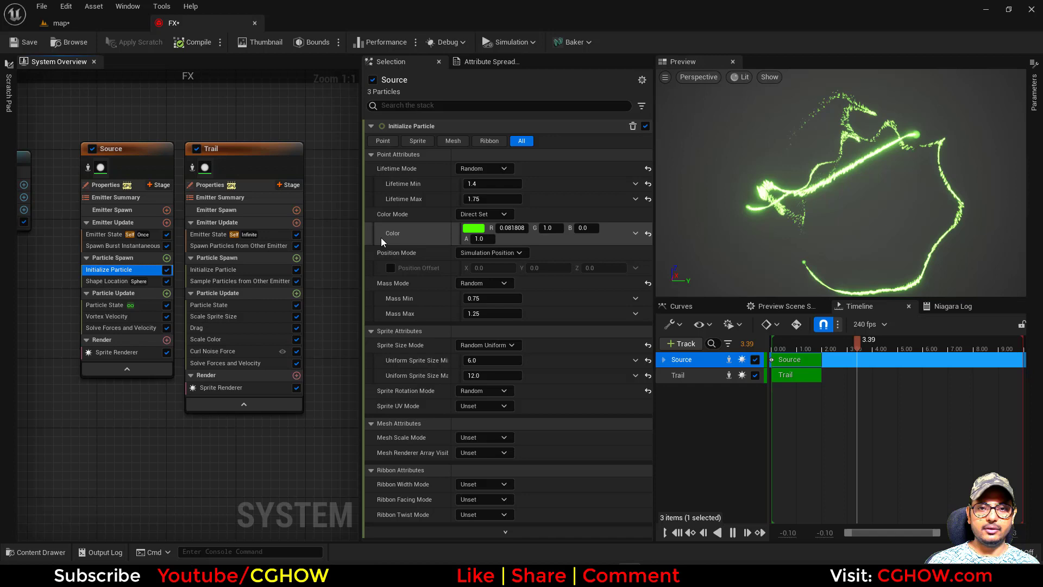
left_click(473, 228)
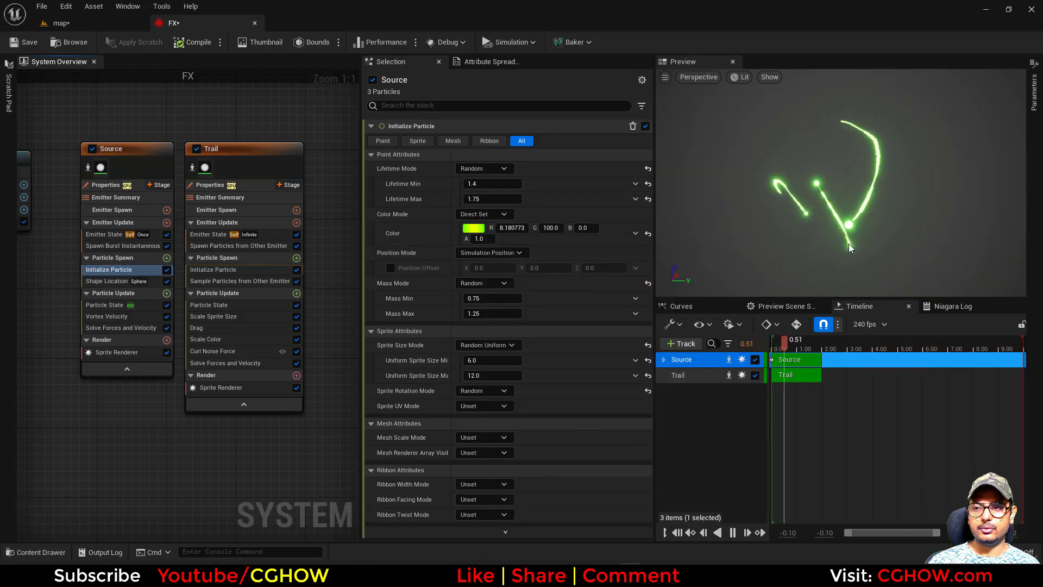
left_click(25, 42)
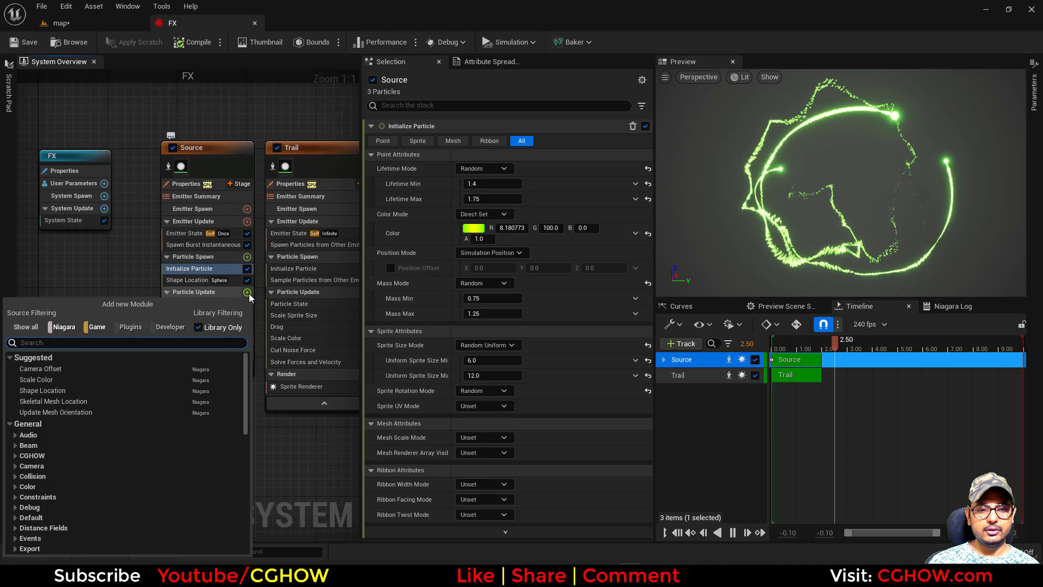
Add Spring Force to Source's Particle Update with a vector equilibrium position input.
type("apr")
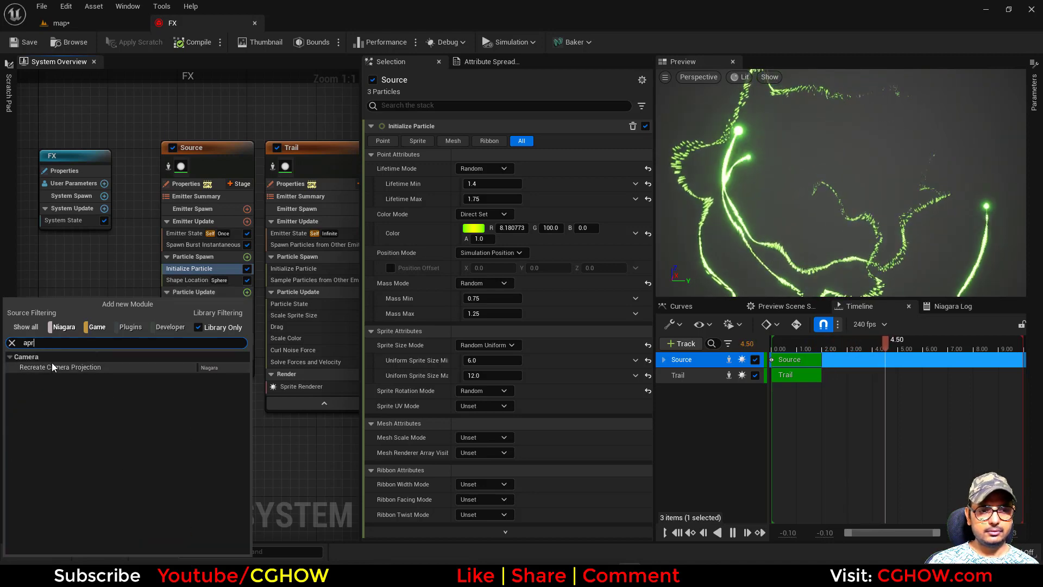
type("sp")
type("vec")
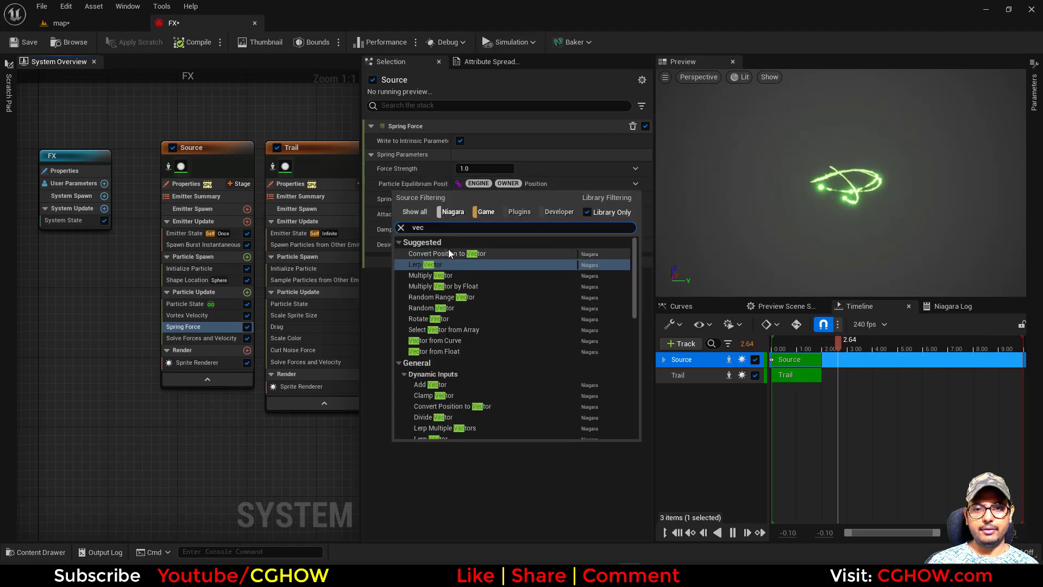
left_click(446, 253)
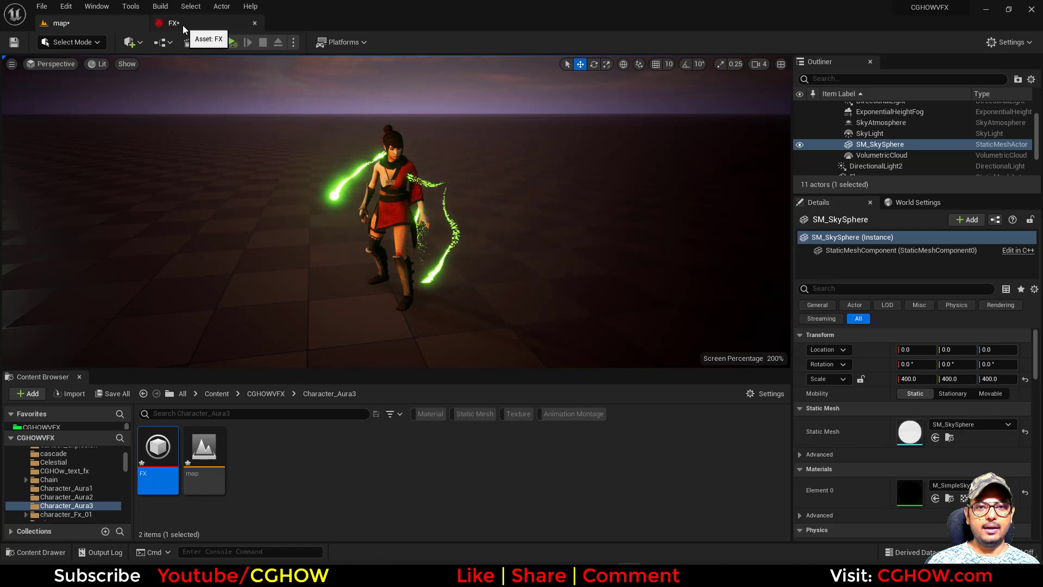
Check Source's Vortex Velocity (about 26919), then open Trail's Scale Sprite Size curve.
left_click(173, 23)
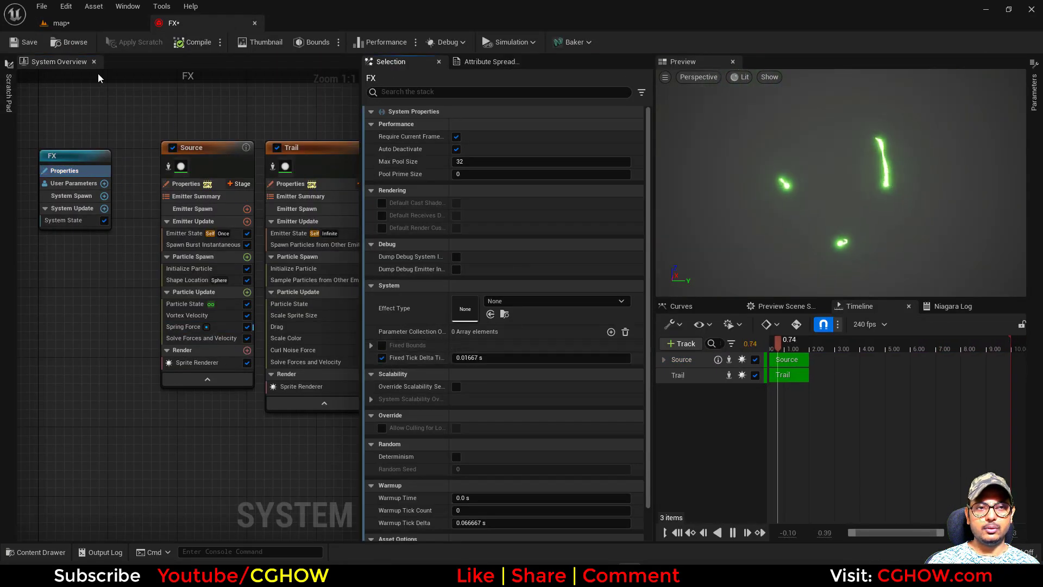
left_click(63, 22)
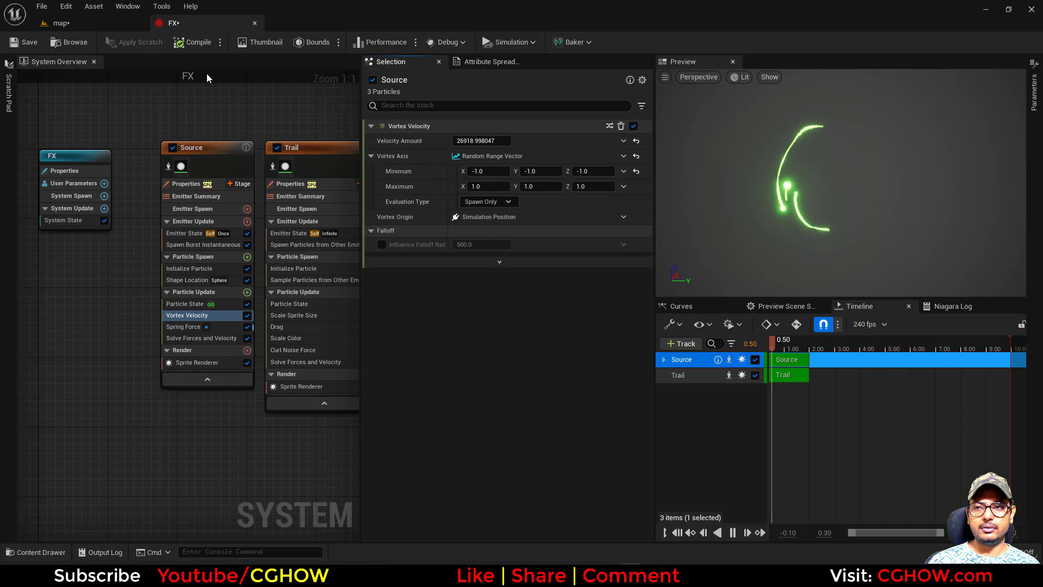
left_click(63, 23)
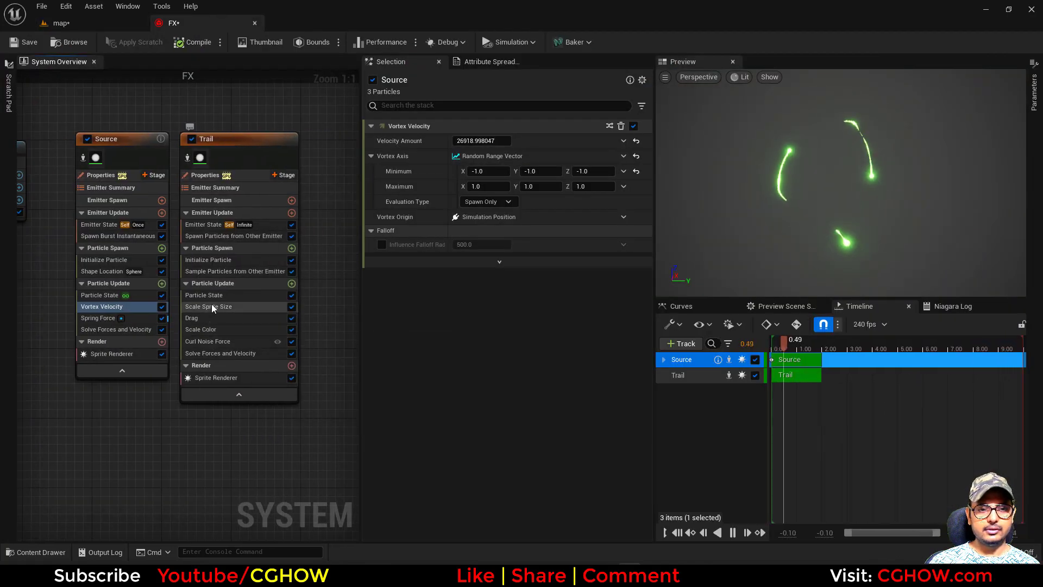
left_click(208, 306)
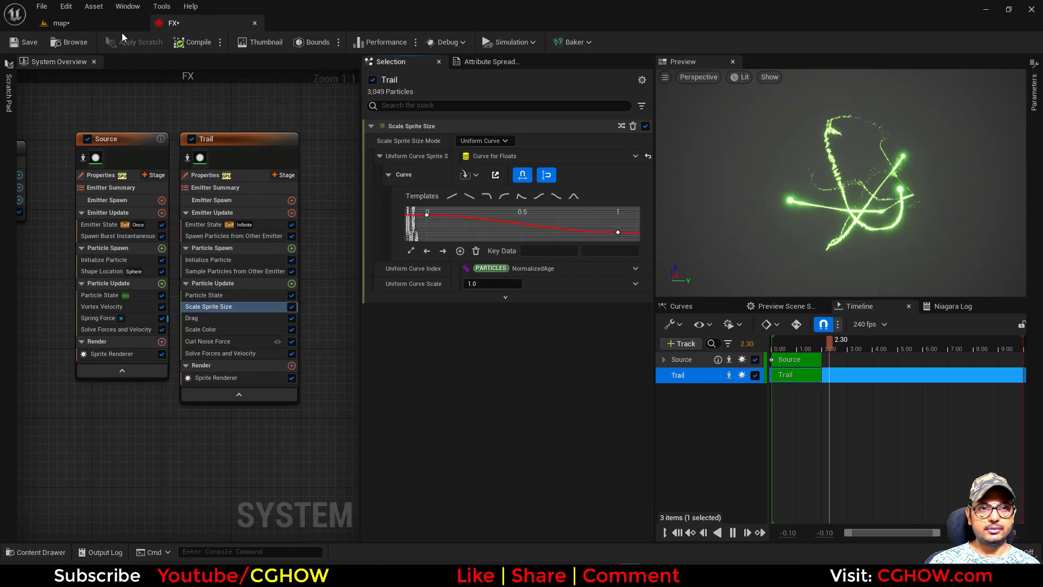
Preview the aura on the character in the level, then return to the FX system.
left_click(65, 23)
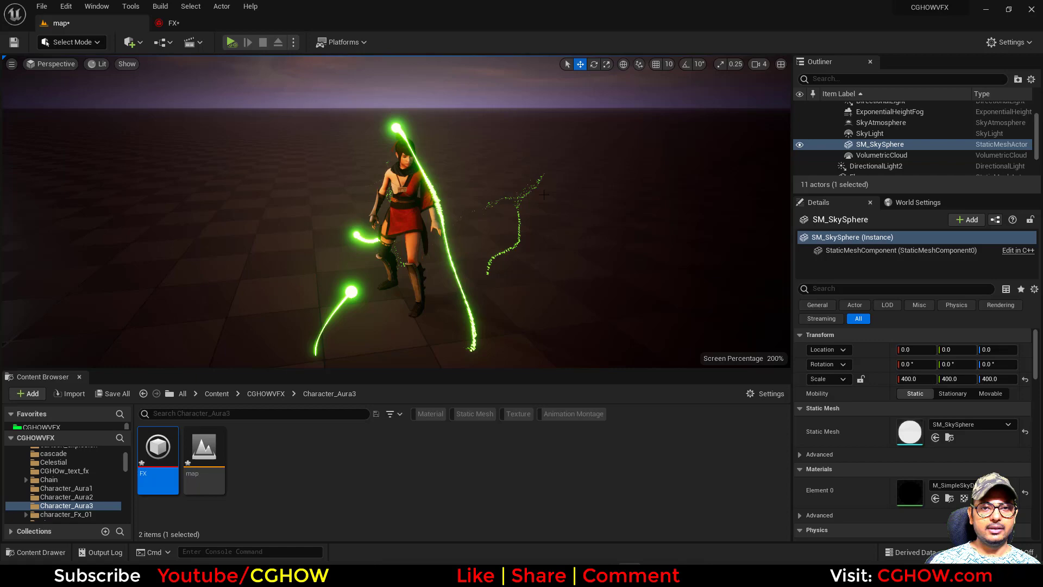
left_click(112, 393)
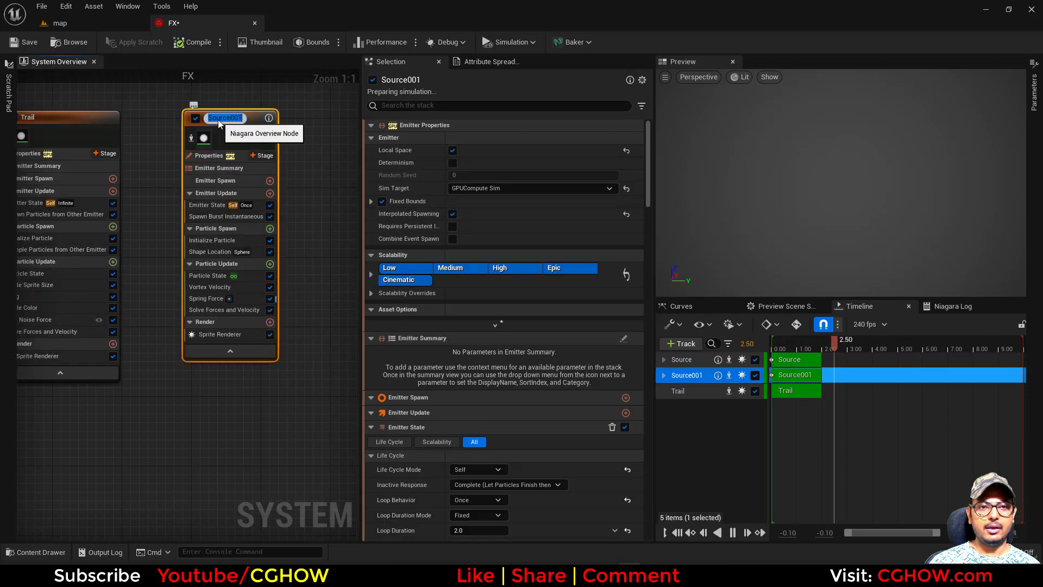
Rename the copy to Glow with spawn count 10, sprite size 10–200 and colour G 1.
type("Glow")
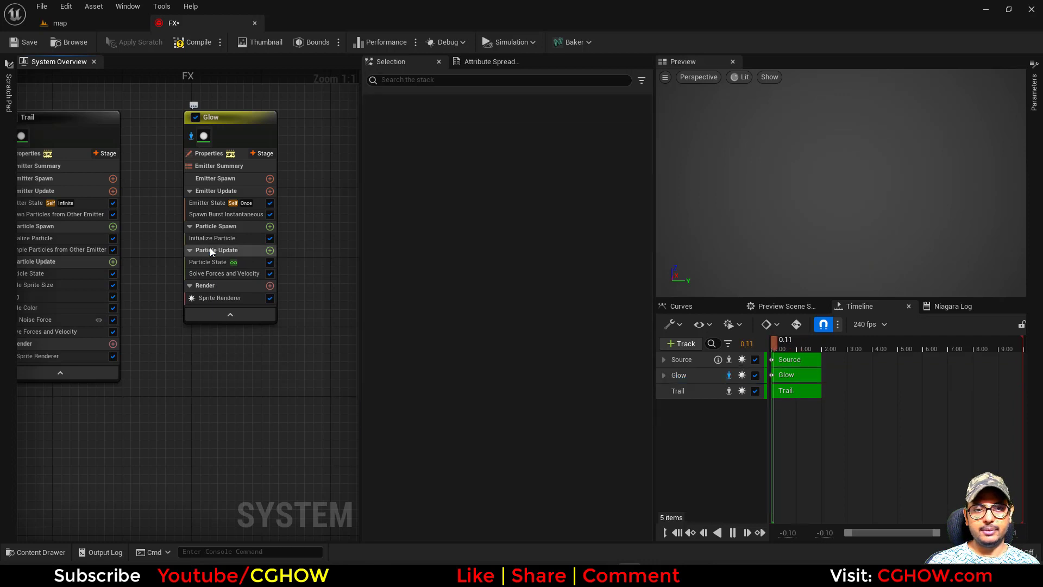
left_click(214, 237)
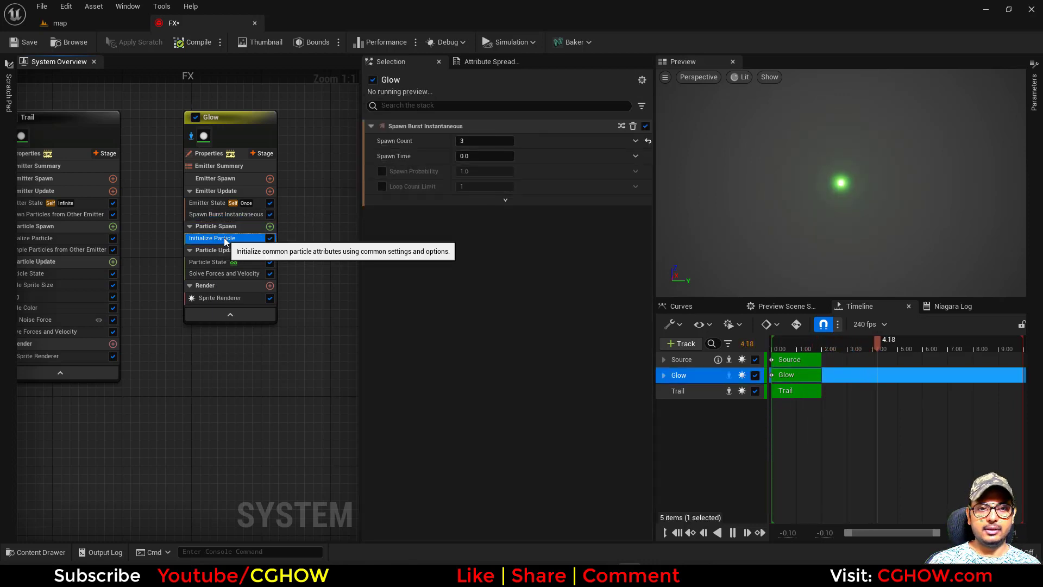
left_click(220, 238)
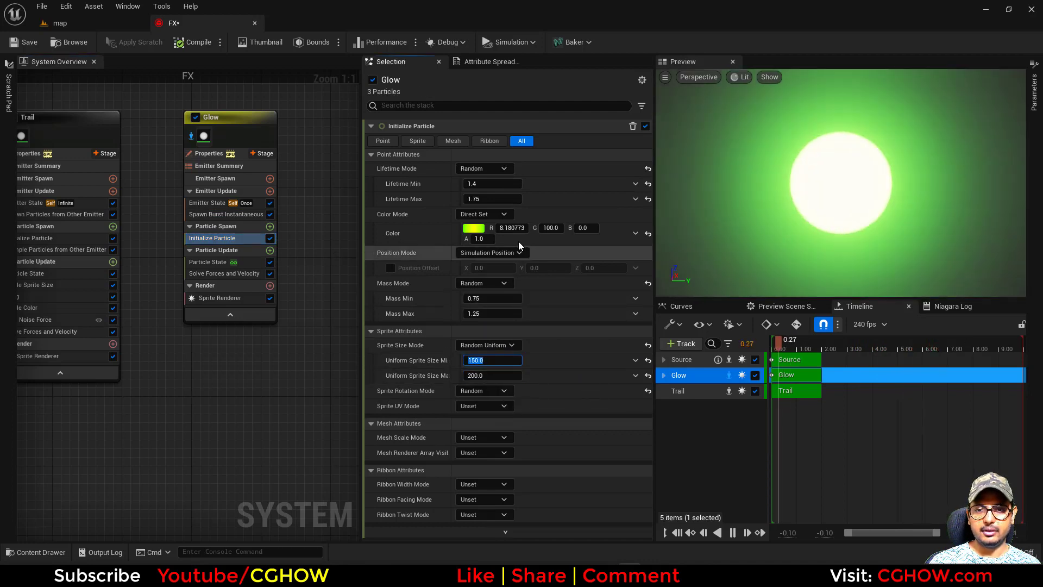
left_click(473, 228)
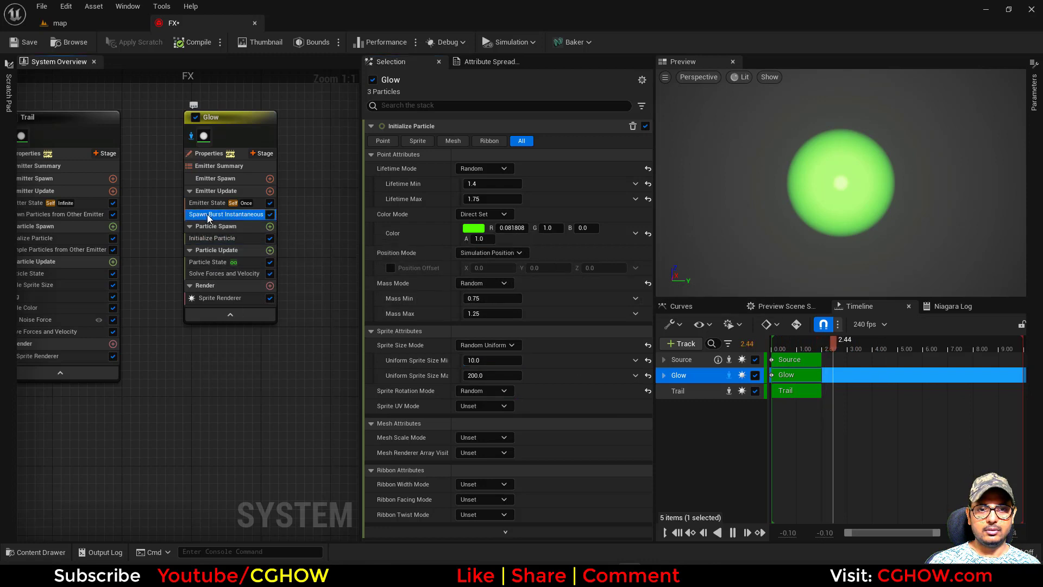
left_click(225, 214)
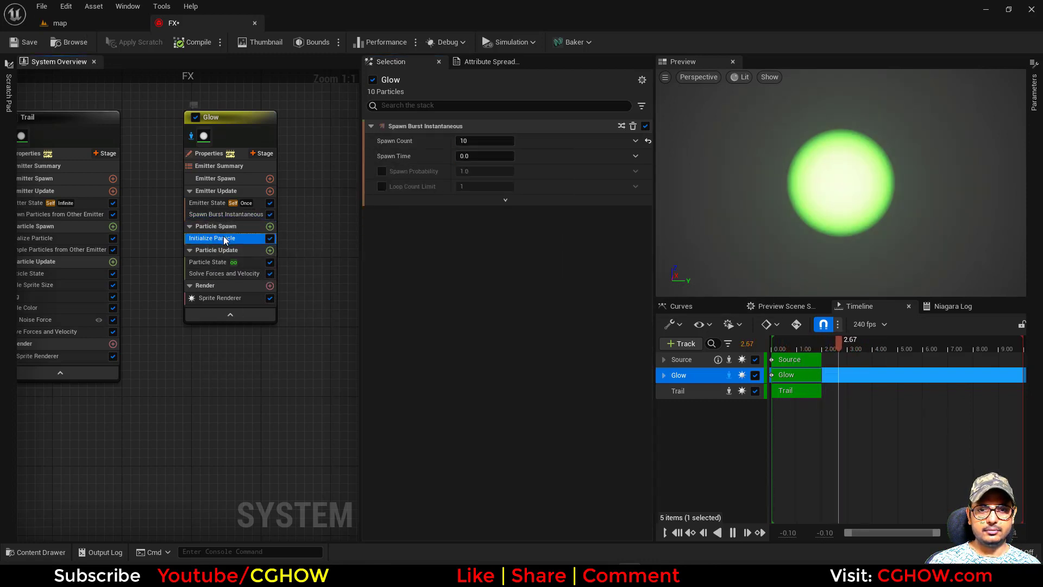
left_click(472, 229)
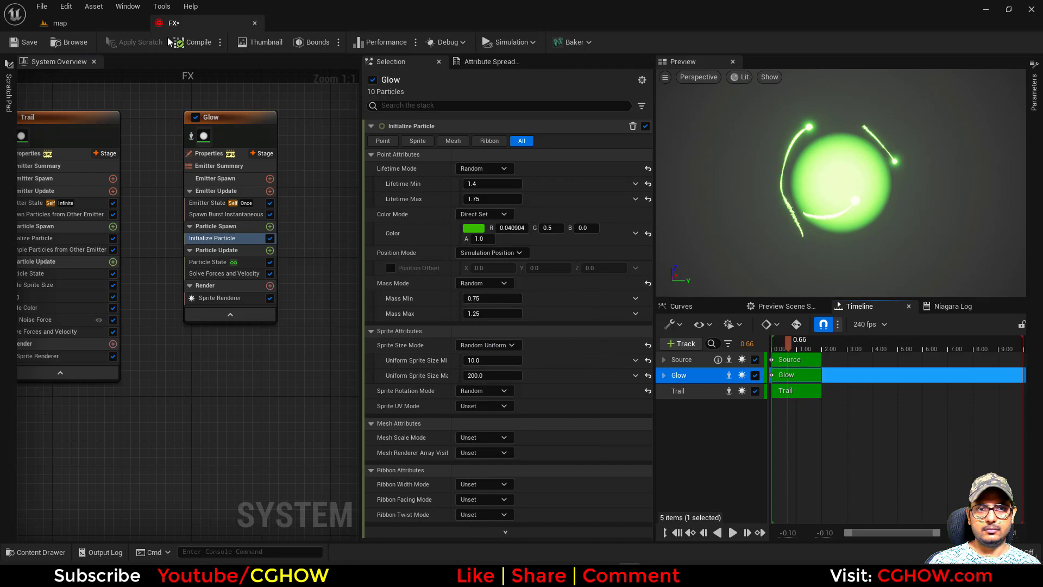
View the big green glow sphere wrapped in trails around the character.
left_click(60, 23)
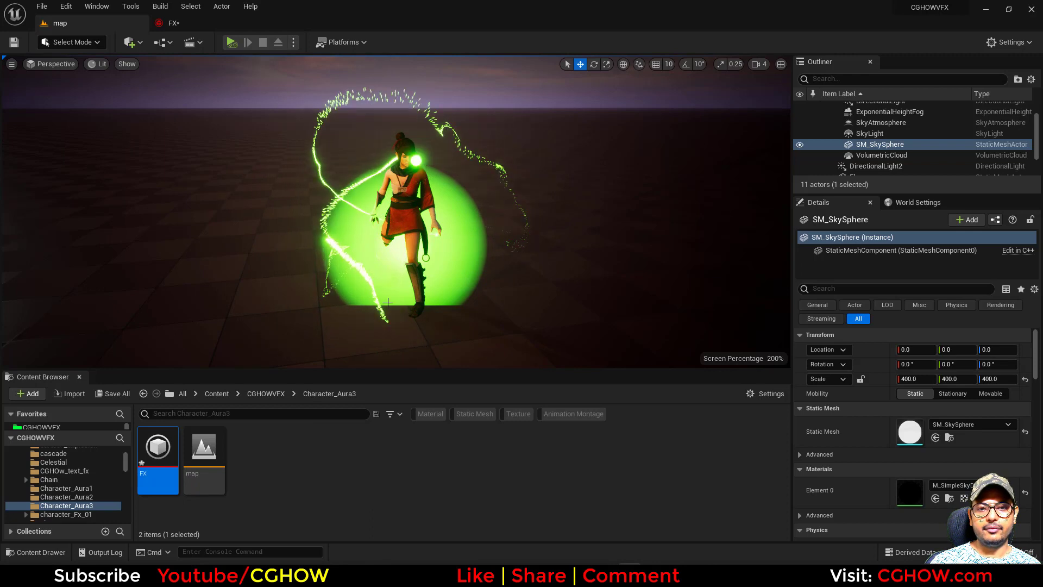
Rename the new material to m_radial and open it for editing.
left_click(27, 393)
type("m")
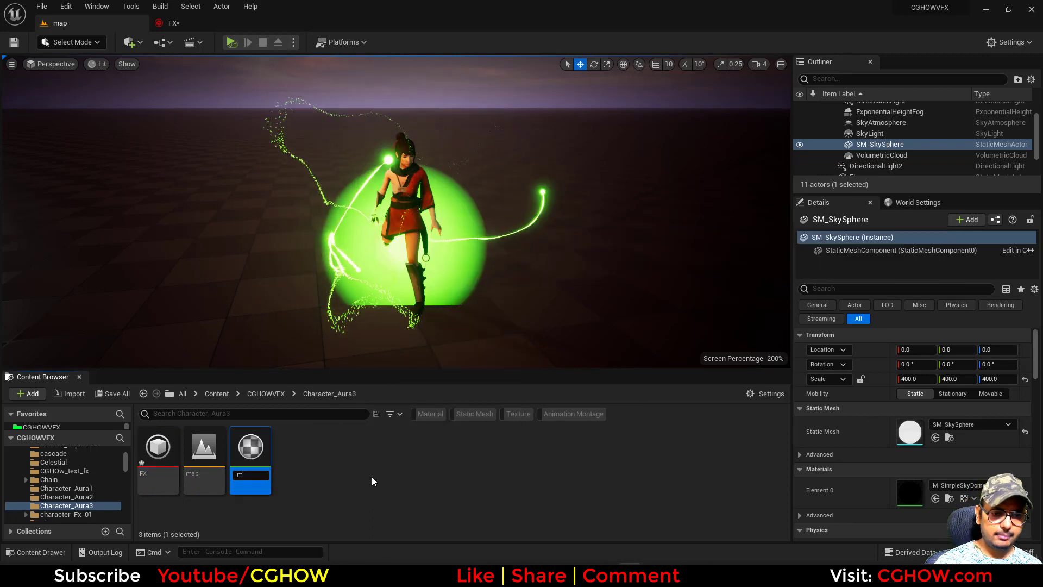
type("_radial")
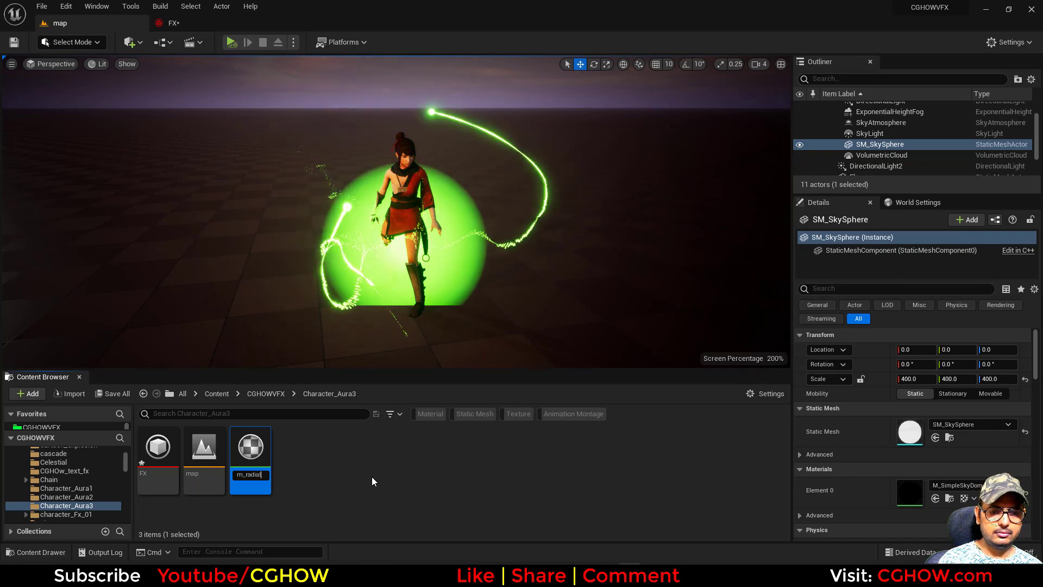
double_click(250, 445)
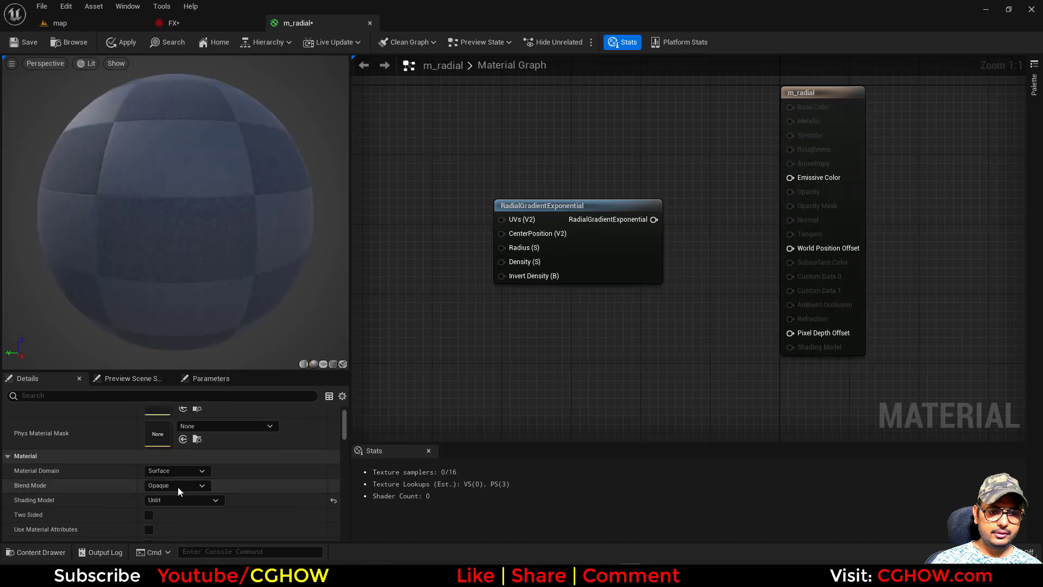
Make m_radial translucent, wiring RadialGradientExponential and Depth Fade through Multiply nodes.
left_click(176, 485)
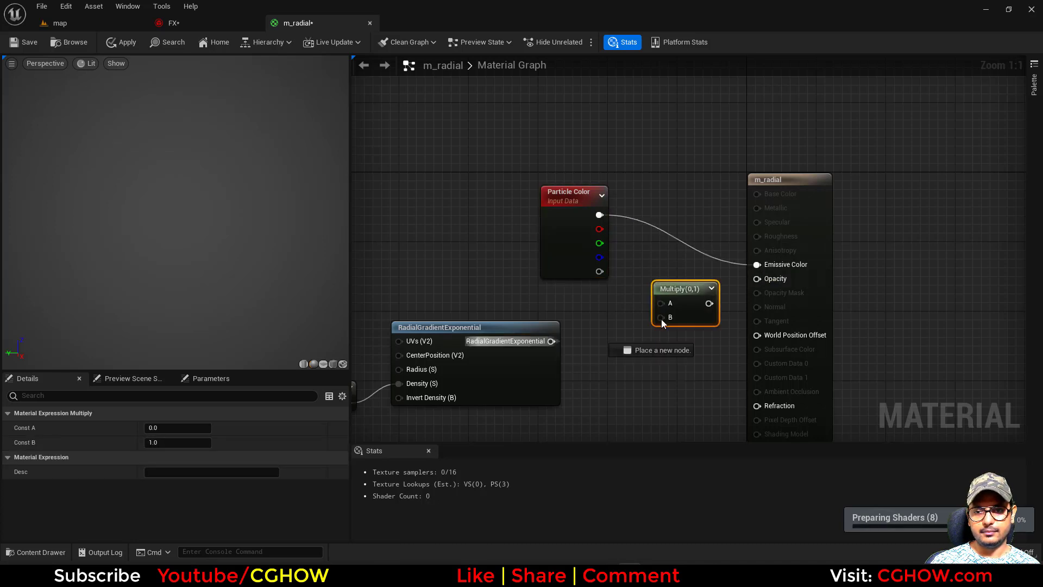
left_click_drag(553, 341, 661, 316)
type("dep")
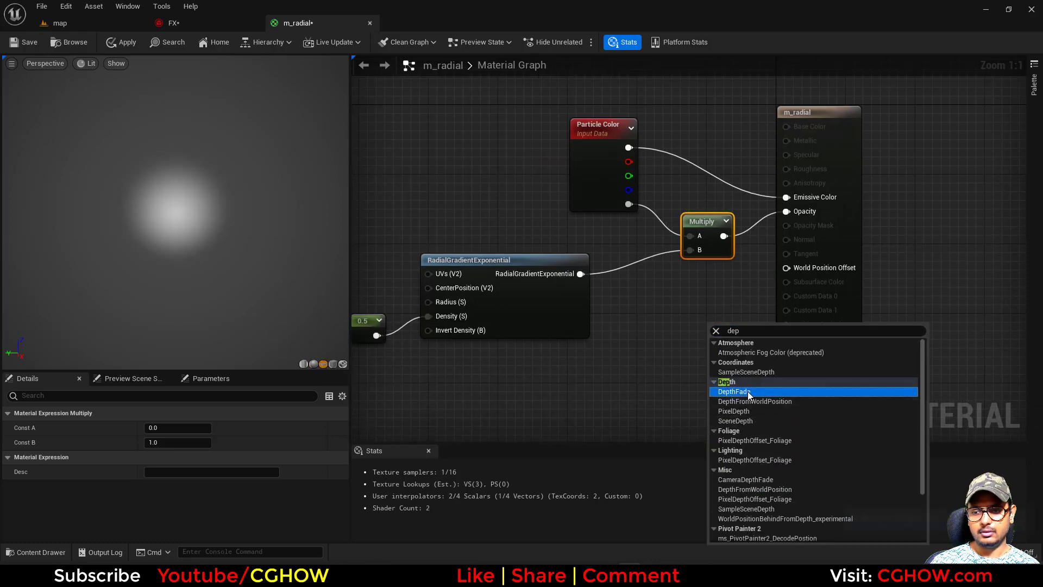
left_click(733, 391)
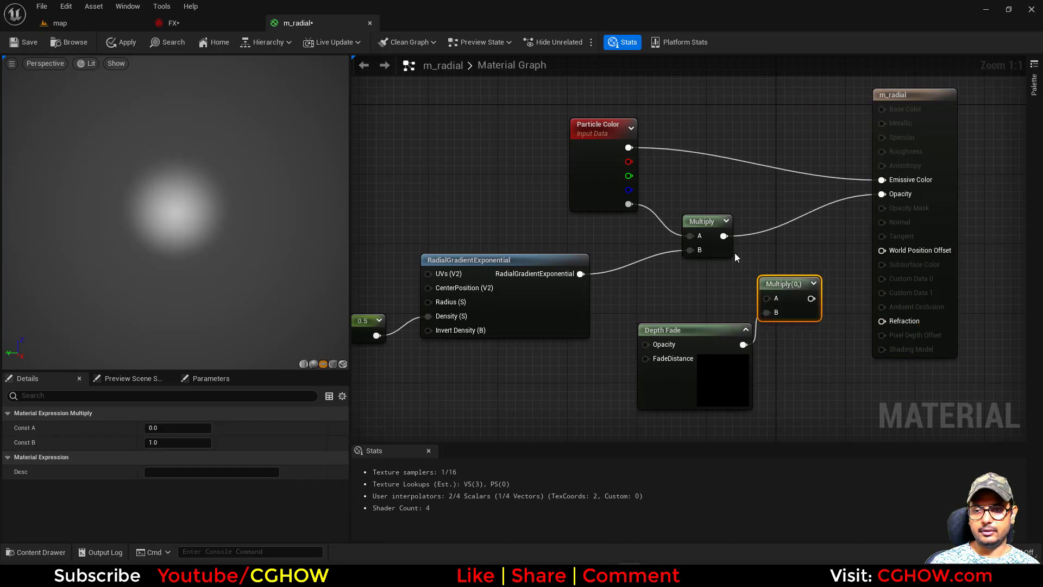
left_click_drag(802, 298, 882, 194)
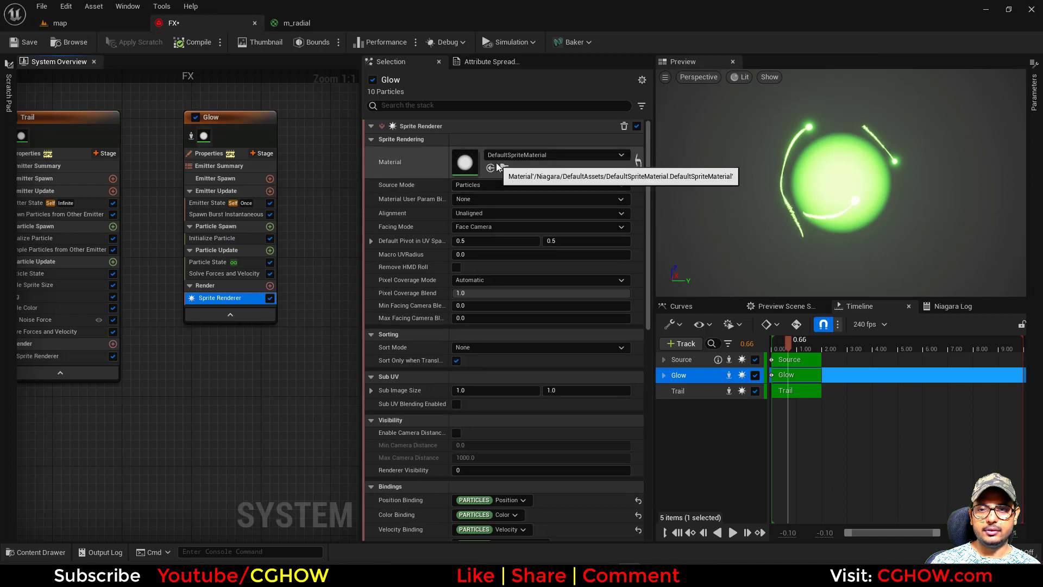
Assign m_radial to Glow's sprite renderer and raise its uniform sprite size up to 500.
left_click(555, 154)
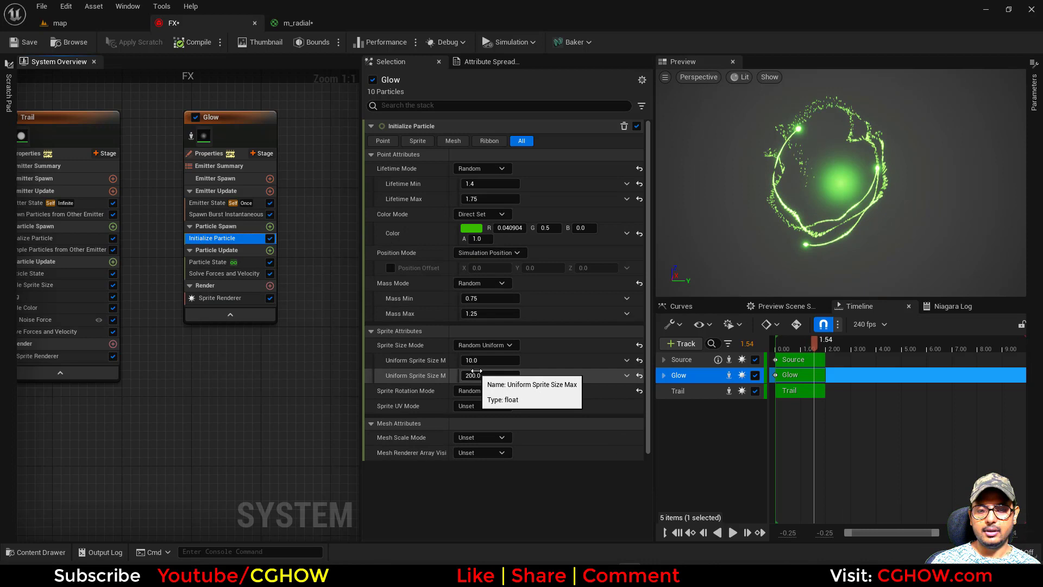
type("50")
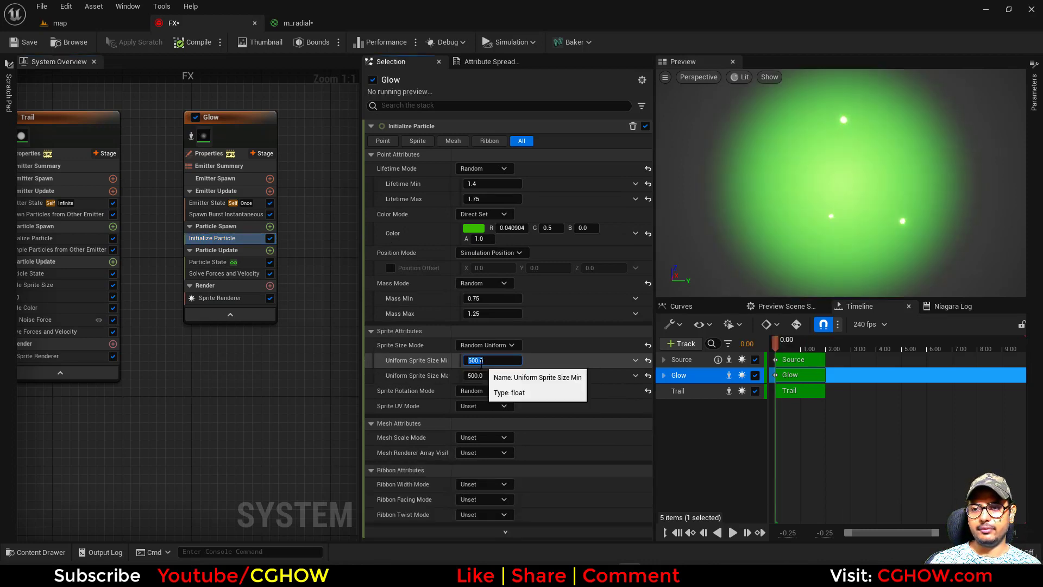
left_click(59, 23)
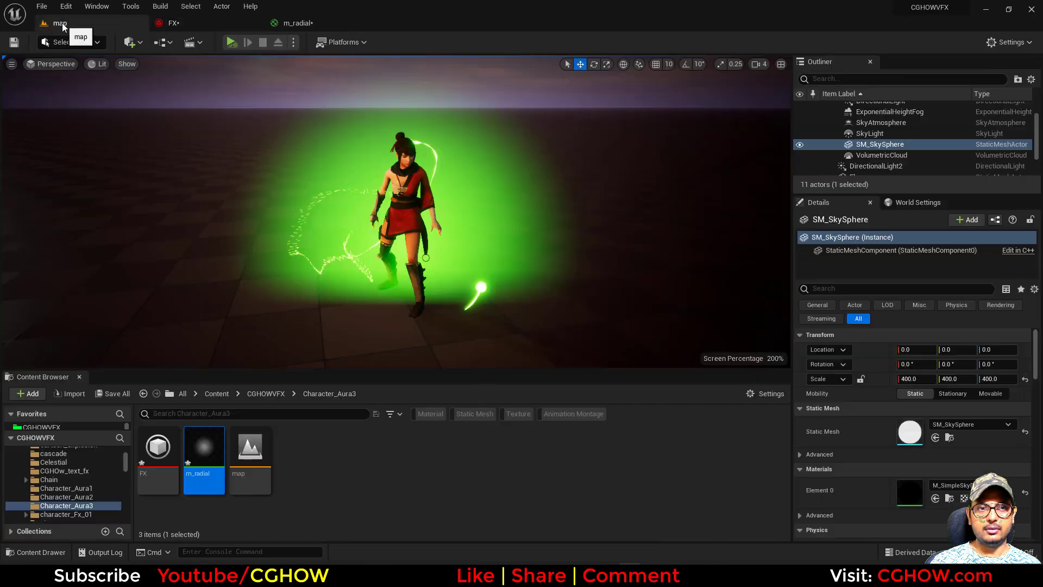
left_click(168, 23)
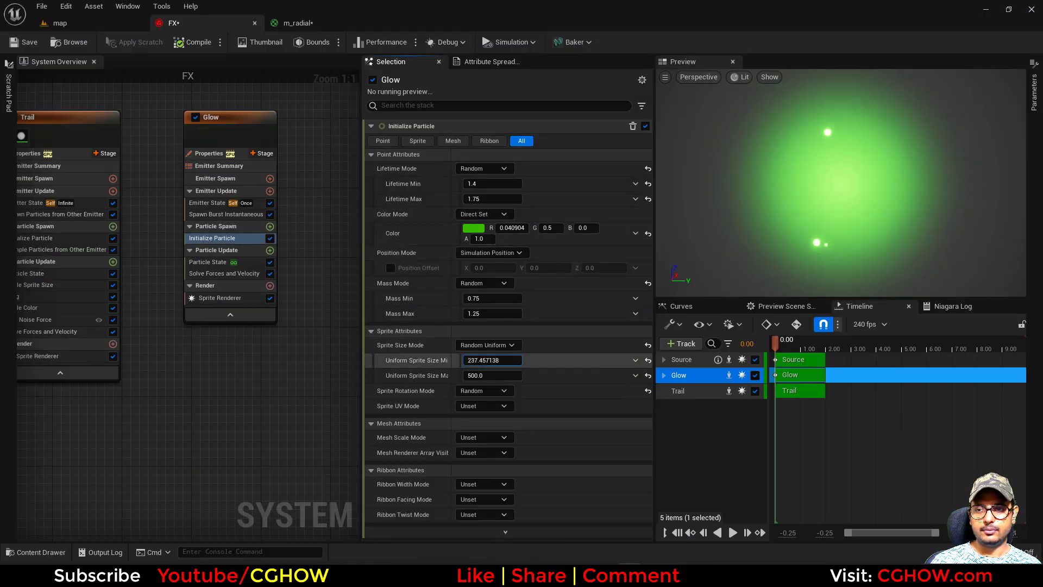
left_click(210, 153)
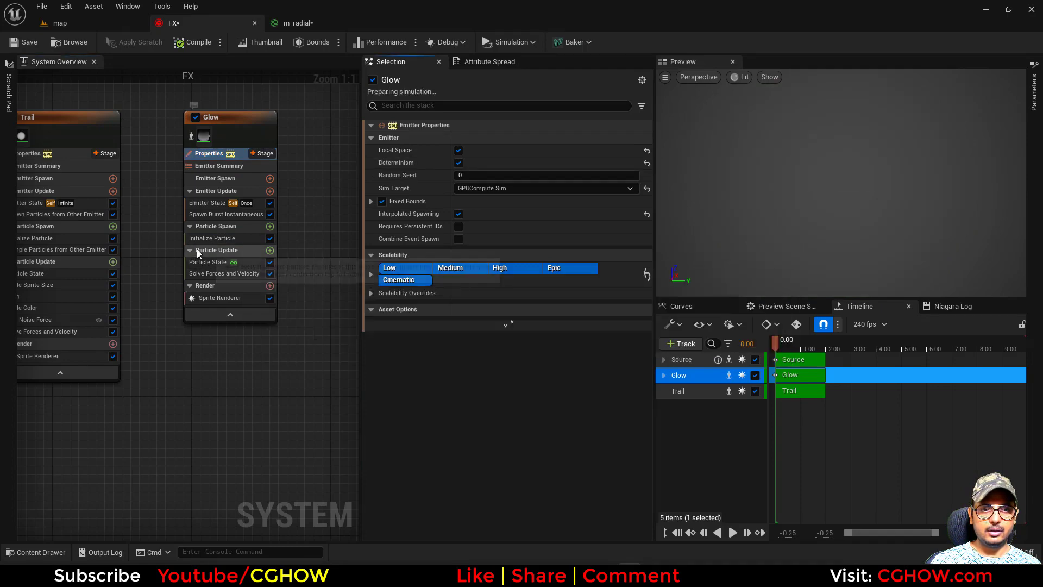
left_click(213, 237)
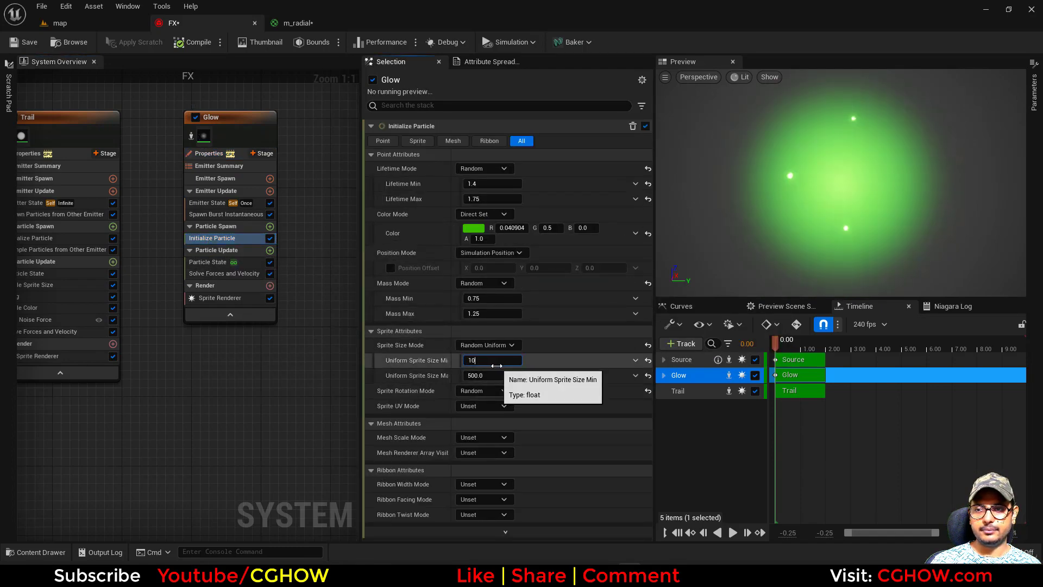
type("50")
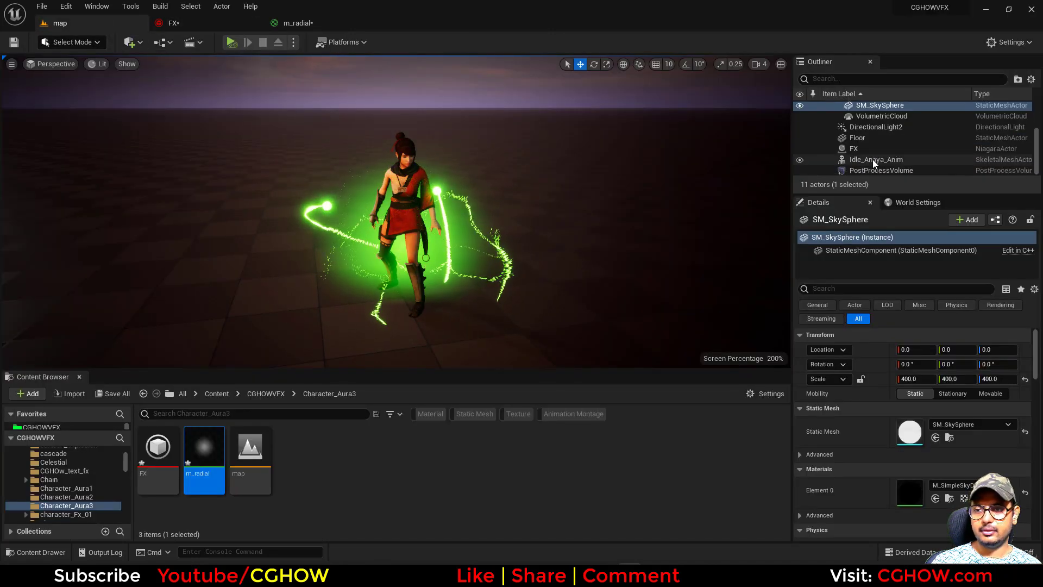
Select the FX effect actor, then the floor, in the level.
left_click(853, 148)
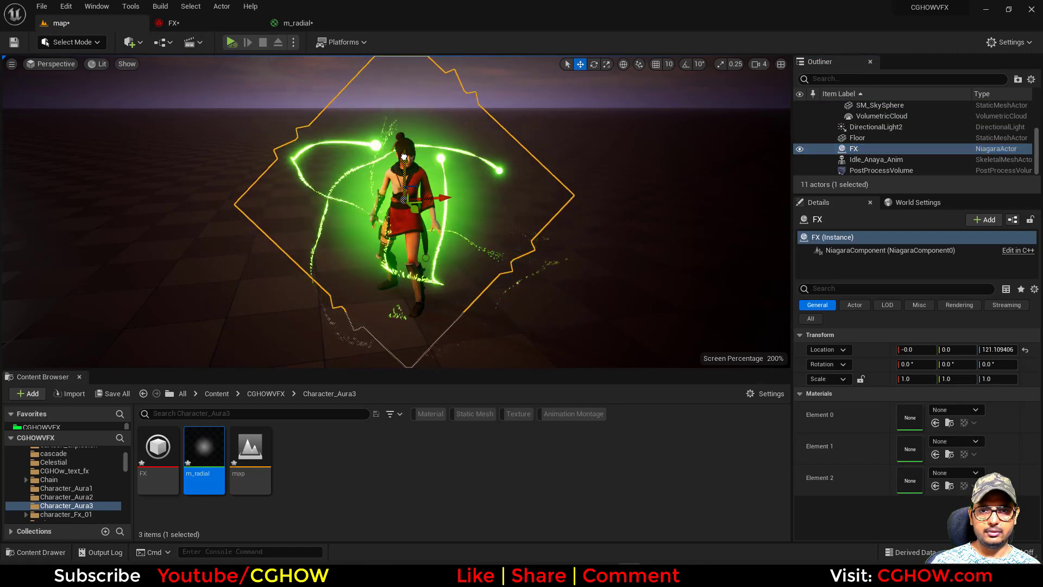
left_click(857, 138)
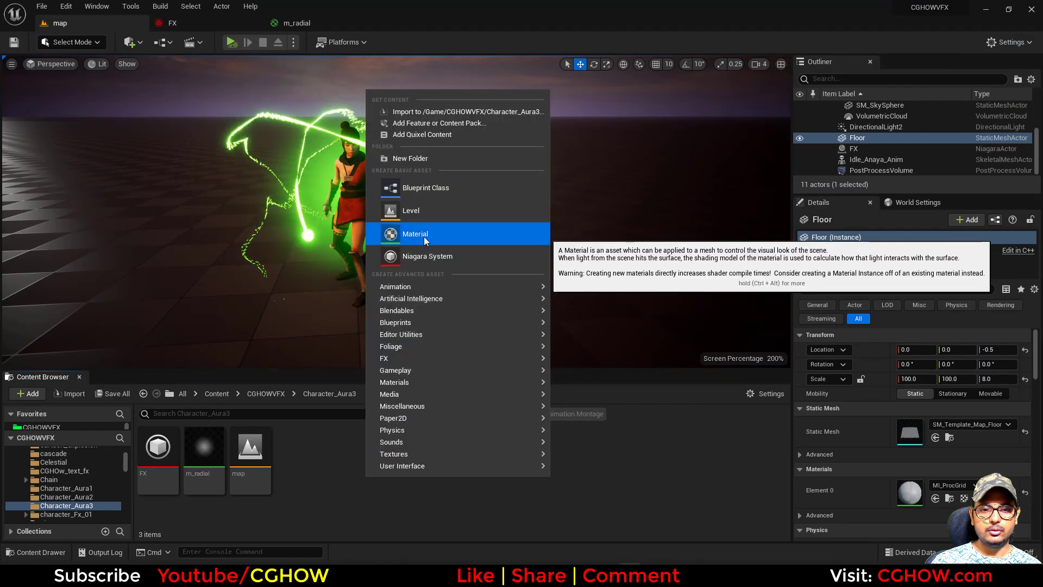
Create the m_ring material with a Subtract node and a dynamic parameter wired to gradient radius.
left_click(415, 234)
type("sub")
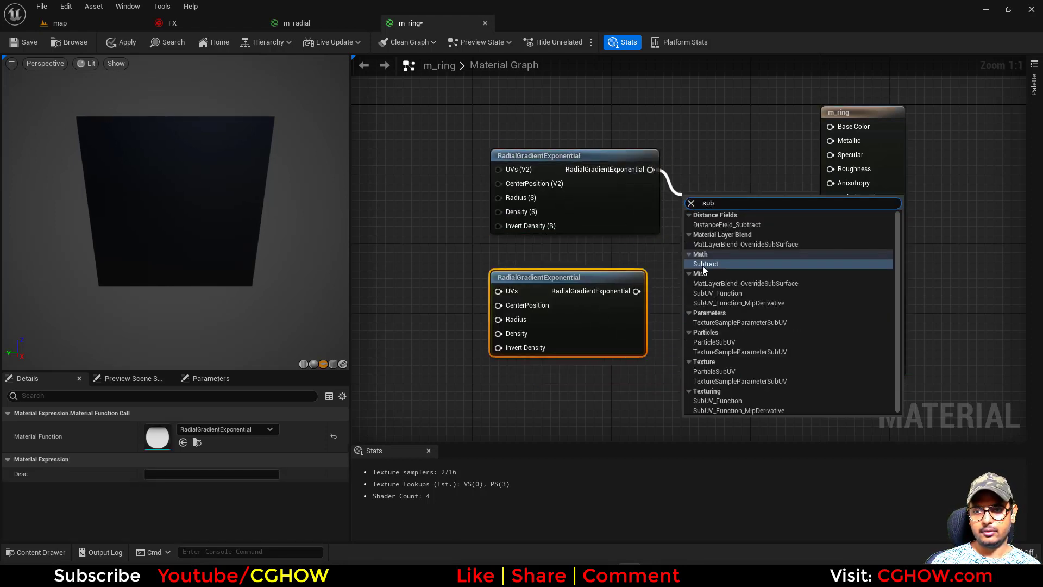
left_click(704, 264)
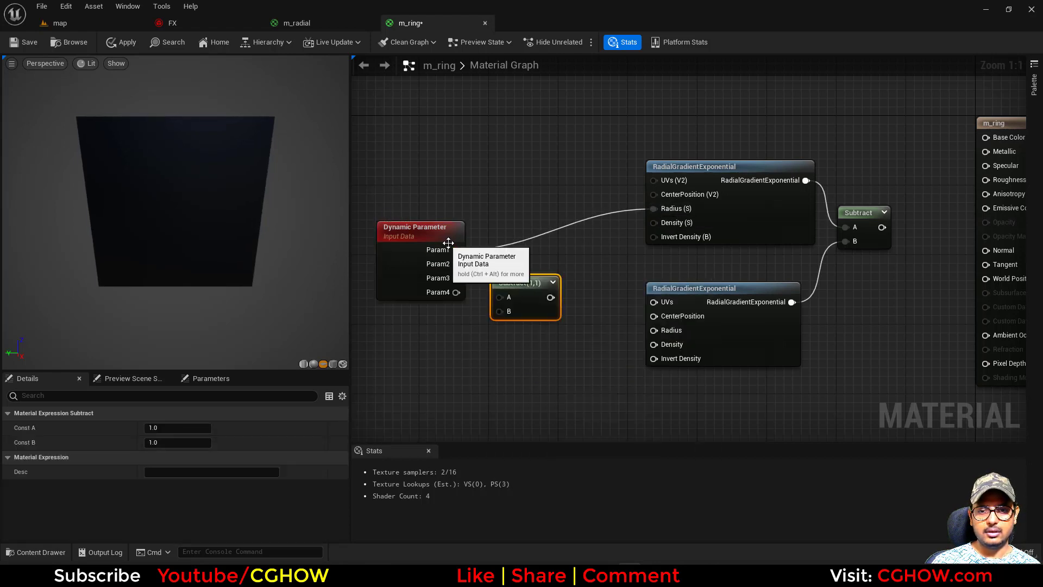
left_click_drag(456, 249, 521, 311)
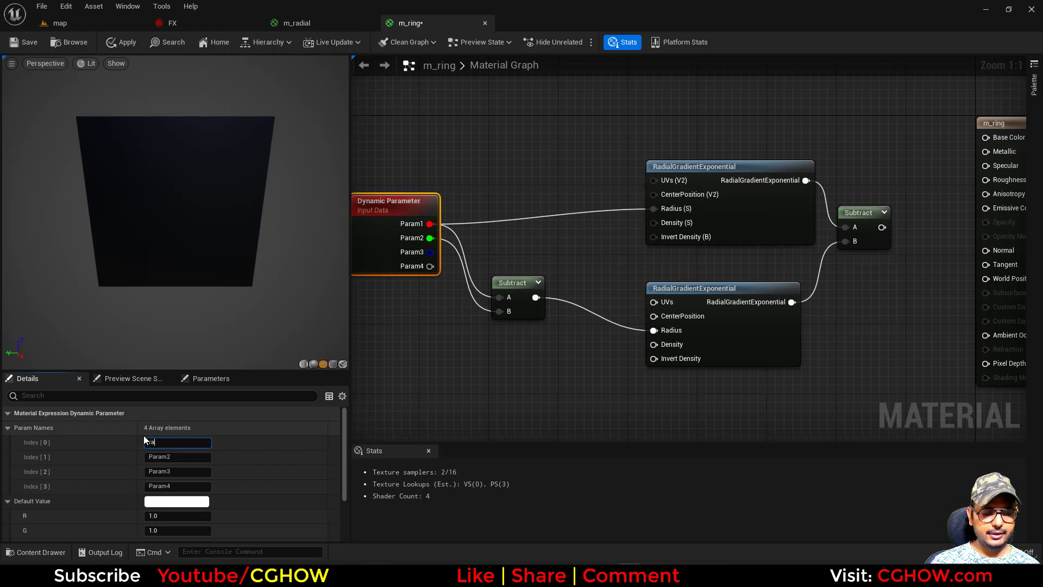
Rename the dynamic parameter outputs to radius, width and dens.
type("radius")
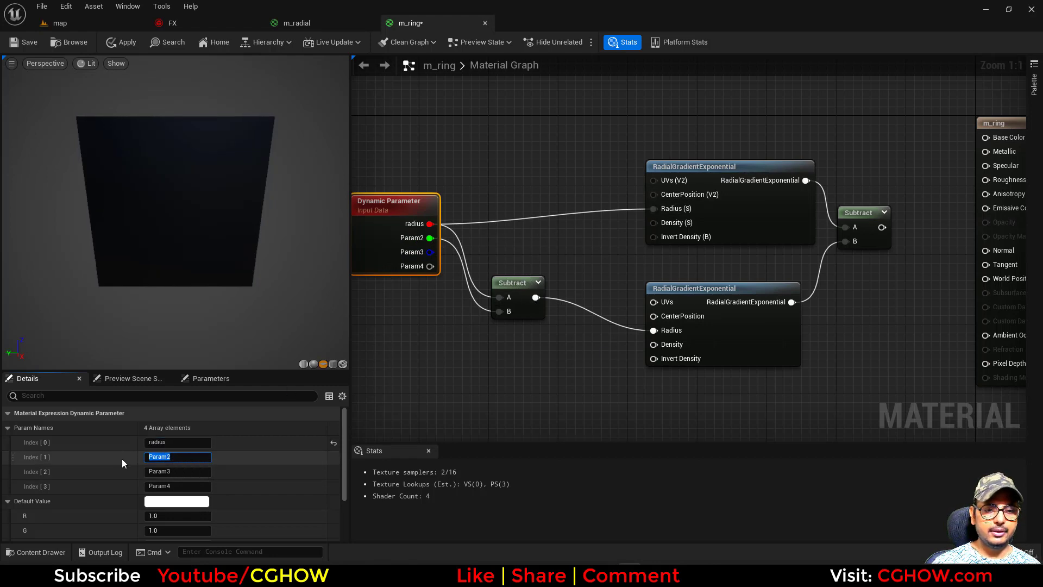
type("w")
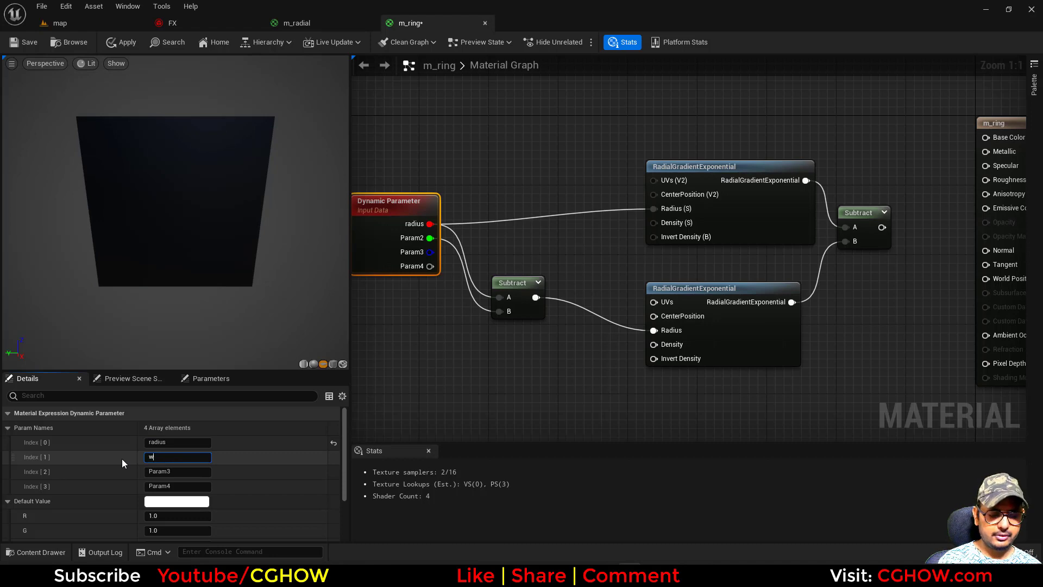
type("idth")
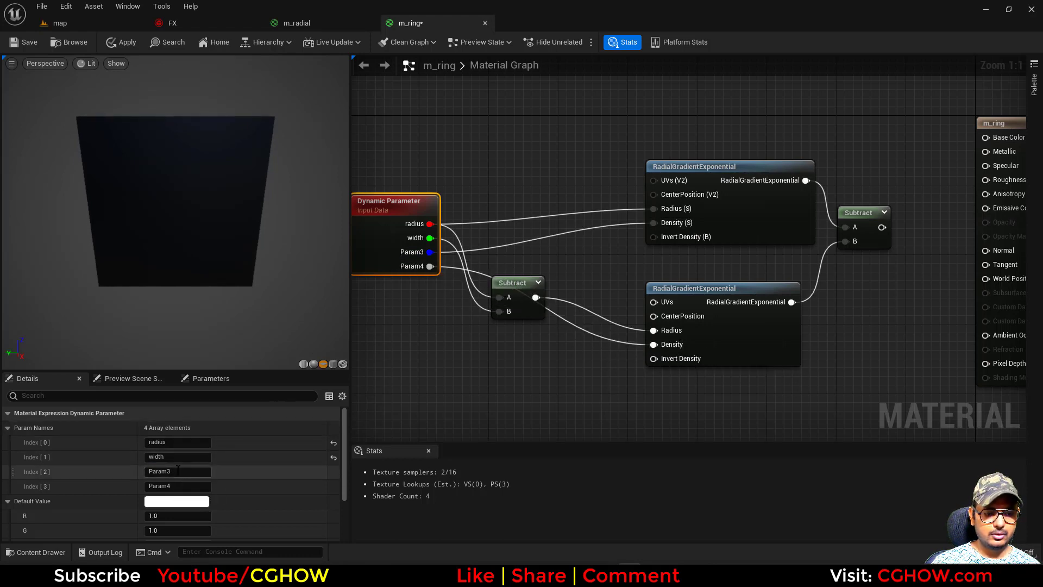
type("dens1")
type("par")
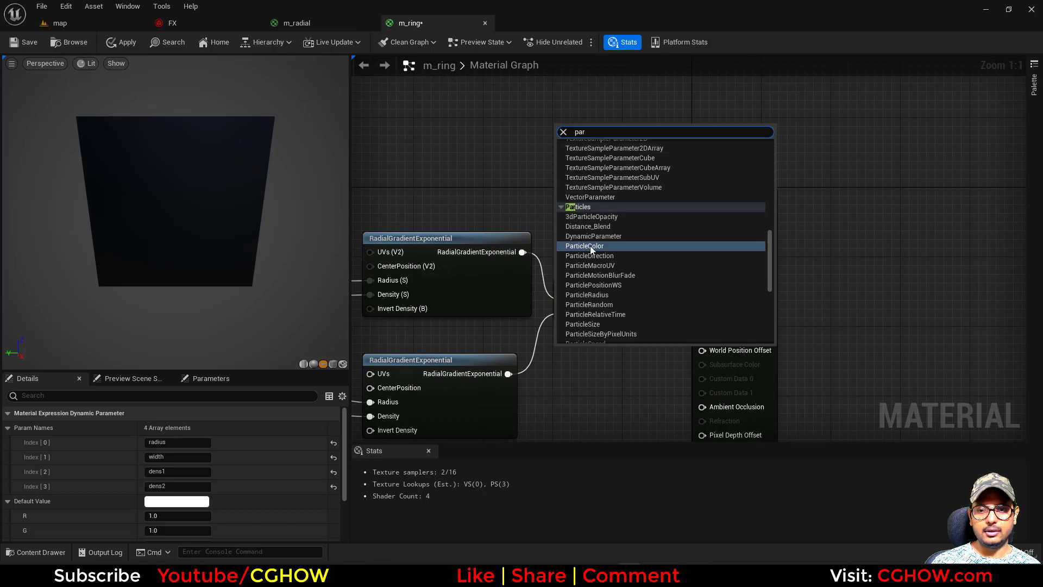
Feed Particle Color into emissive, change the ring's blend mode, and enter a default of 100.0.
left_click(584, 246)
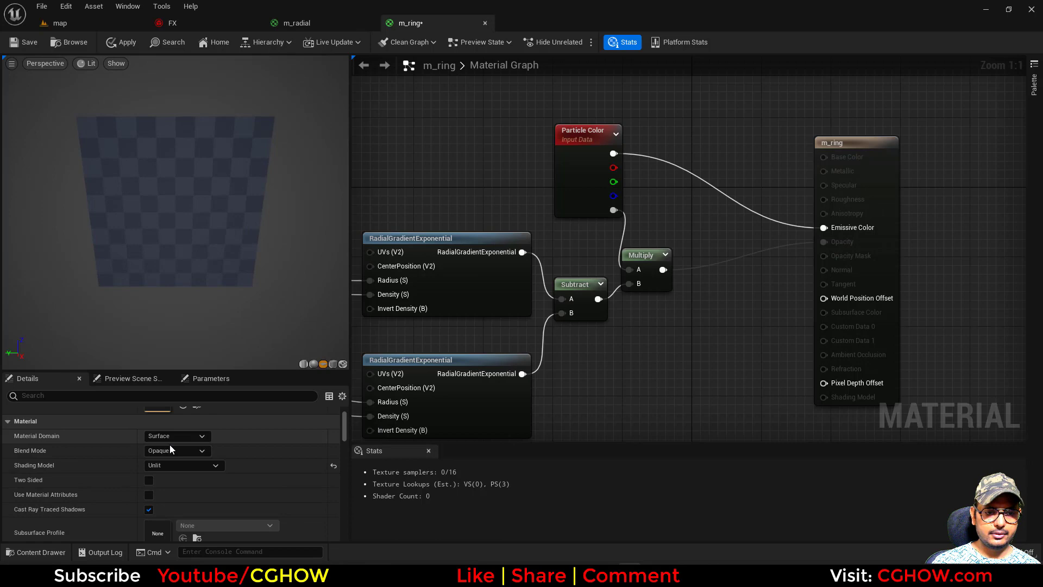
left_click(176, 451)
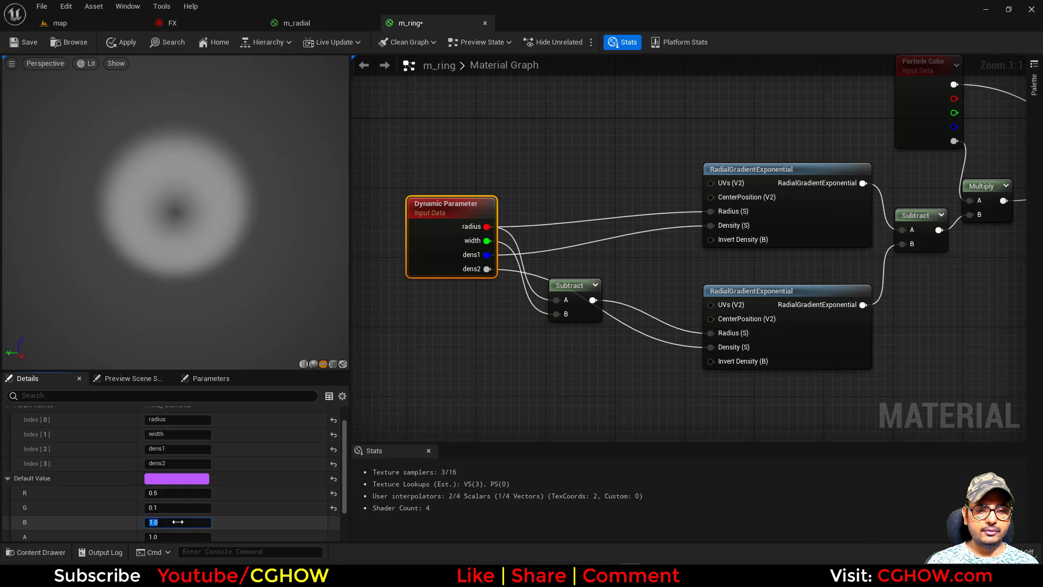
type("100.0")
type("vec")
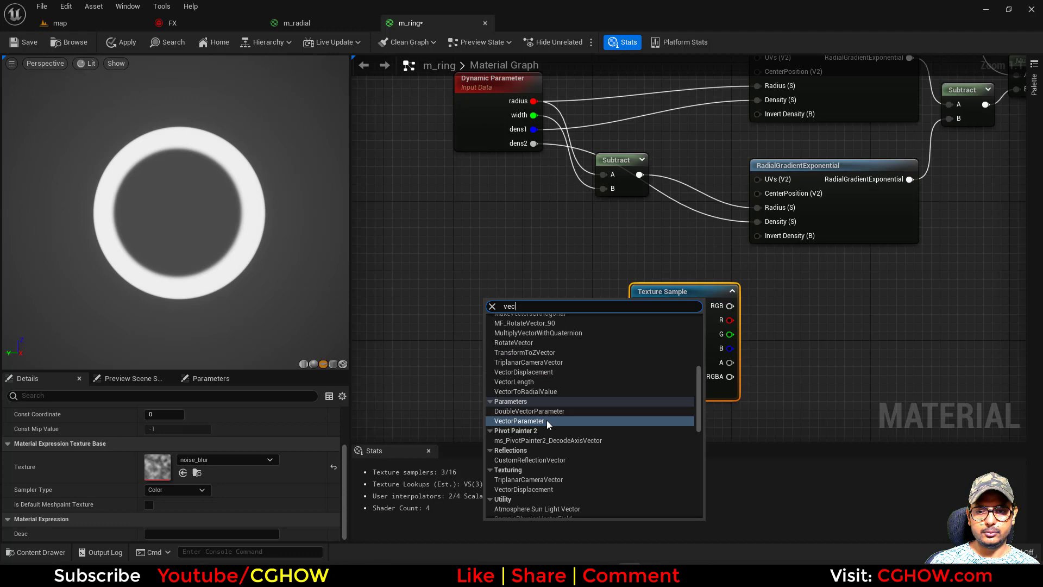
mouse_move(555, 419)
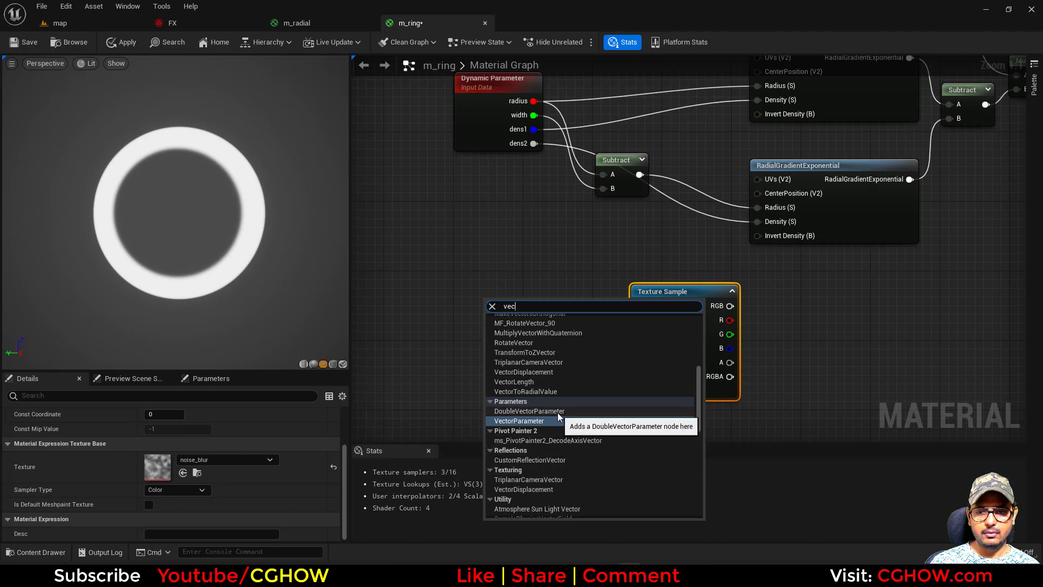
Add radial texture coordinates with a confirmed scale value to m_ring and save the material.
left_click(525, 391)
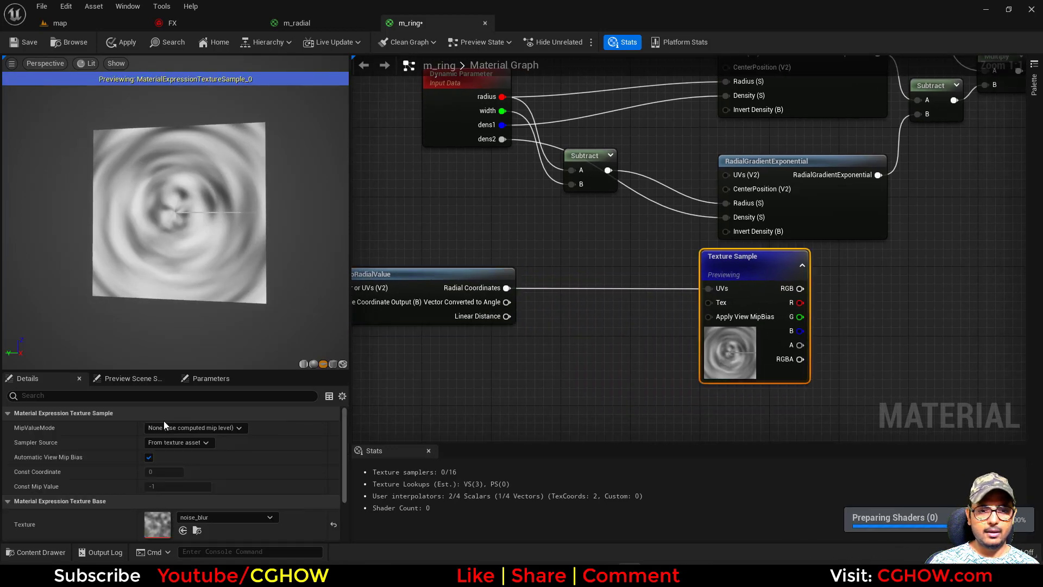
left_click(195, 427)
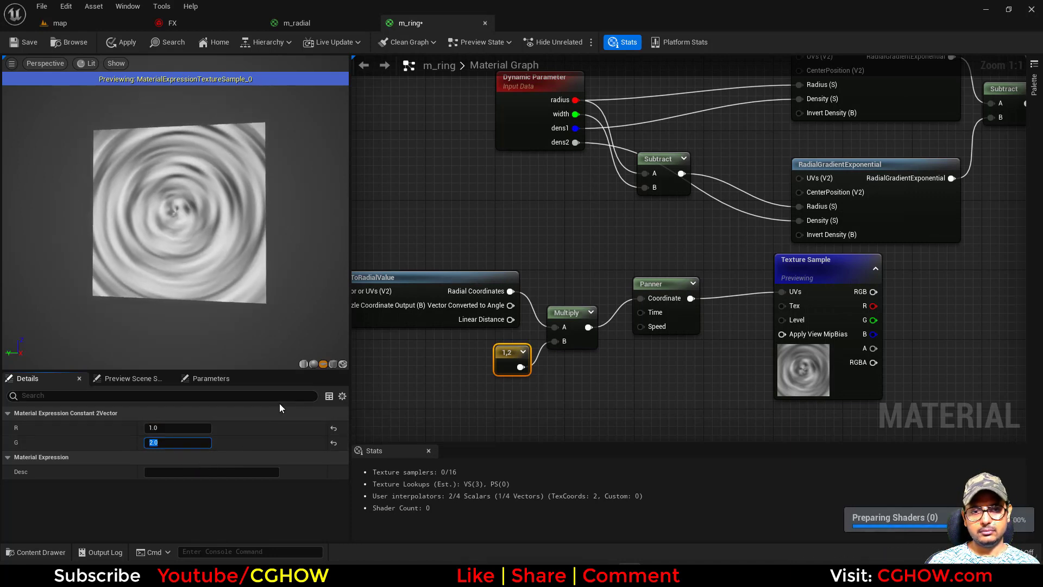
left_click(178, 428)
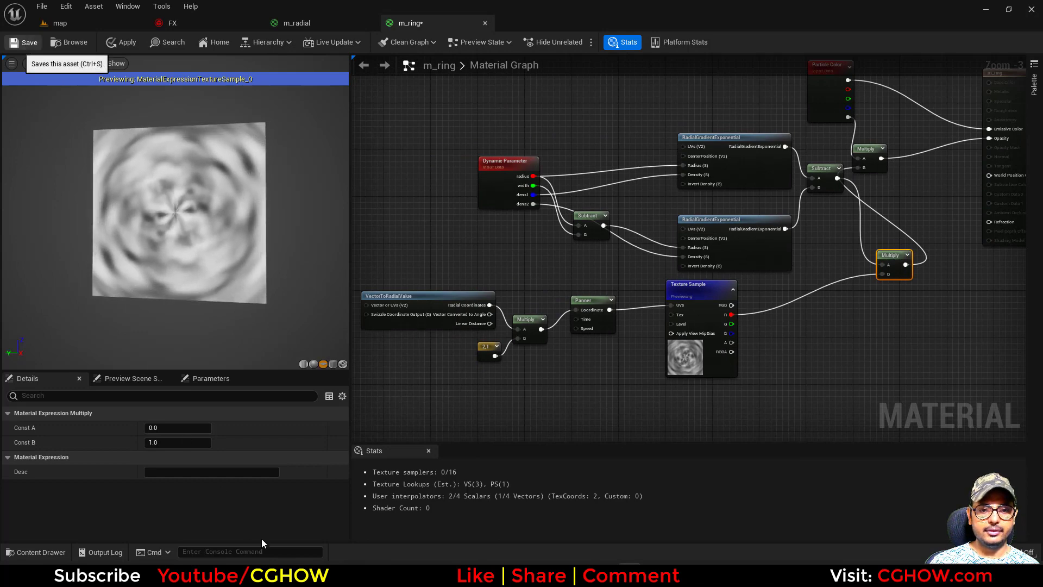
left_click(23, 42)
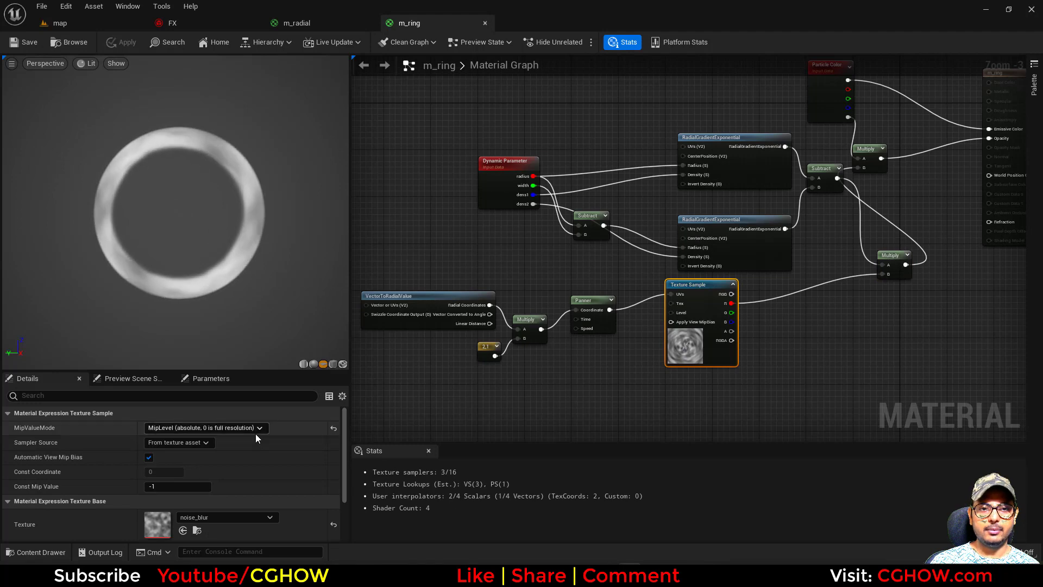
left_click(172, 23)
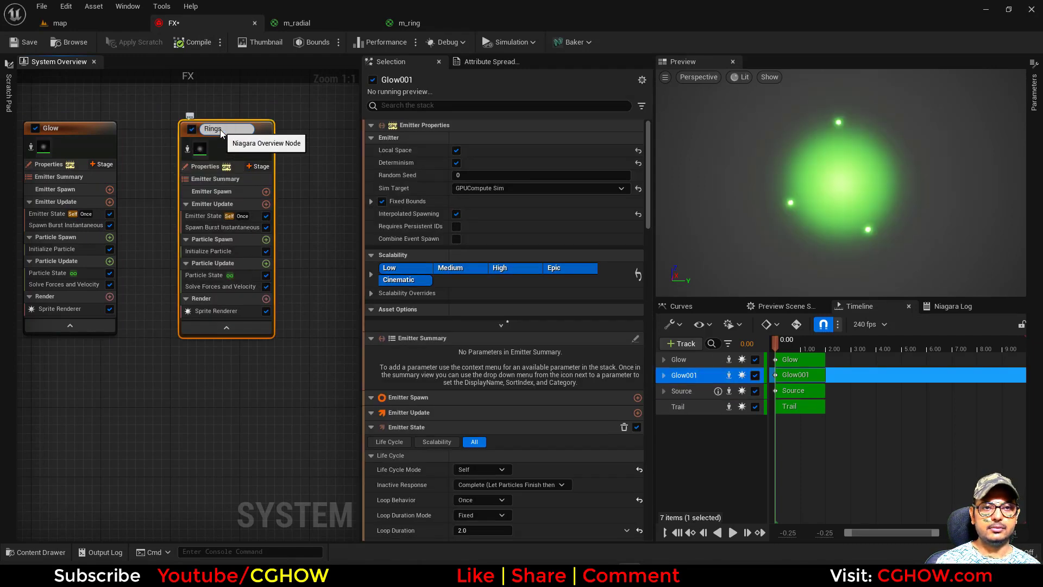
Name the emitter Rings, add Dynamic Material Parameters to its renderer, and enter 10.0.
left_click(212, 128)
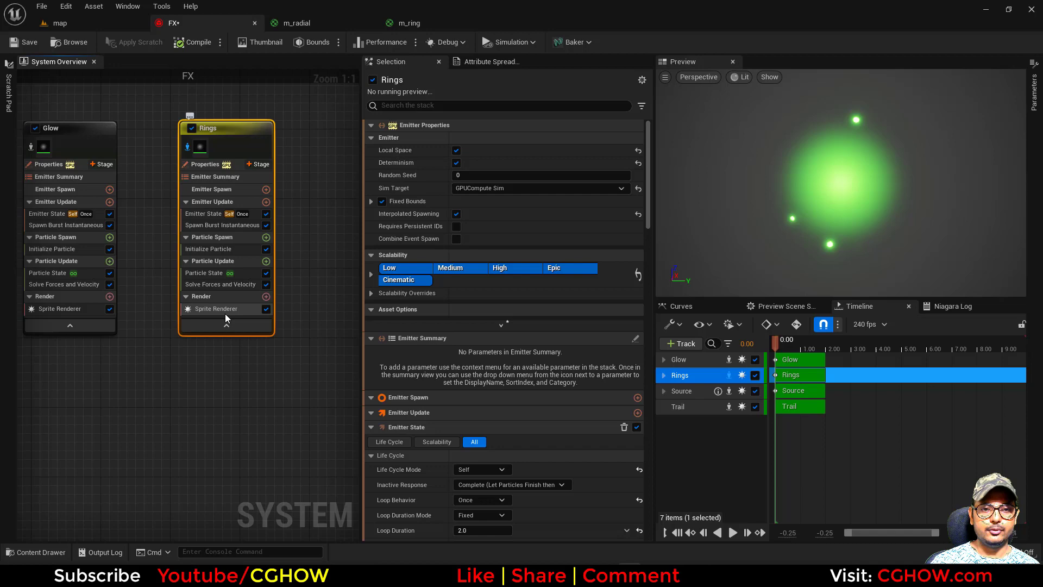
left_click(215, 308)
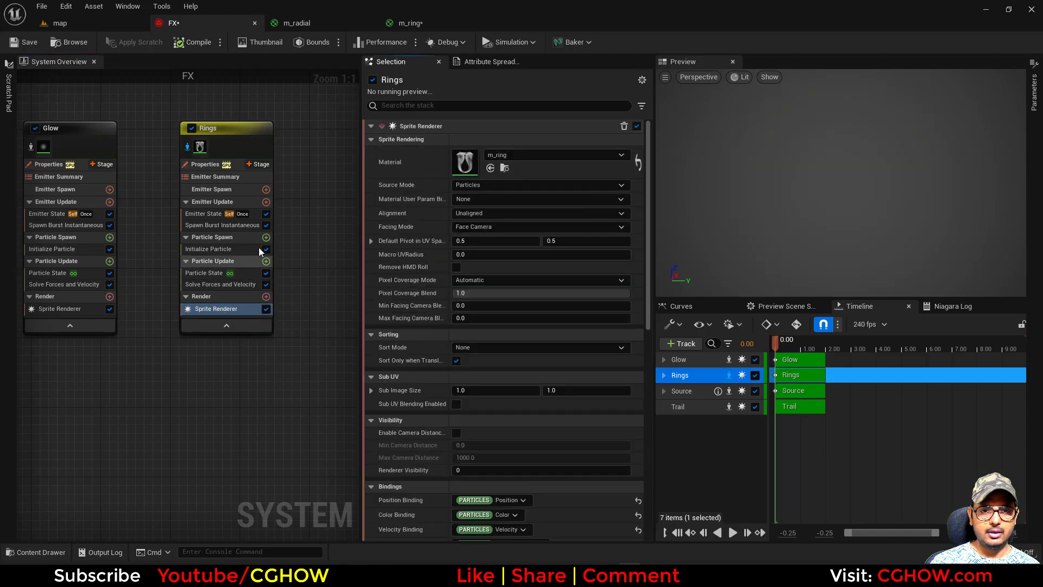
type("dyn")
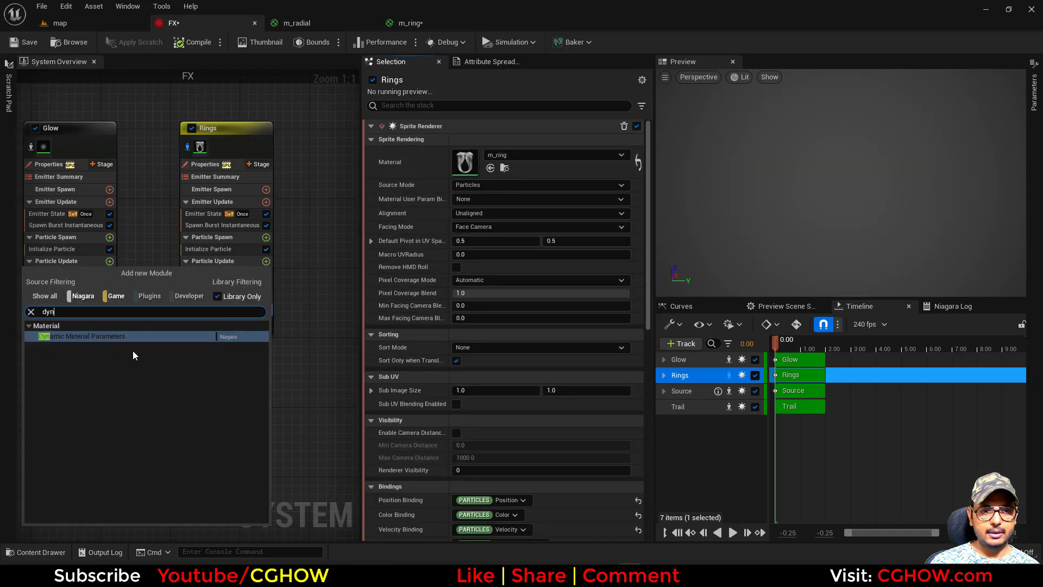
left_click(82, 336)
type("20")
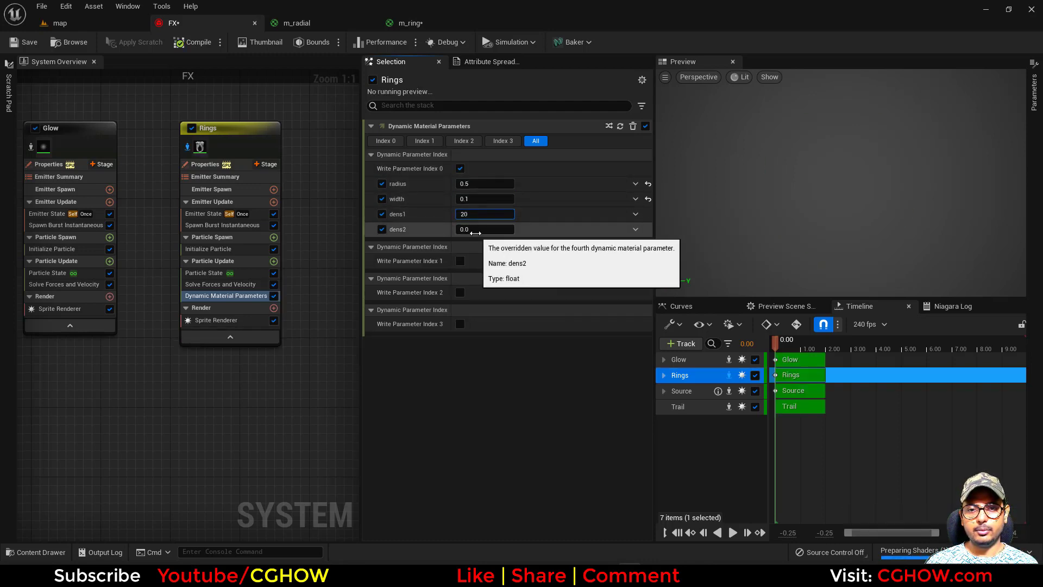
type("10.0")
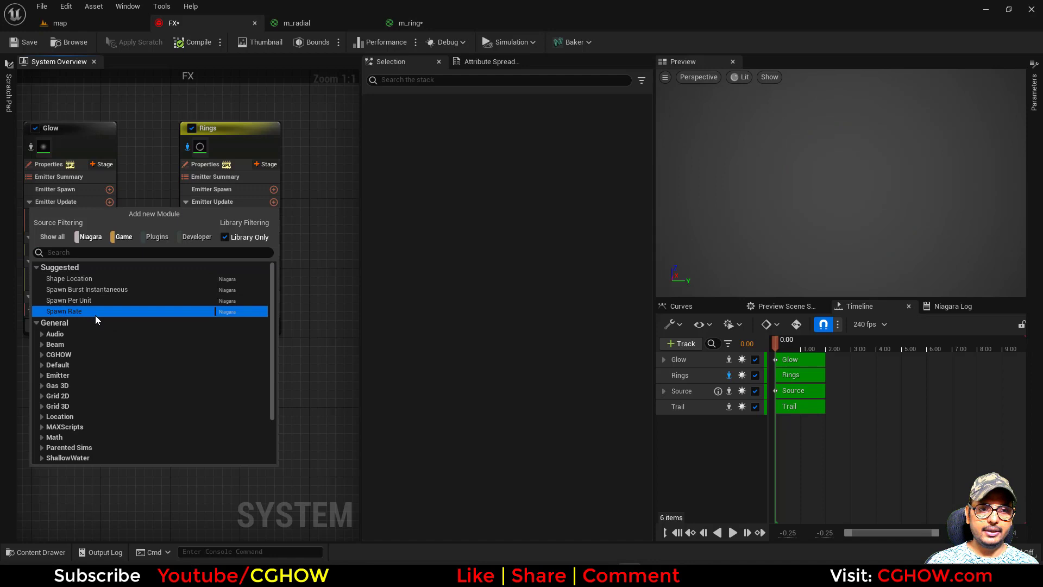
Give Rings a Spawn Rate of 2 and set it to loop infinitely every 5 seconds.
left_click(64, 311)
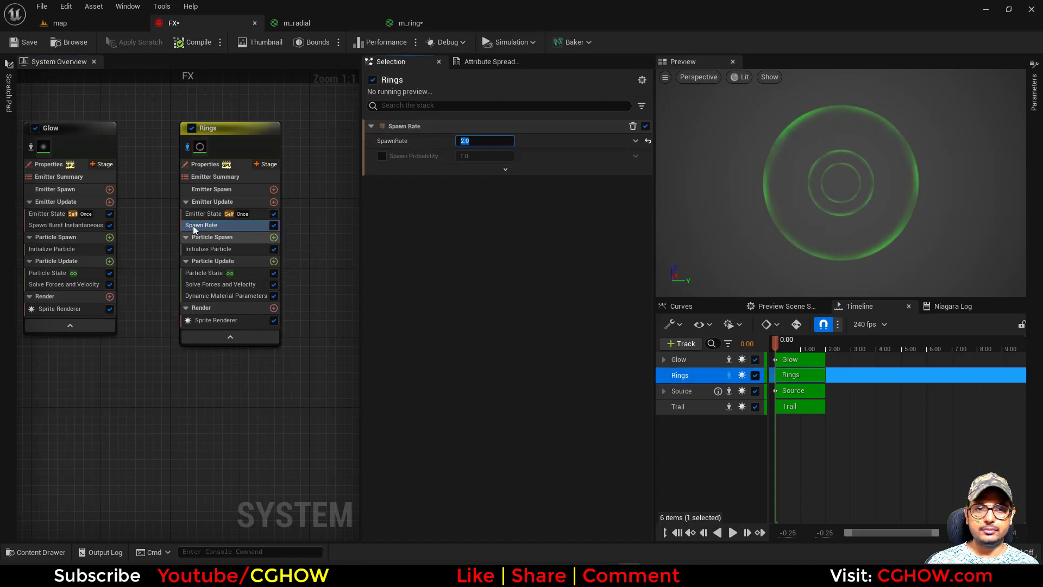
left_click(202, 213)
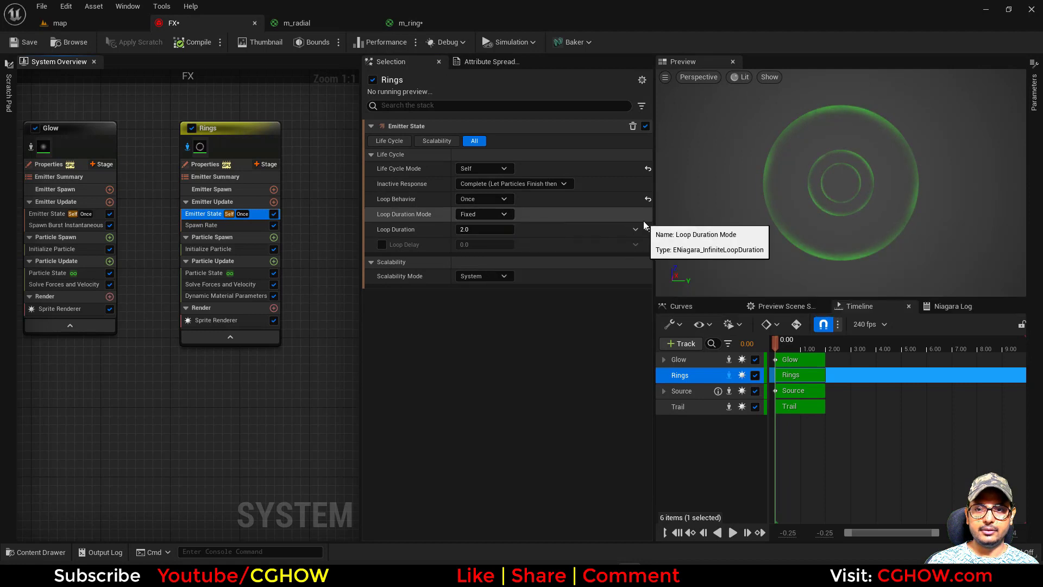
left_click(484, 198)
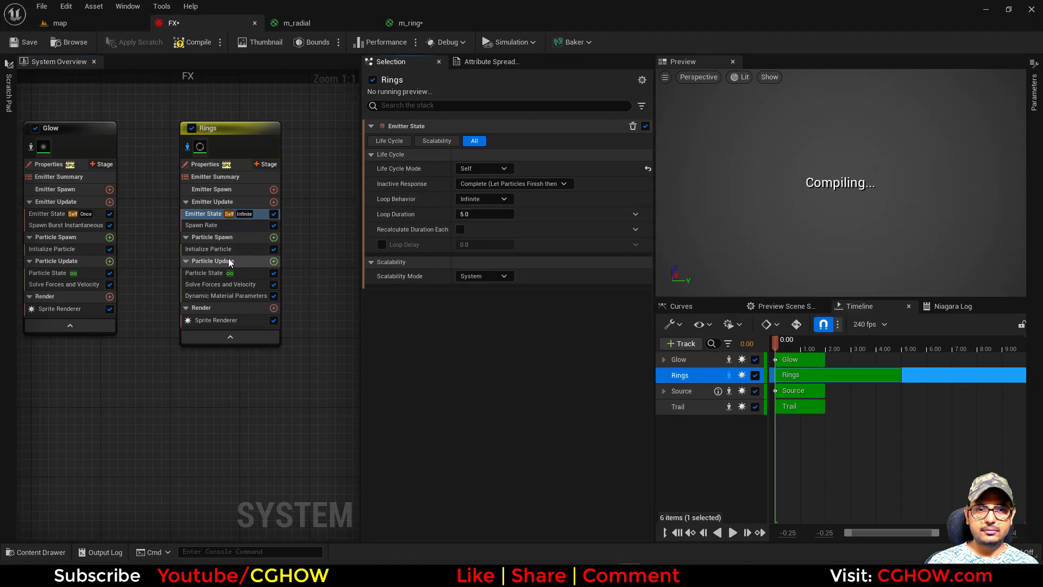
Set the Rings Uniform Sprite Size range to 220–250 in Initialize Particle.
left_click(211, 248)
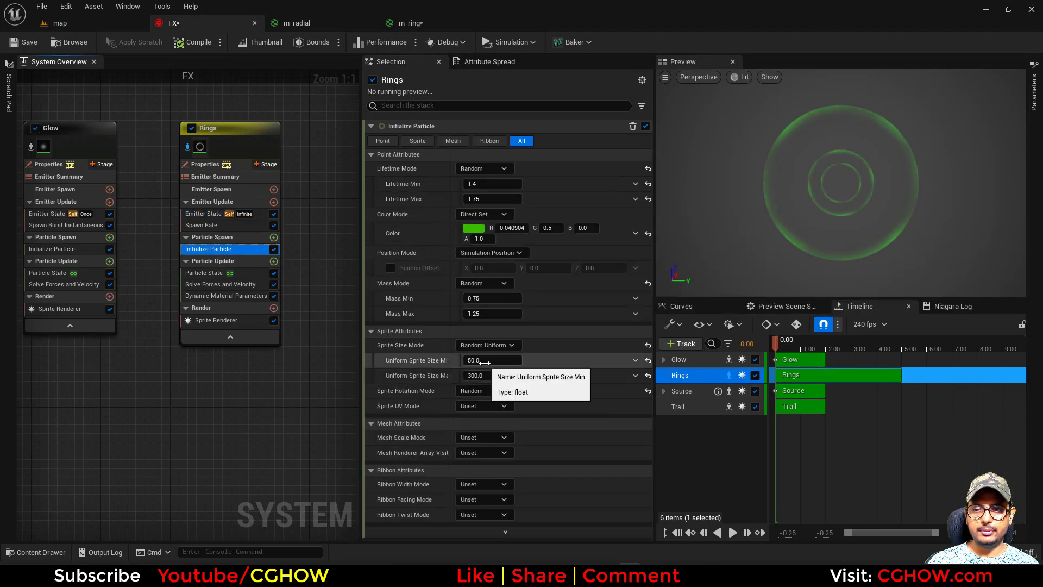
type("25")
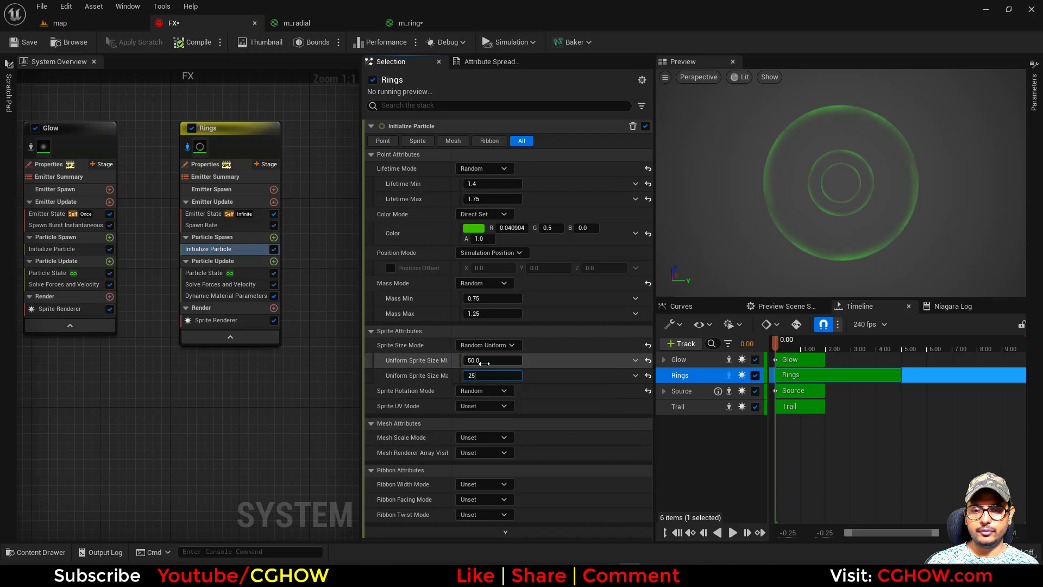
type("220.0")
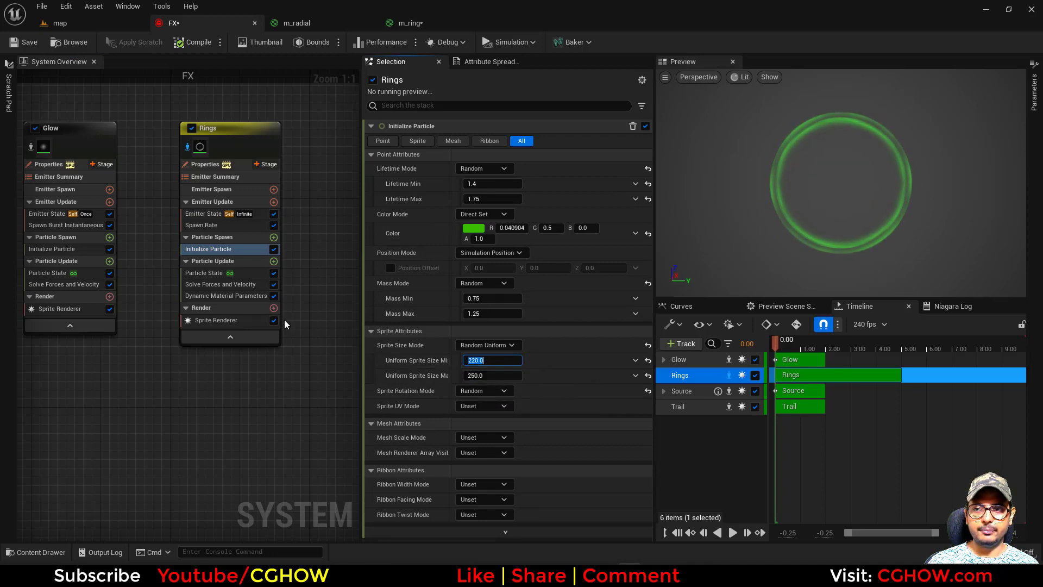
Add a Scale Sprite Size module to the Rings Particle Update.
left_click(272, 260)
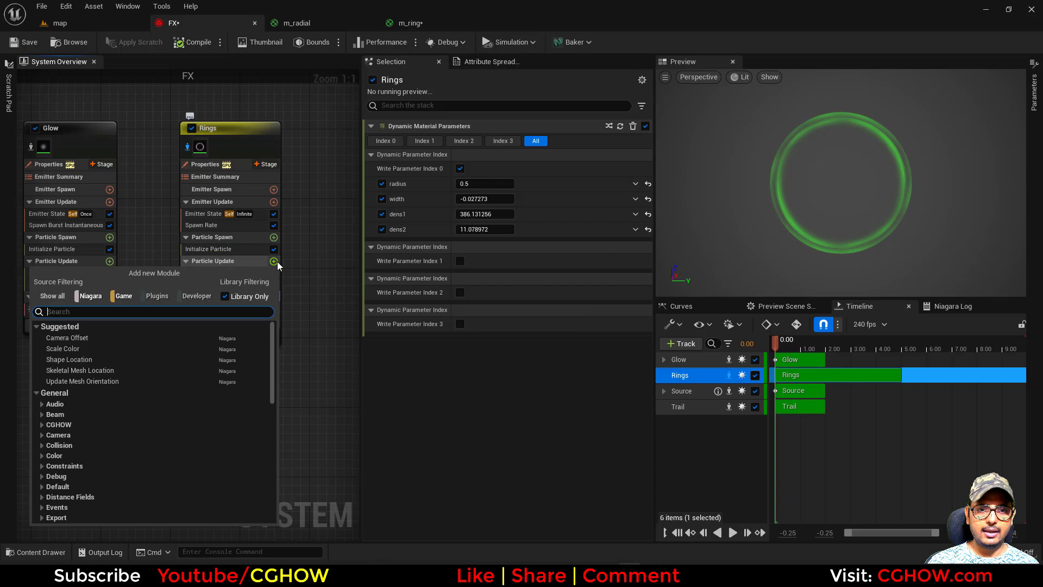
type("si")
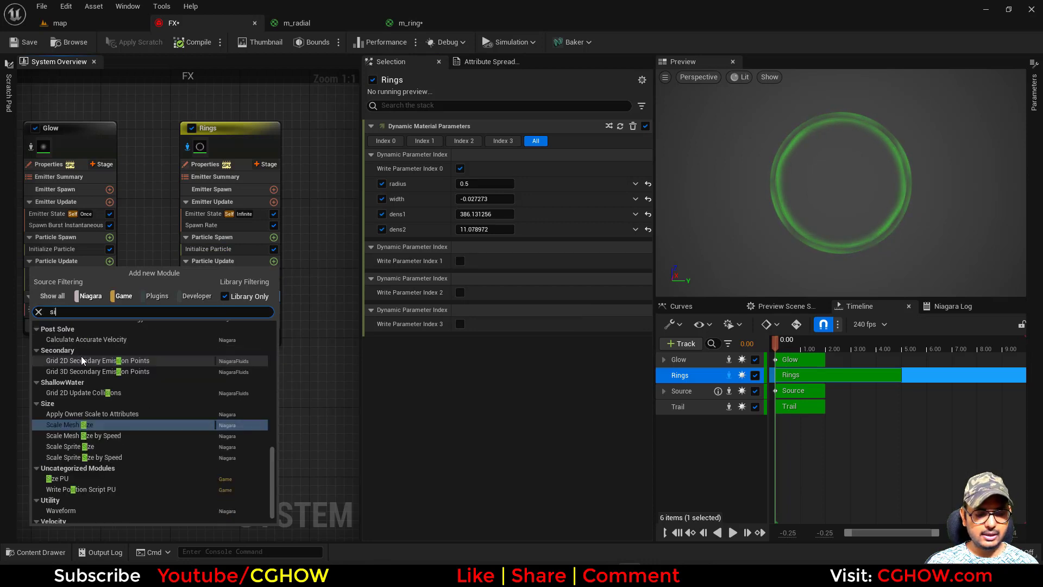
left_click(78, 445)
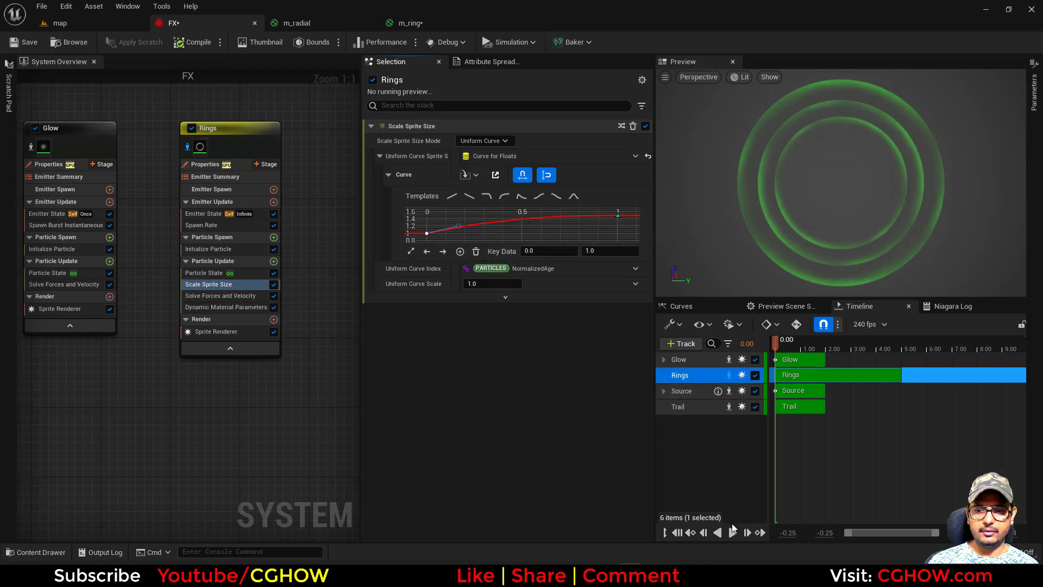
Add Scale Color to Rings with alpha driven by a Ramp Up Down curve.
left_click(746, 531)
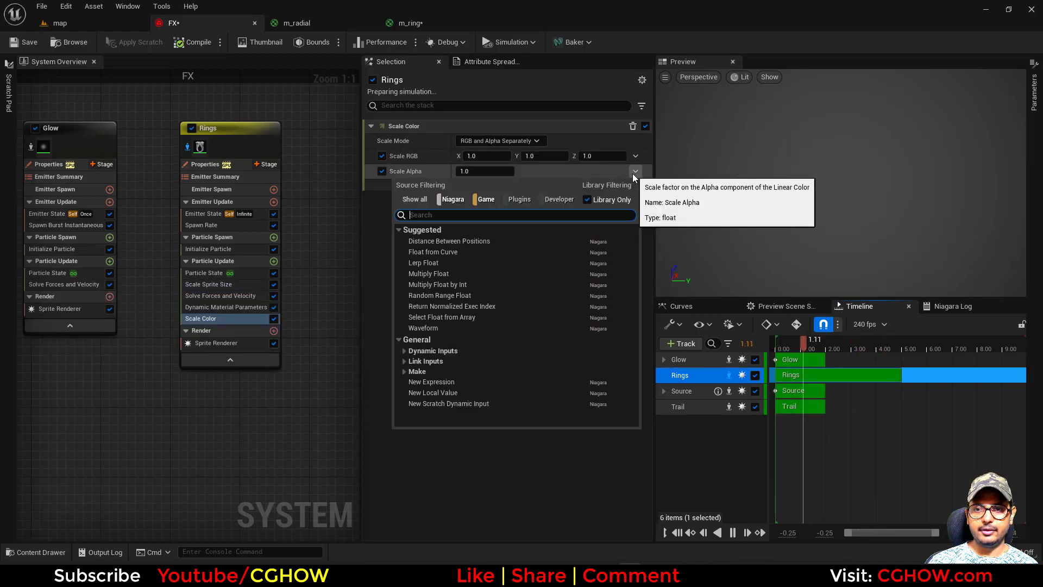
left_click(432, 251)
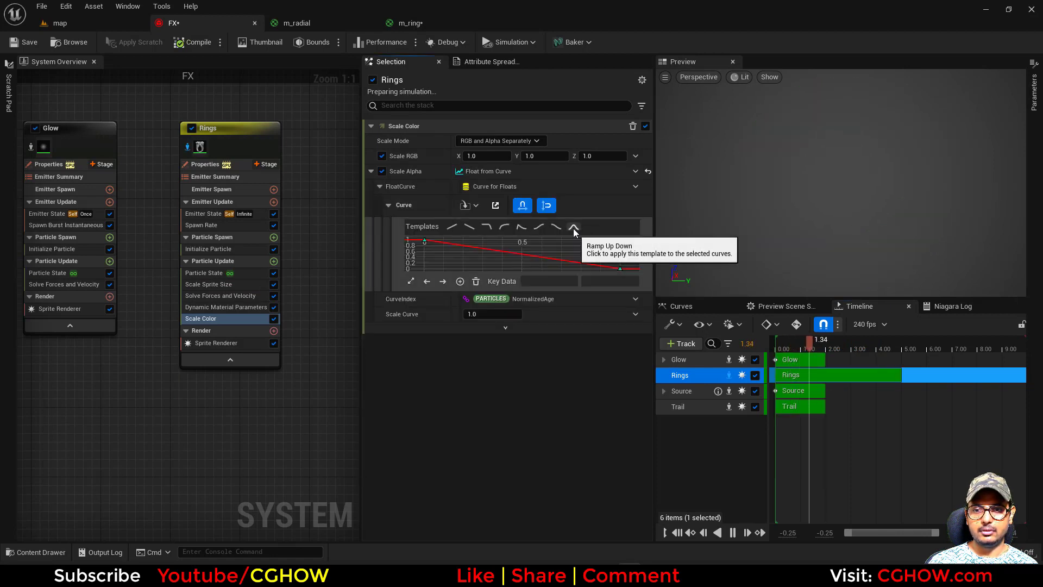
left_click(574, 226)
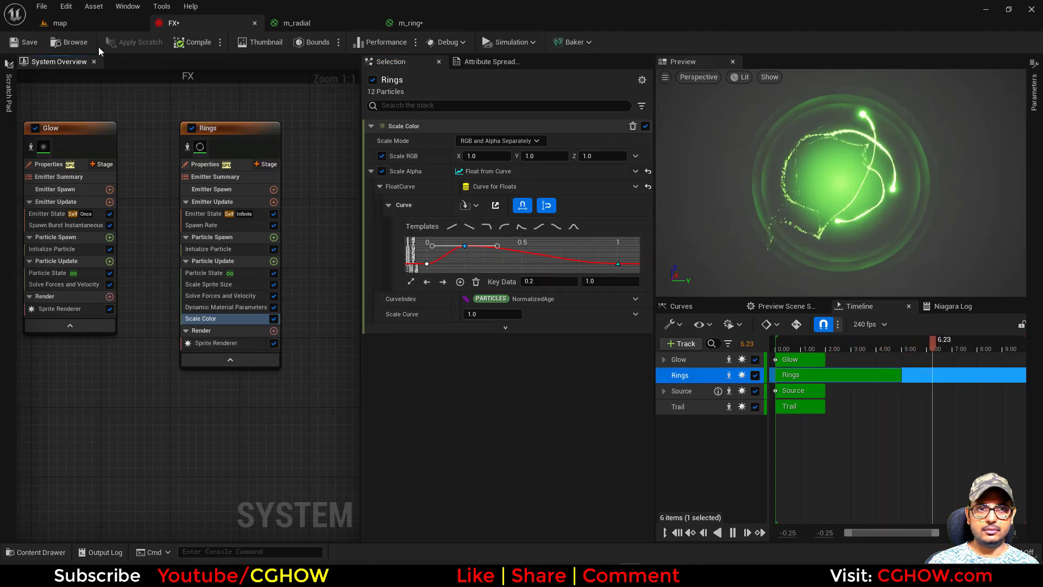
Preview the aura in the level, then set the Rings sprite size range to 200–220.
left_click(59, 23)
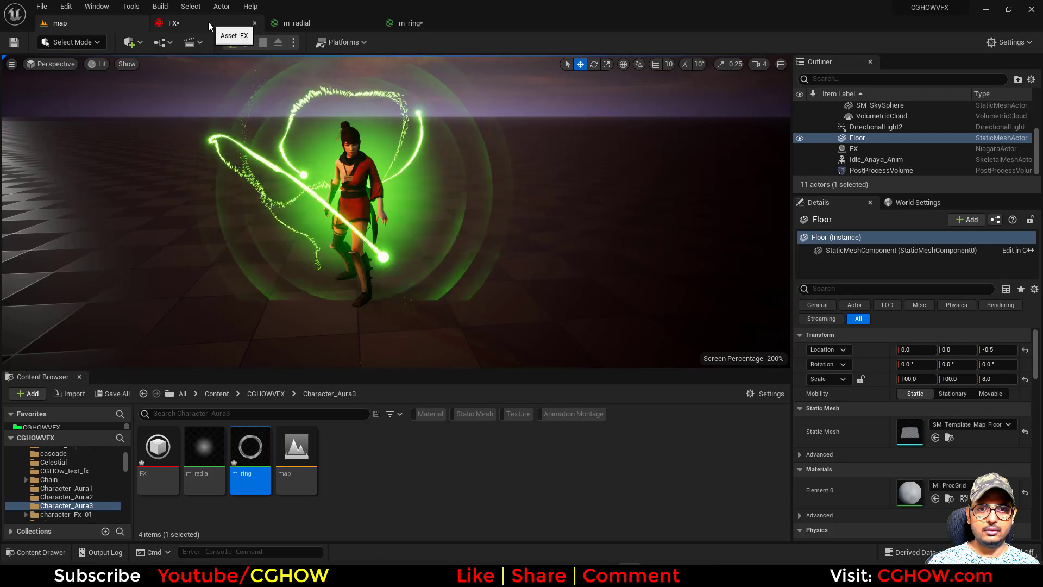
left_click(174, 22)
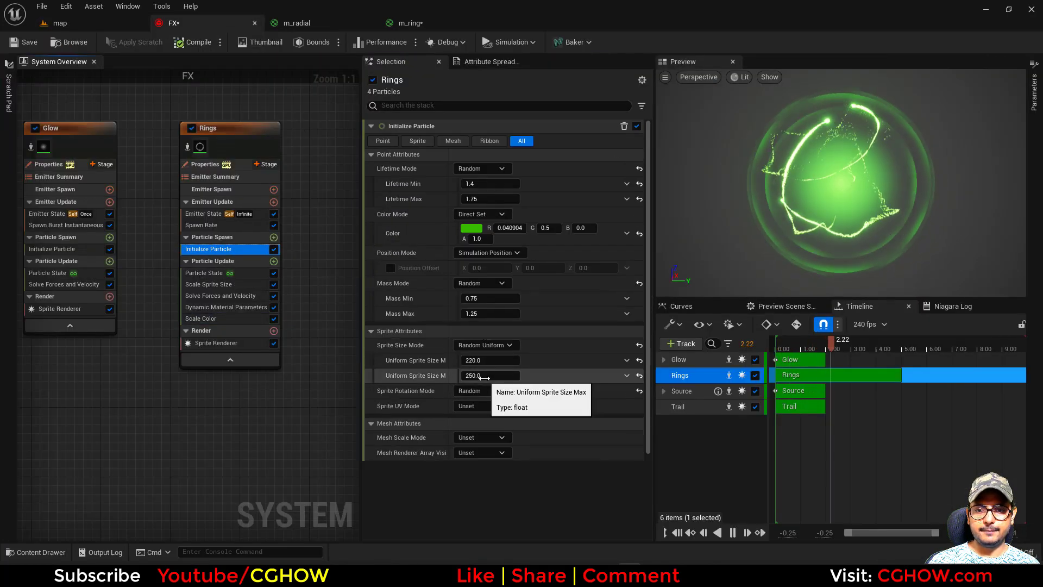
type("2")
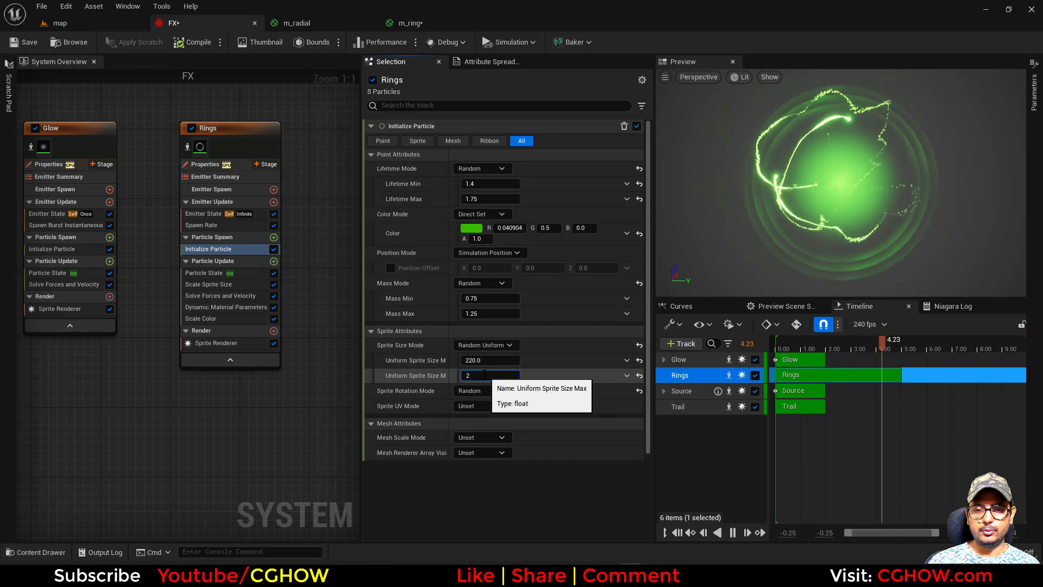
type("200")
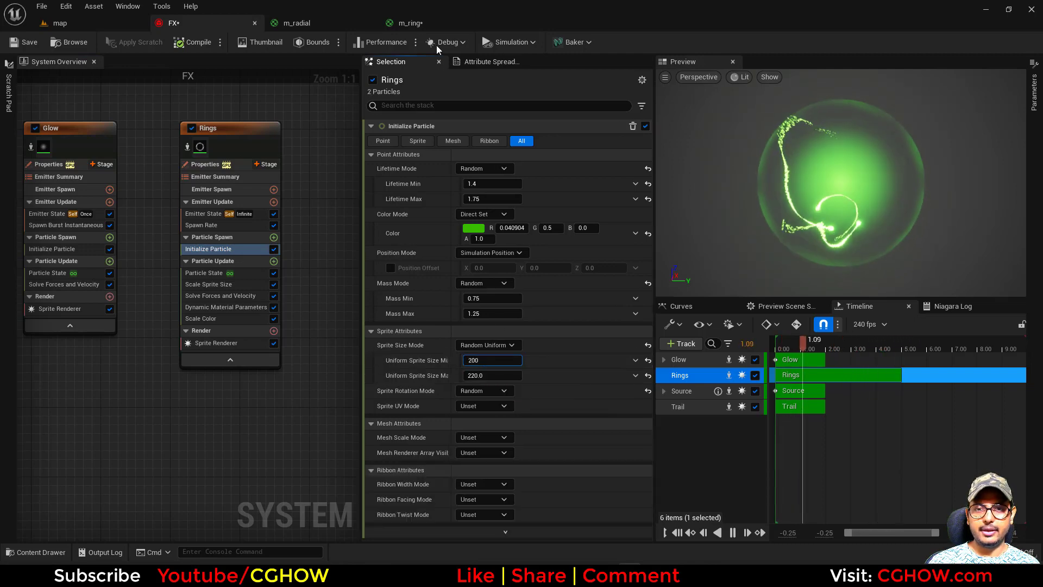
Multiply m_ring's opacity by a Depth Fade node, save it, and view the level.
left_click(399, 23)
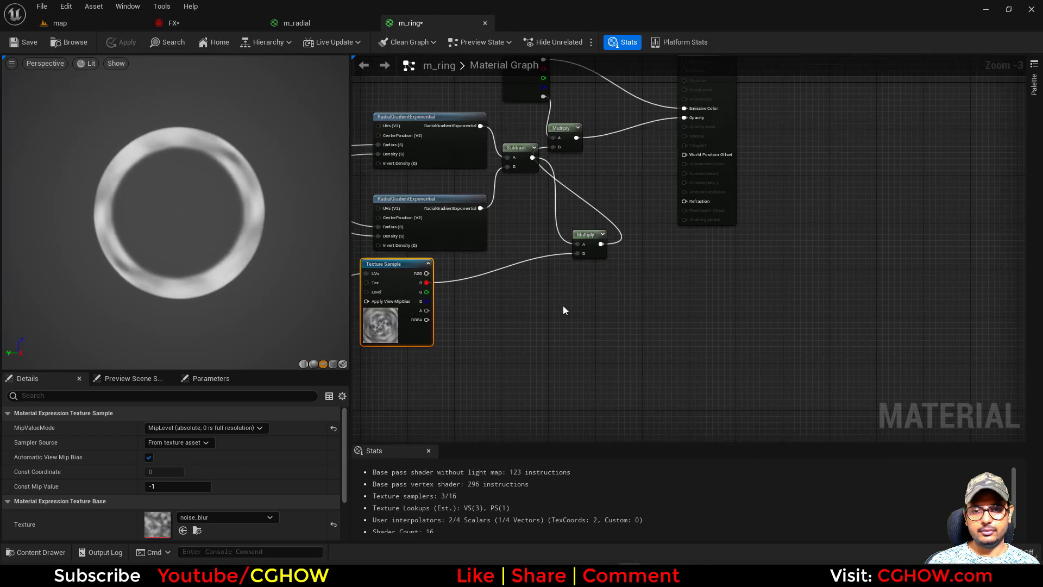
left_click(598, 319)
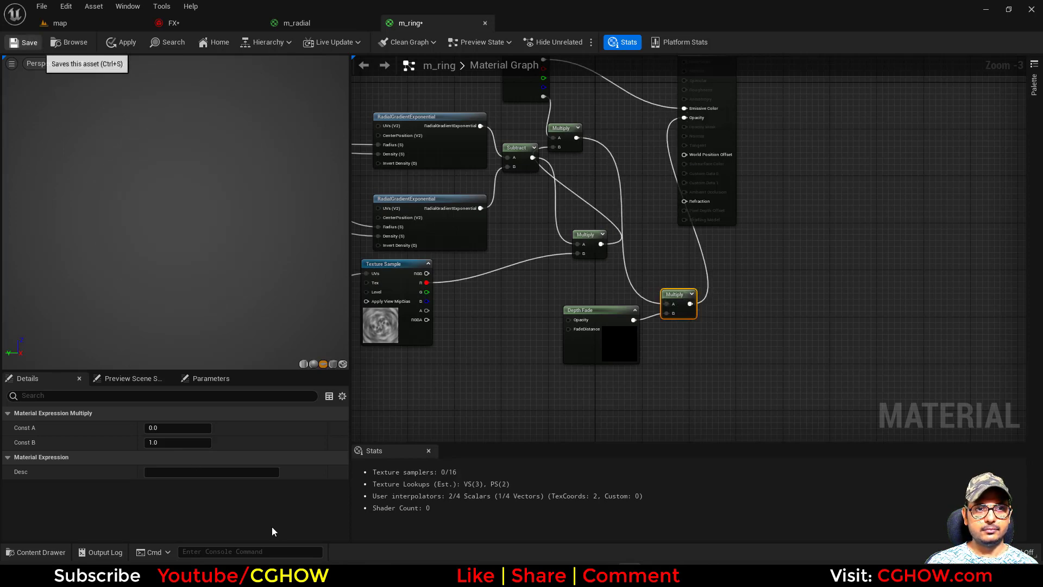
left_click(27, 41)
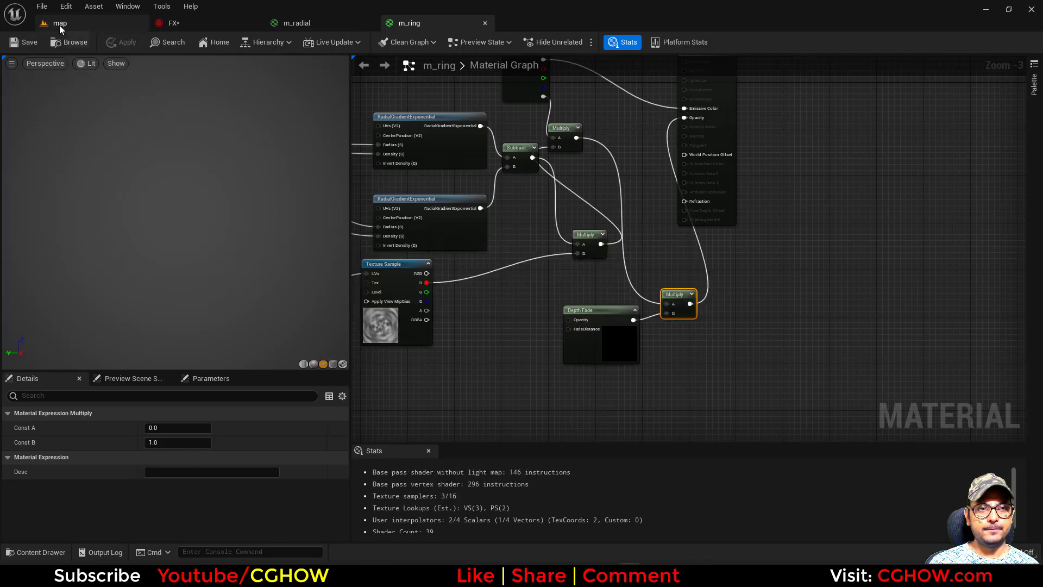
left_click(59, 23)
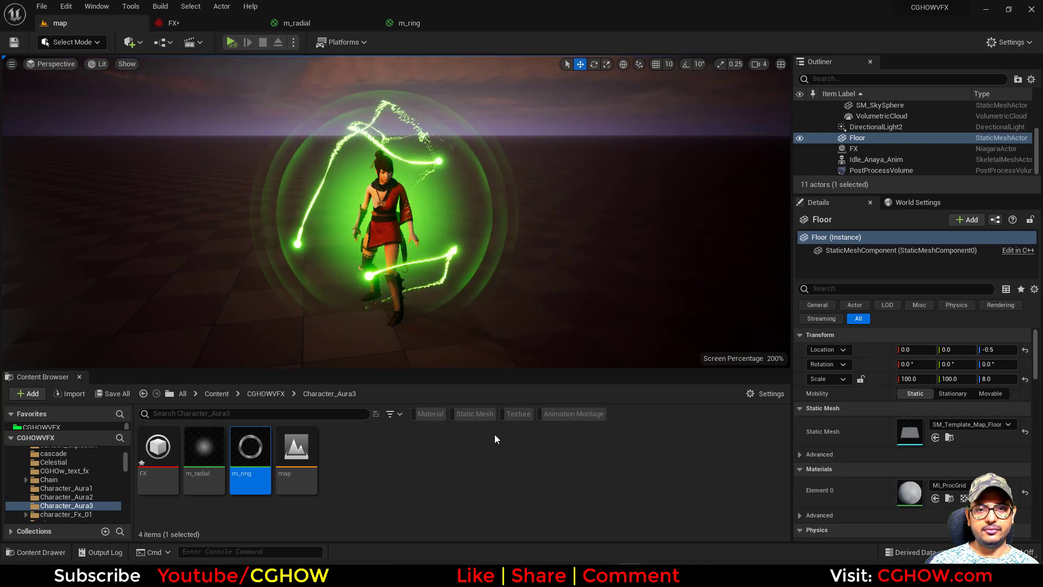
Open the FX Niagara system to inspect the duplicated Trail001 emitter.
left_click(176, 23)
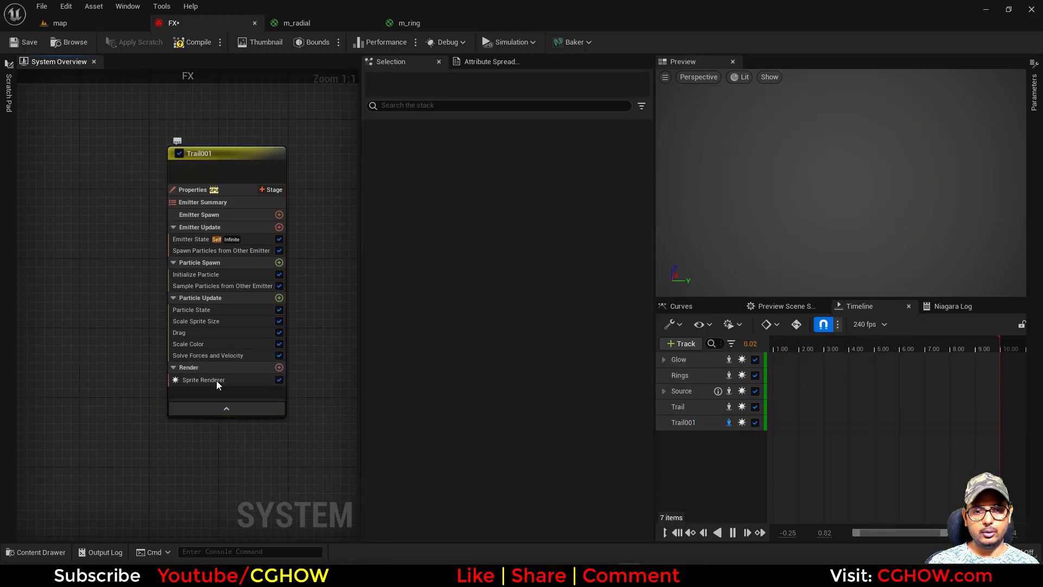
Set Trail001's Initialize Particle sprite size mode to Uniform.
left_click(202, 379)
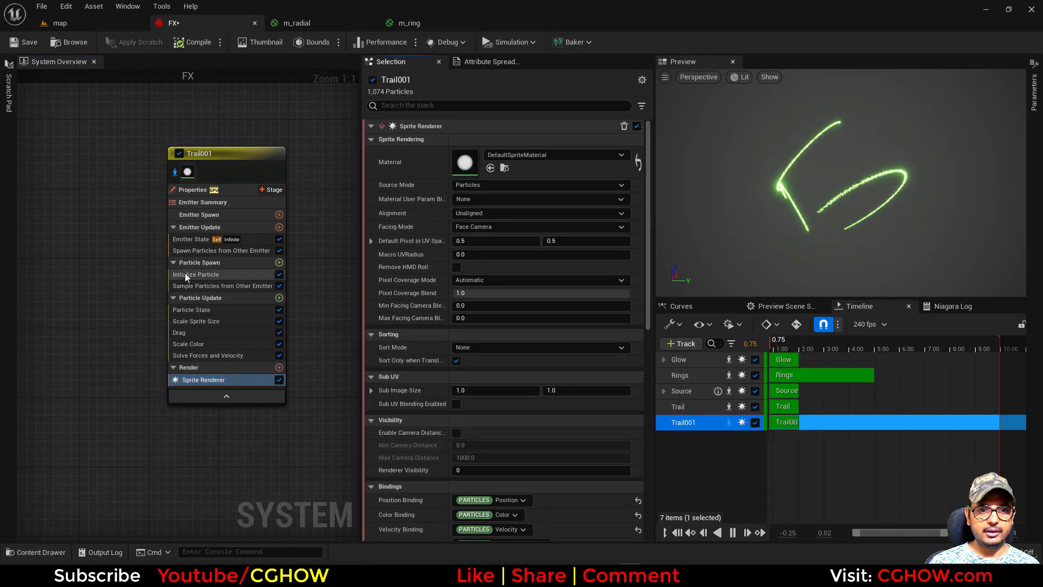
left_click(198, 273)
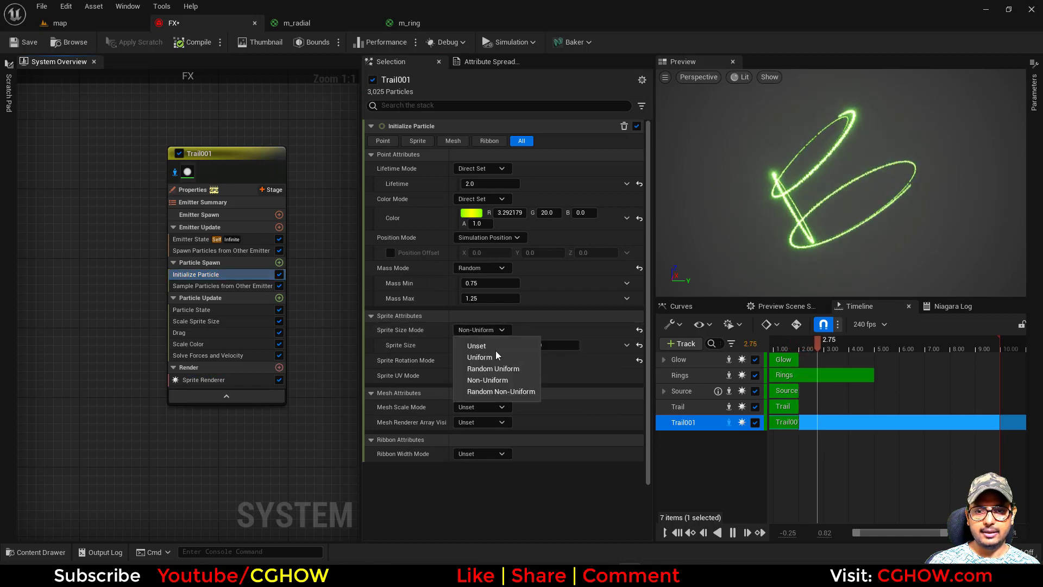
left_click(480, 357)
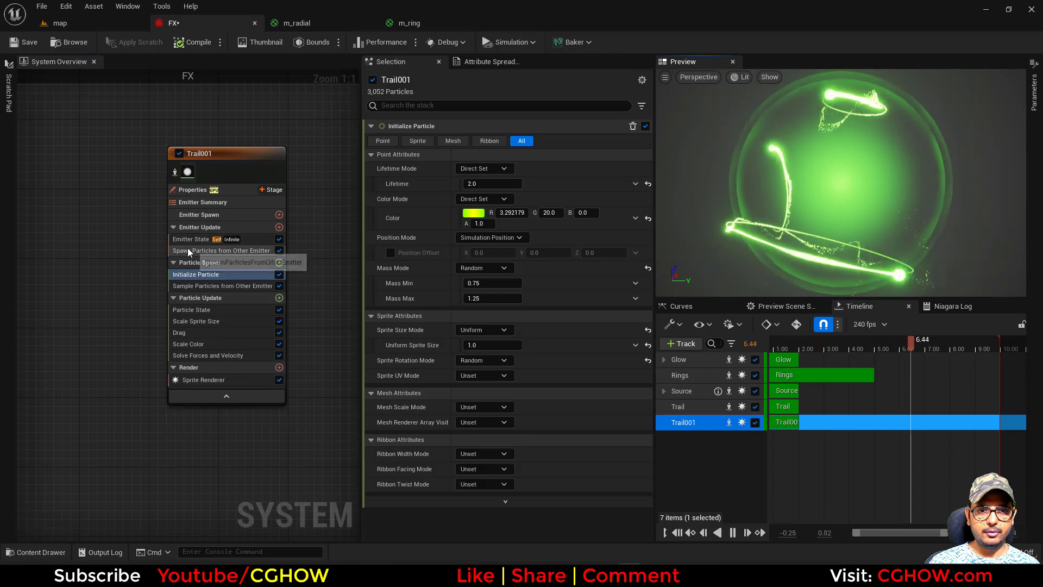
Set Trail001's spawn rate to 1000, shape its shrinking size-over-life curve, and check the level.
left_click(222, 249)
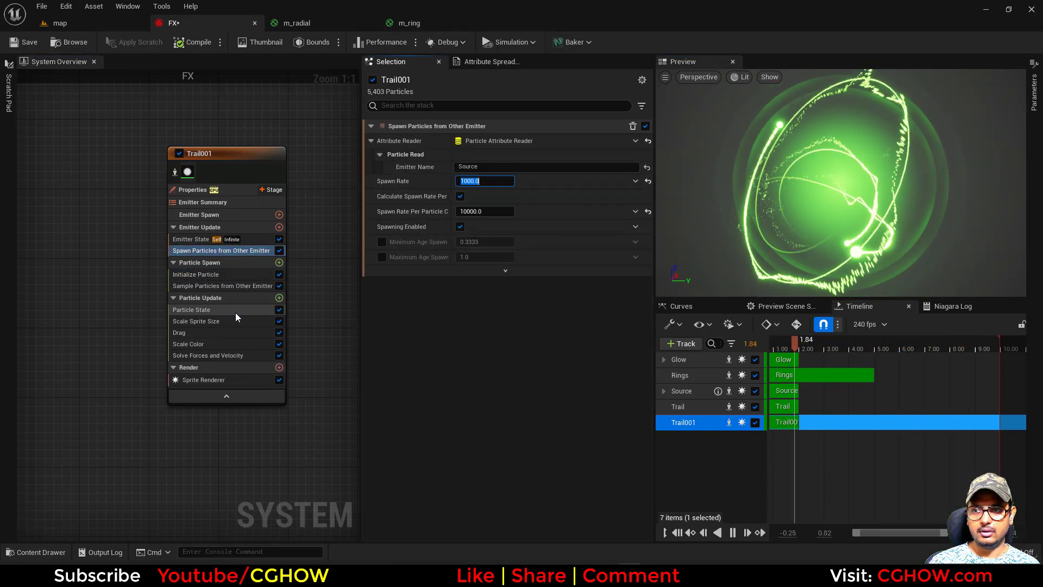
left_click(196, 320)
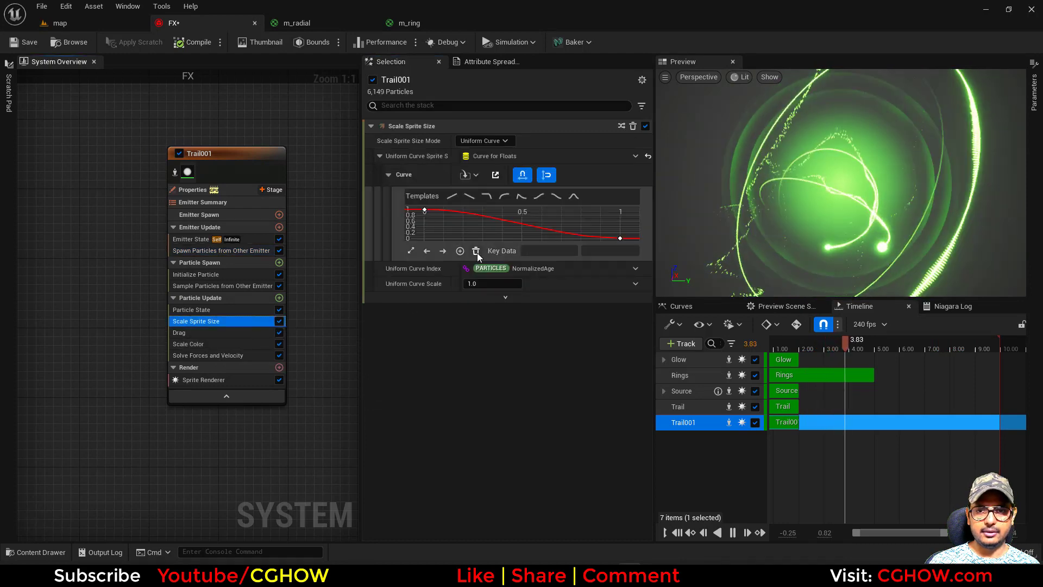
left_click(60, 23)
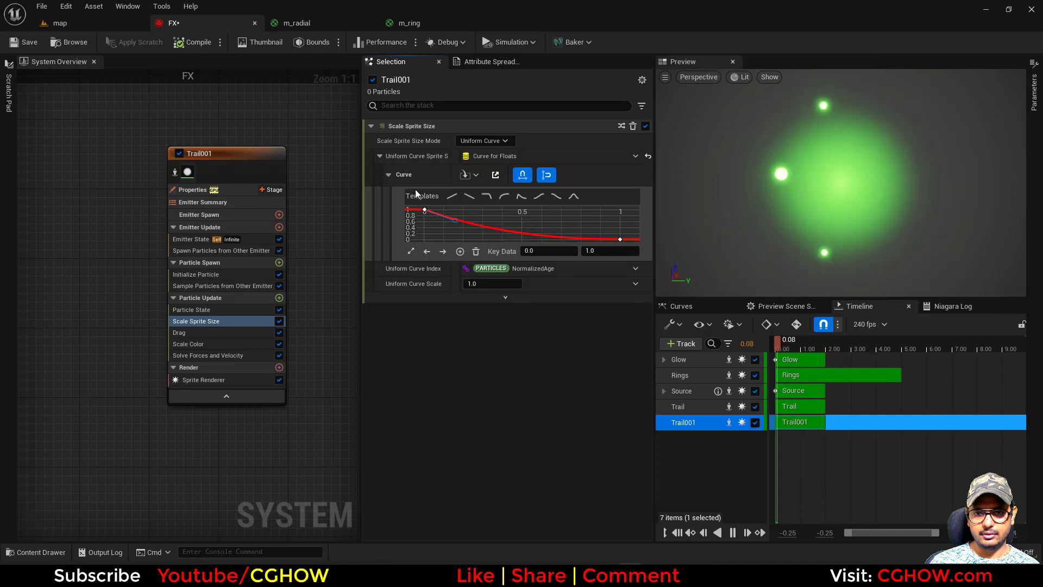
left_click(59, 22)
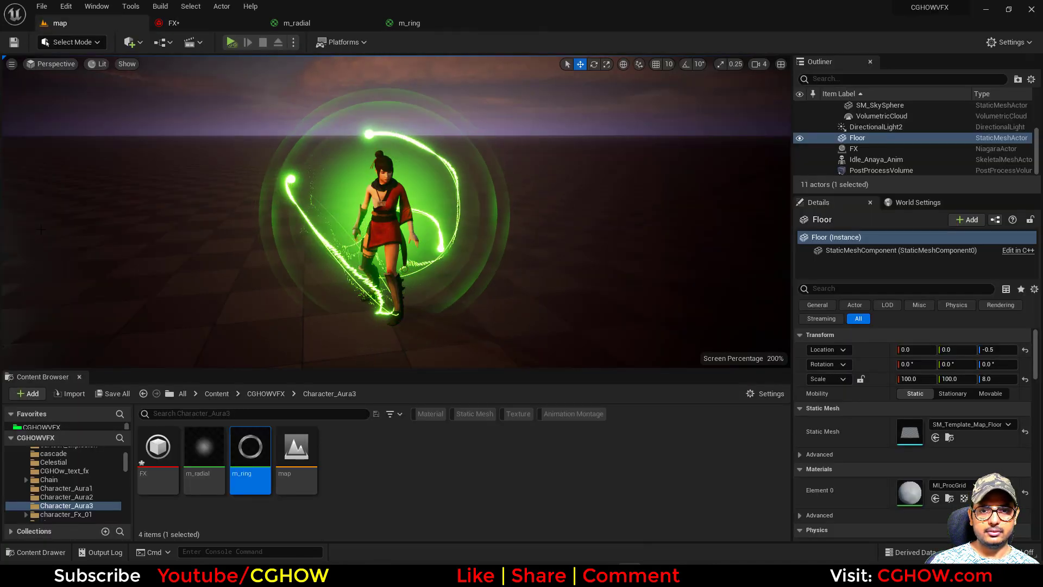
Add Curl Noise Force to Trail001's Particle Update with strength and frequency 10.
left_click(176, 23)
type("cur")
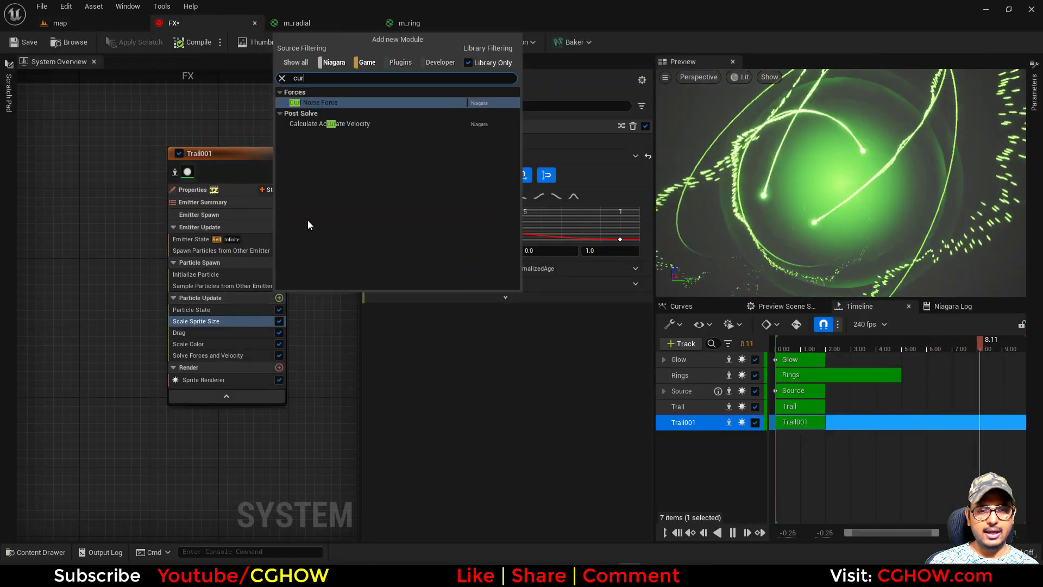
left_click(319, 102)
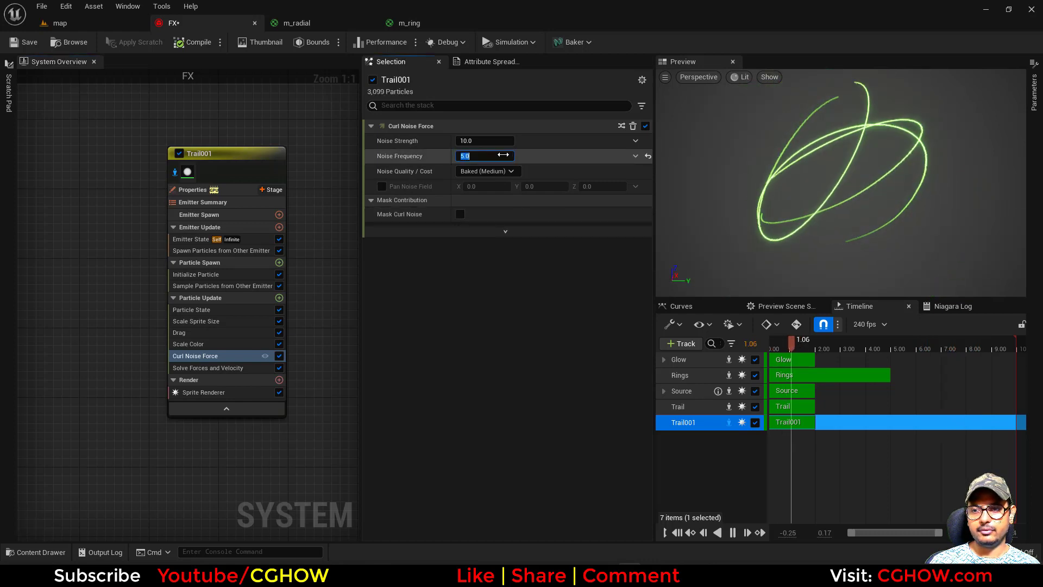
type("20")
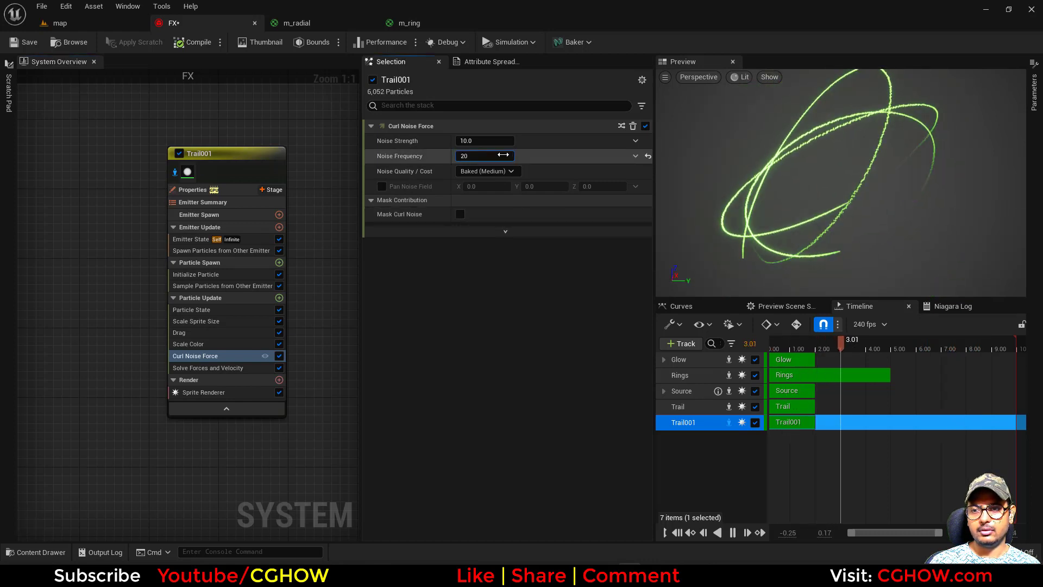
type("10.0")
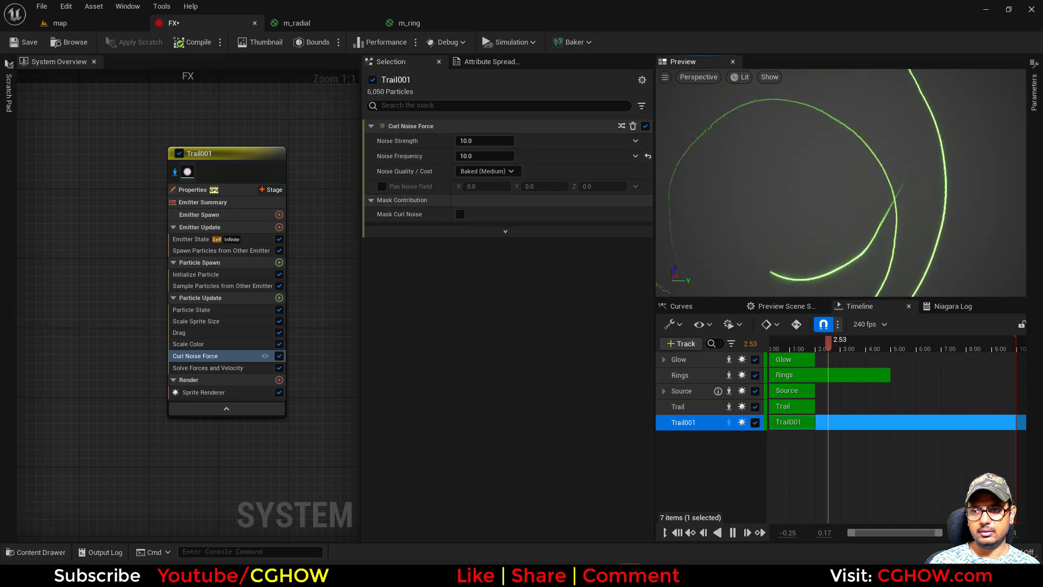
Review the curled trails in the level, then set the post-process Bloom Method to Convolution.
left_click(60, 23)
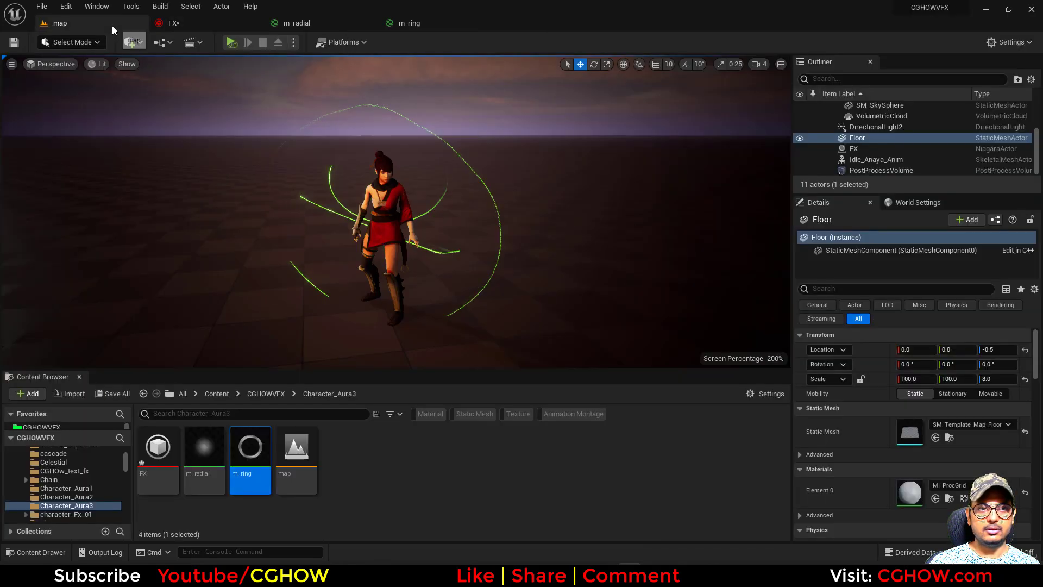
left_click(173, 22)
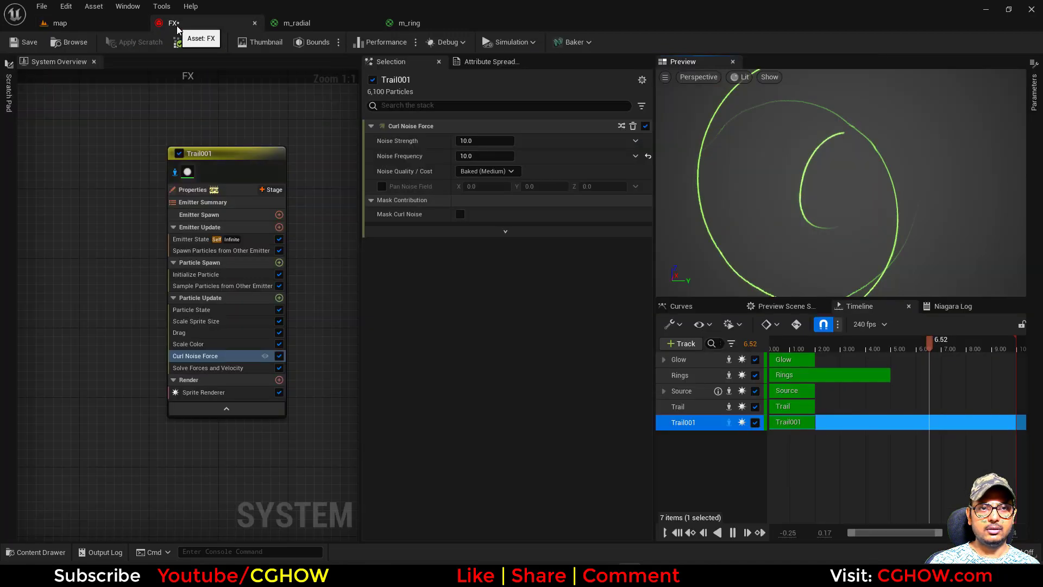
left_click(196, 273)
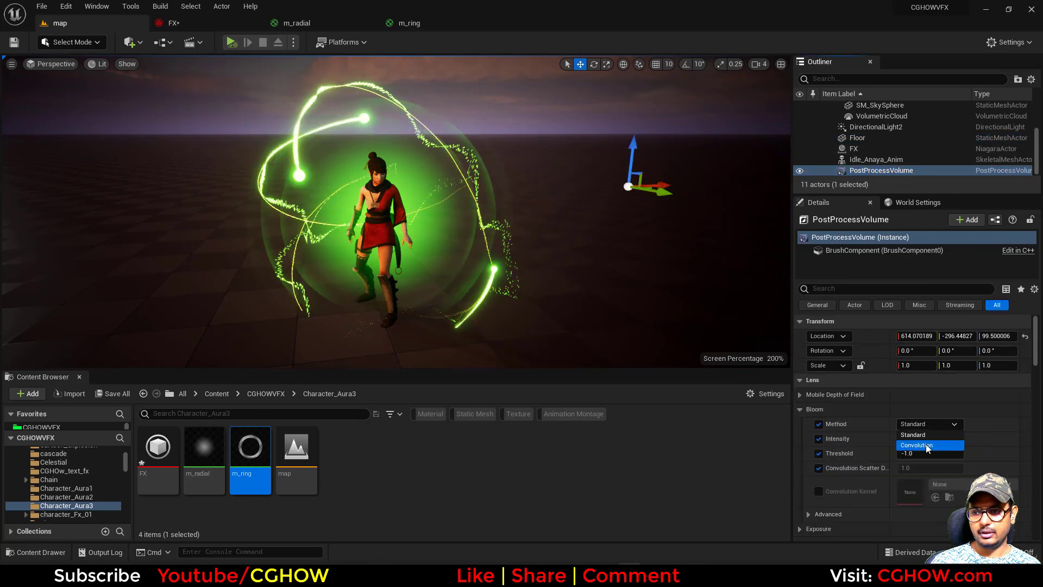
left_click(916, 445)
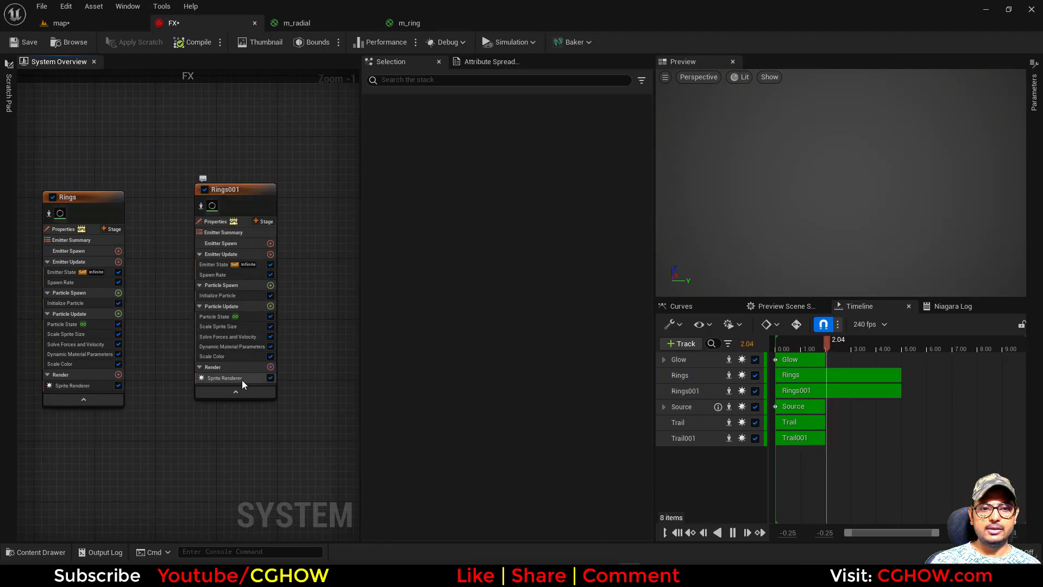
Give Rings001's sprite renderer Custom Alignment and a Custom Facing Vector facing mode.
left_click(225, 378)
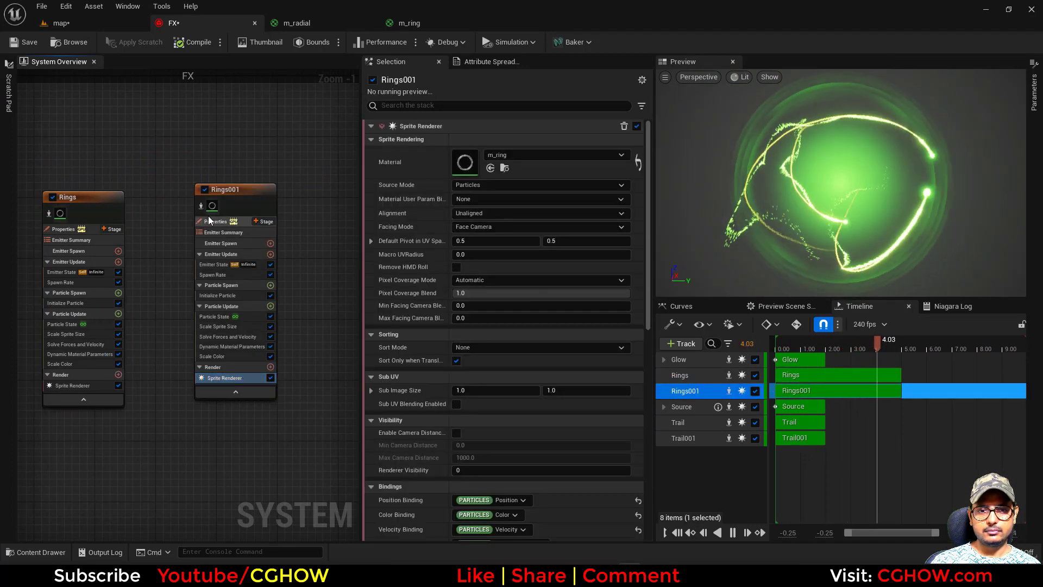
left_click(539, 226)
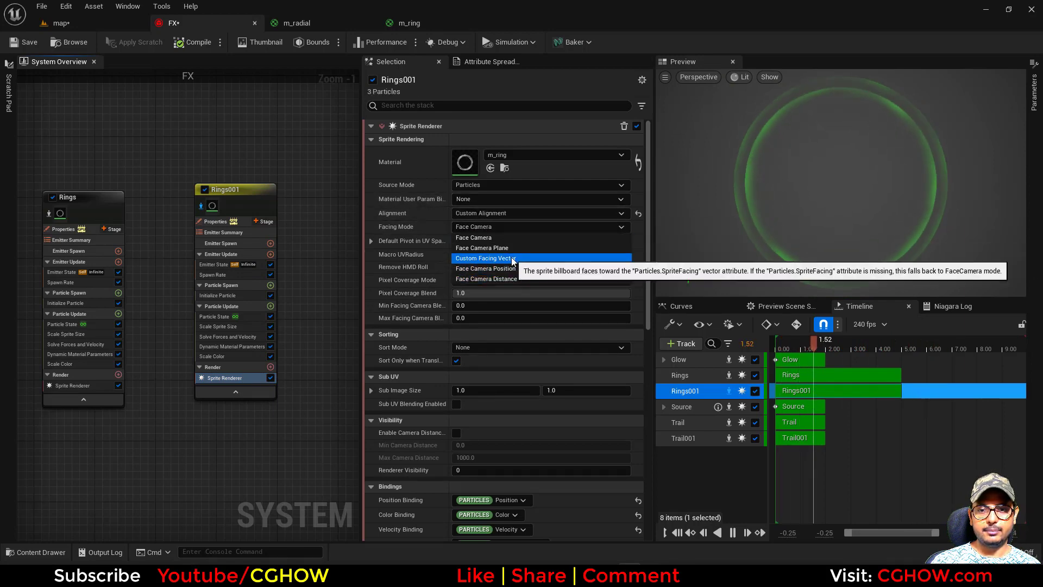
left_click(272, 285)
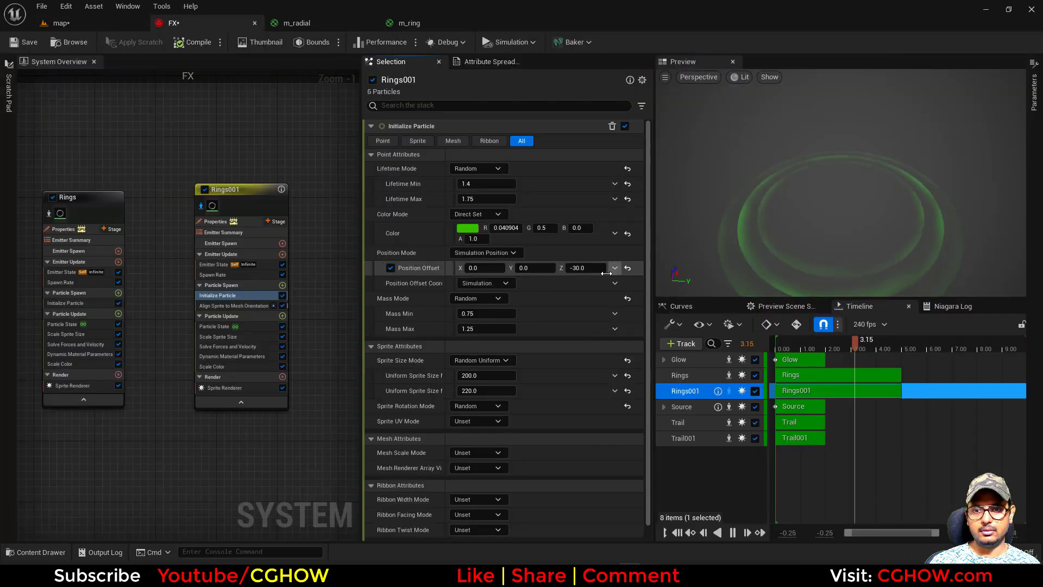
Drag Rings001's Position Offset Z to about -103 and view the full aura in the level.
left_click(63, 22)
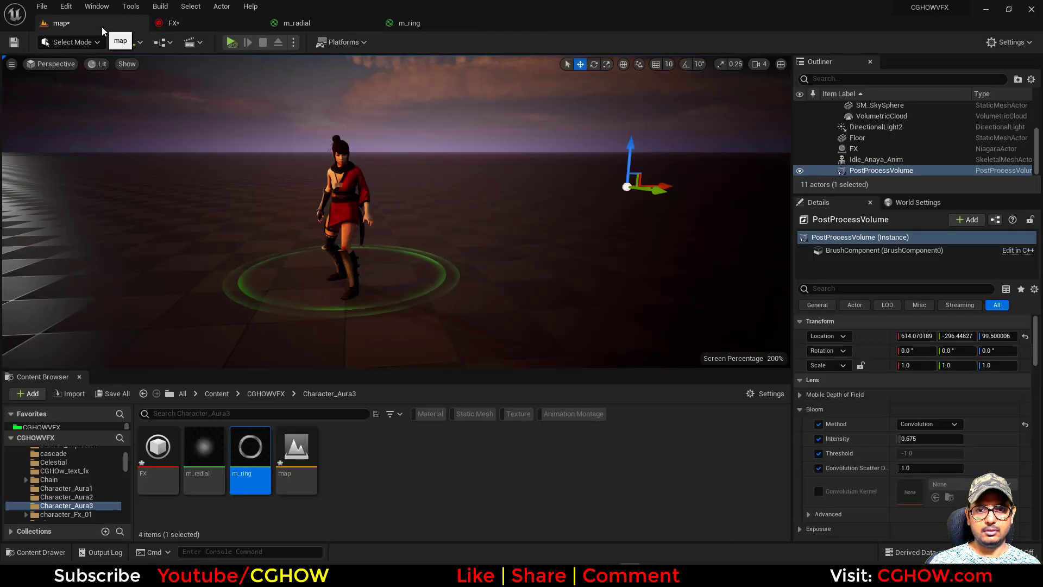
left_click(175, 23)
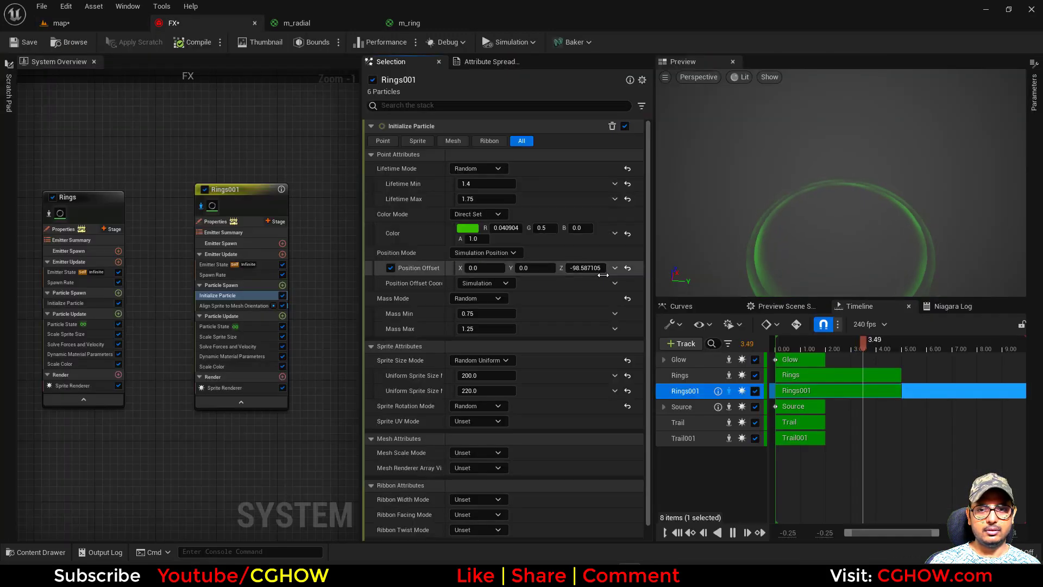
left_click(63, 23)
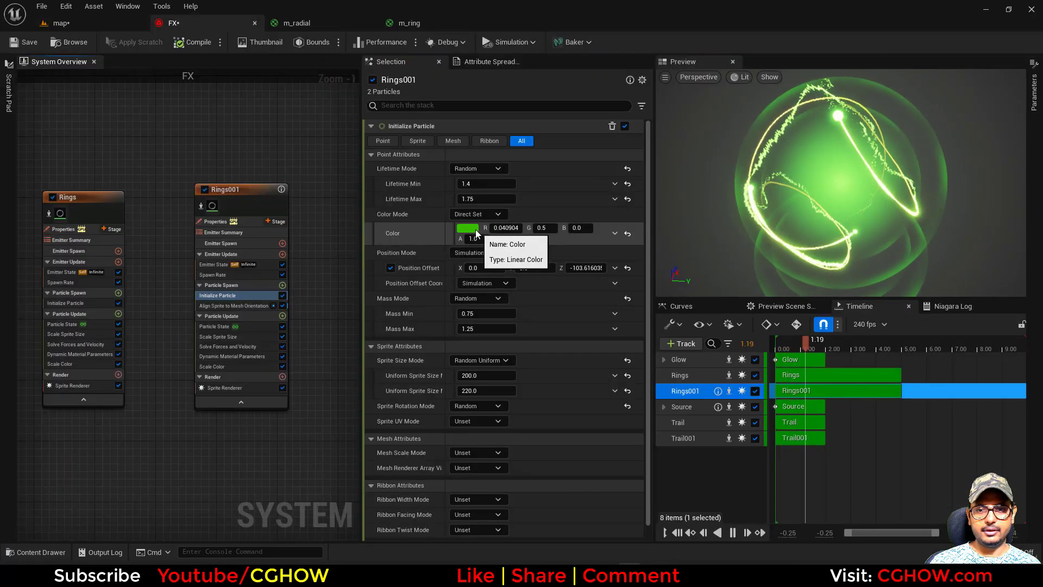
left_click(60, 24)
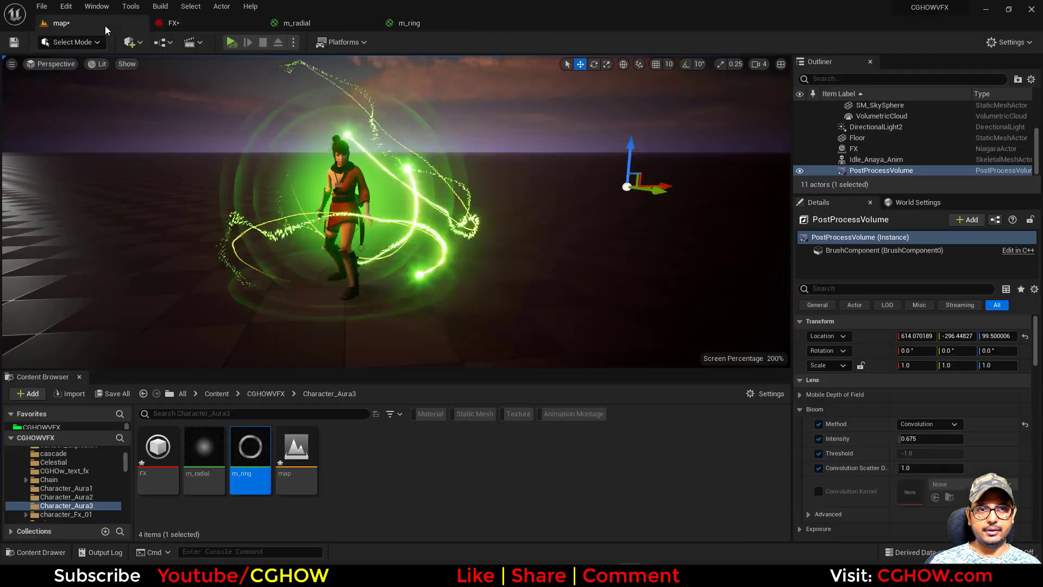